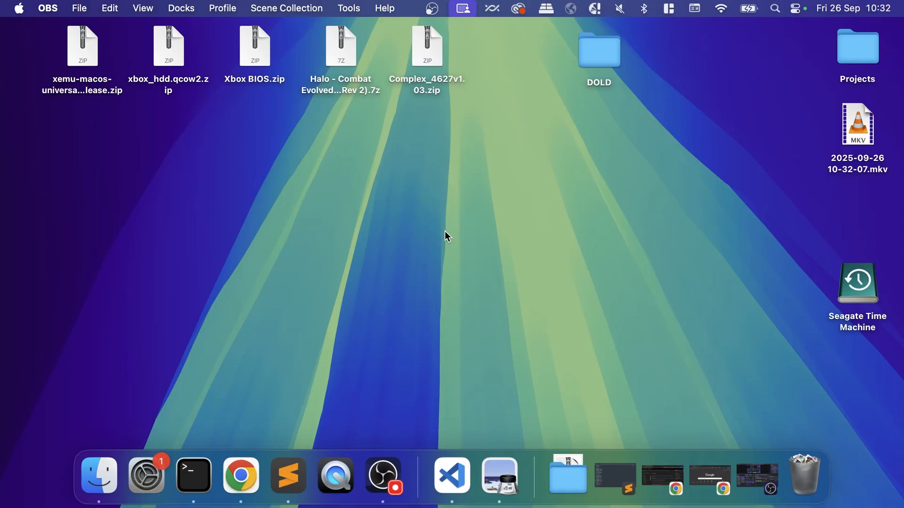
mouse_move(175, 73)
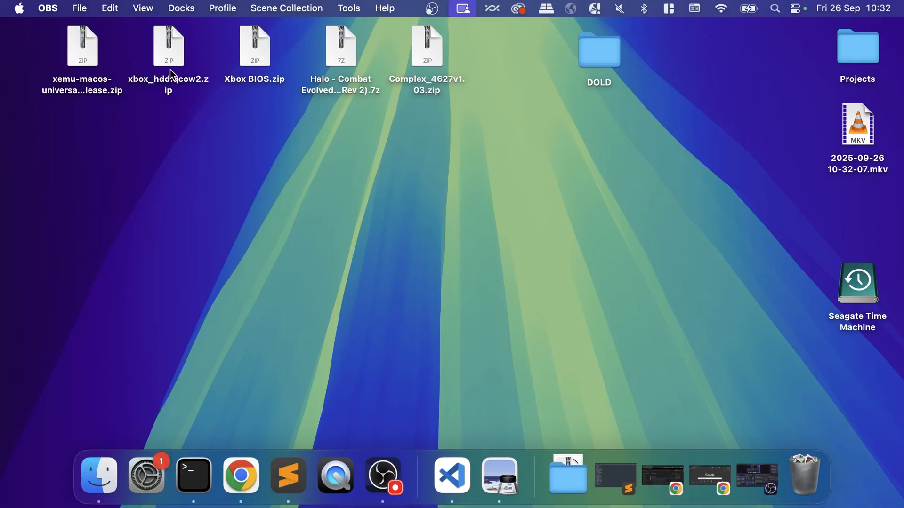
mouse_move(257, 51)
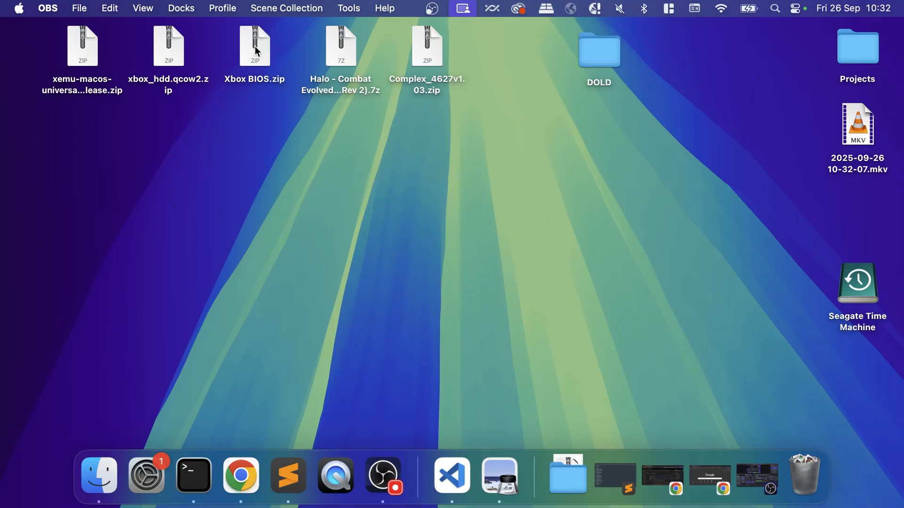
mouse_move(426, 58)
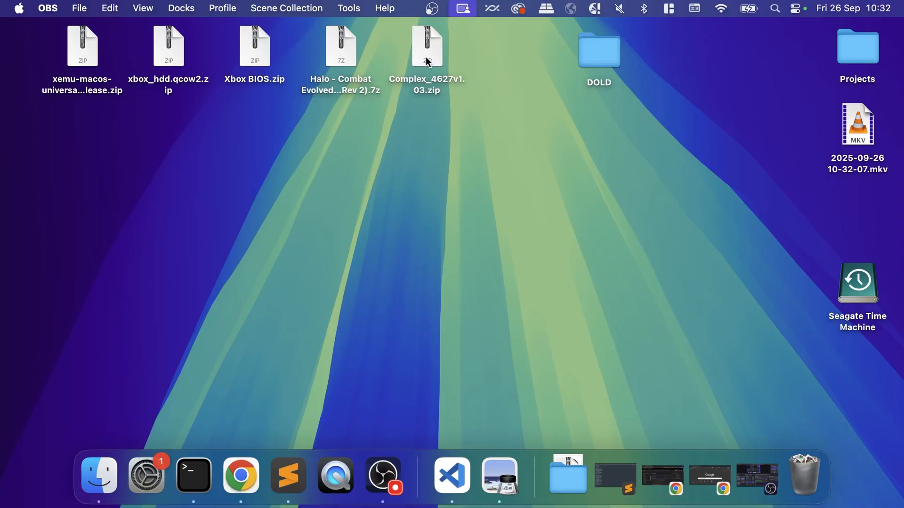
mouse_move(257, 114)
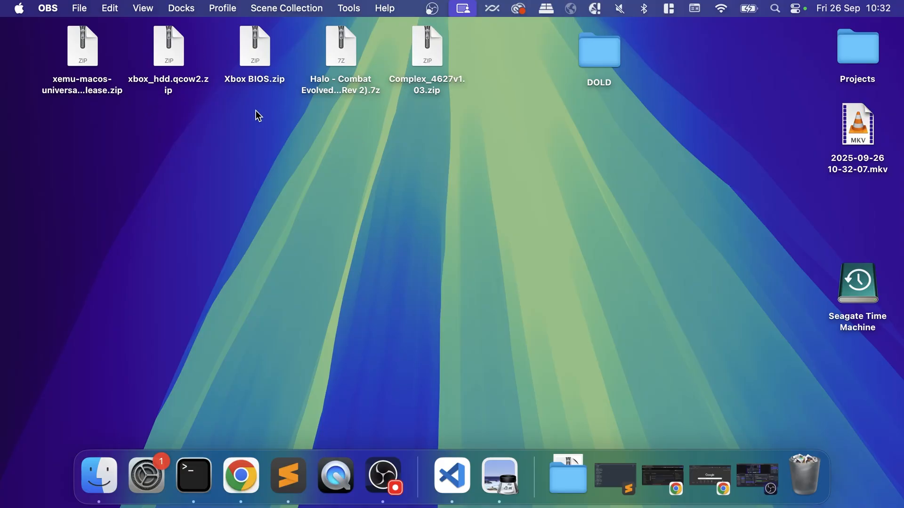
mouse_move(339, 80)
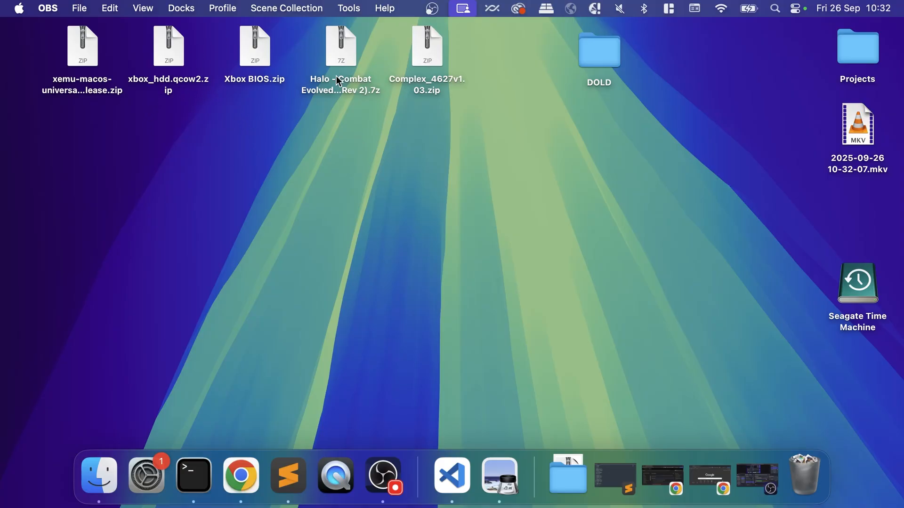
mouse_move(435, 111)
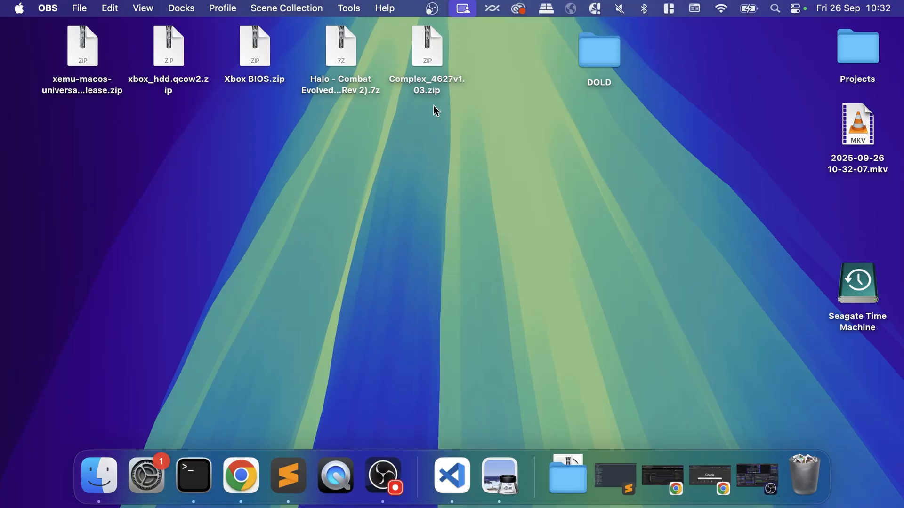
mouse_move(448, 207)
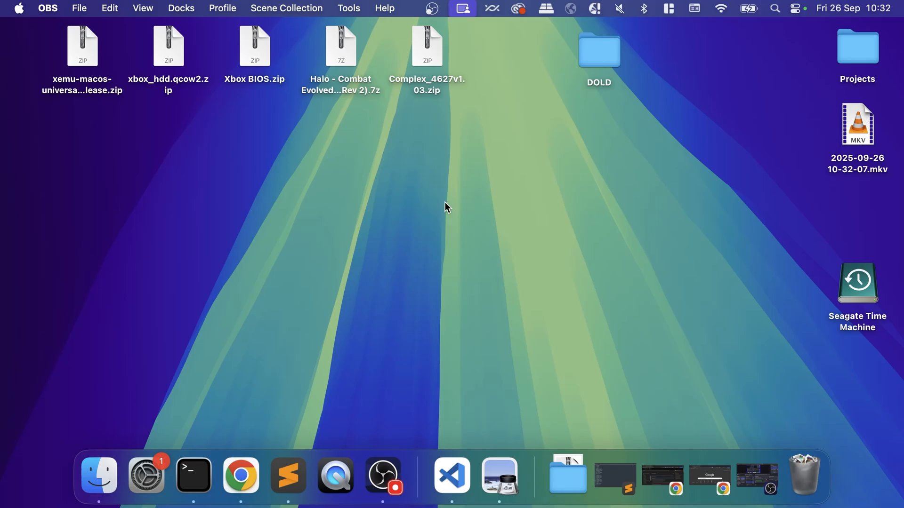
mouse_move(361, 183)
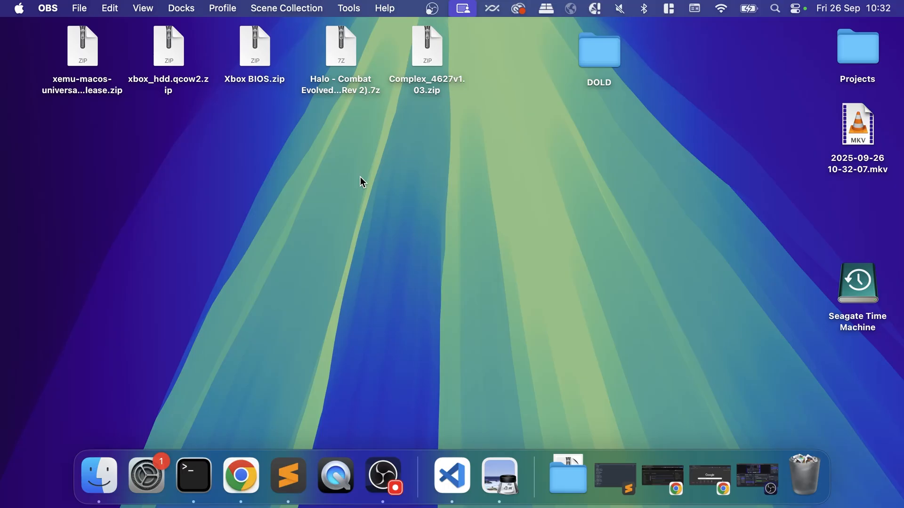
mouse_move(84, 72)
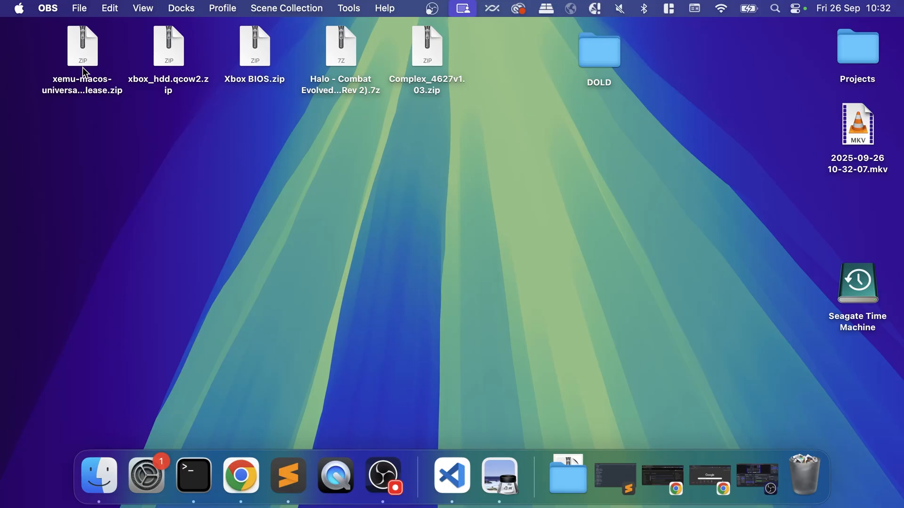
mouse_move(697, 453)
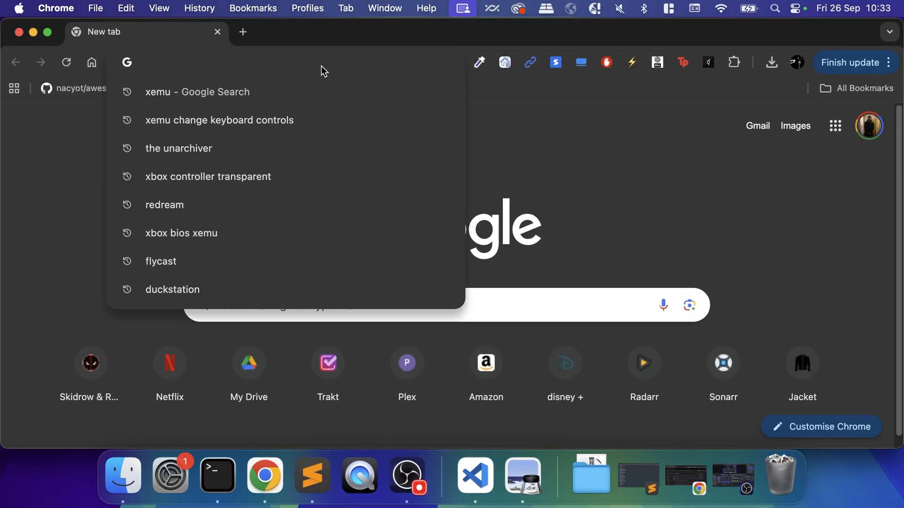
Step: Open xemu's official download page and its macOS install instructions
left_click(197, 92)
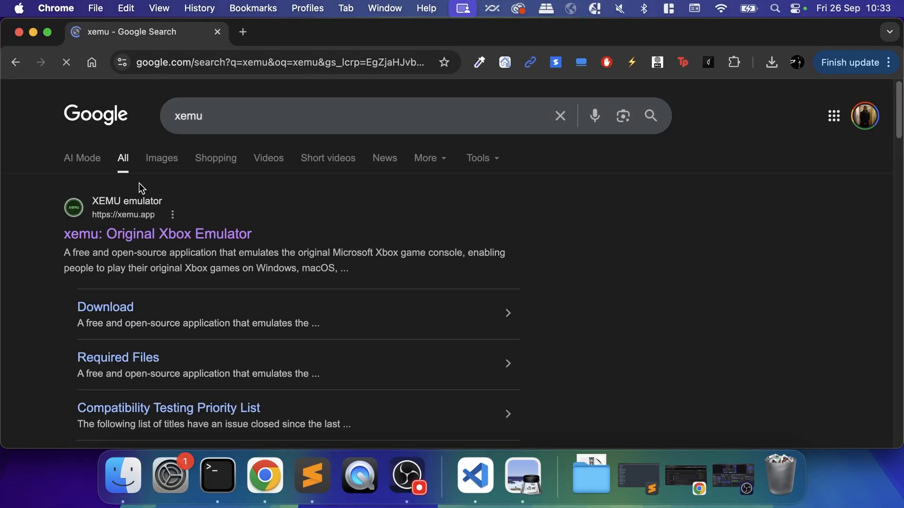
left_click(157, 234)
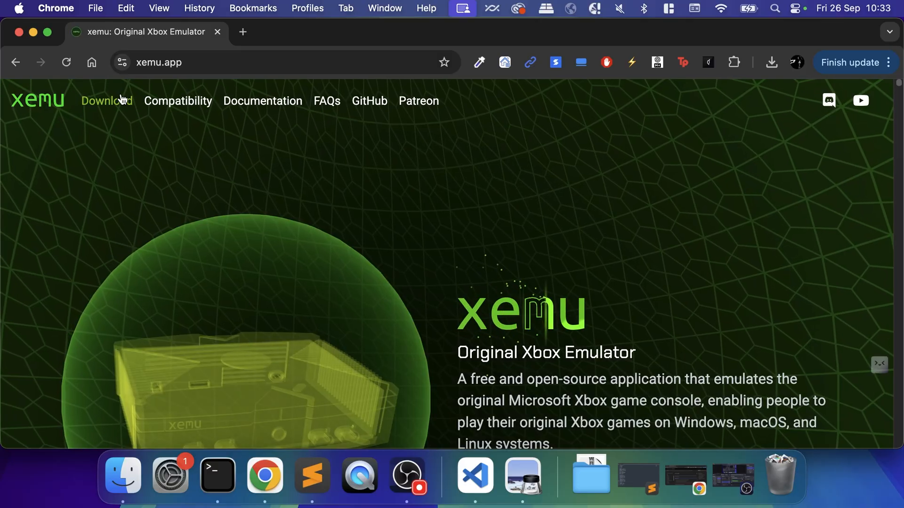
left_click(107, 101)
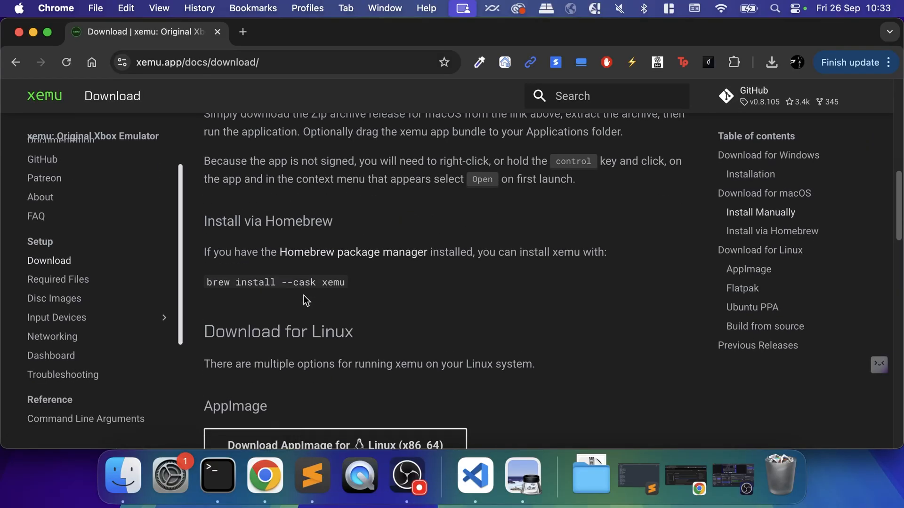
scroll("up", 3)
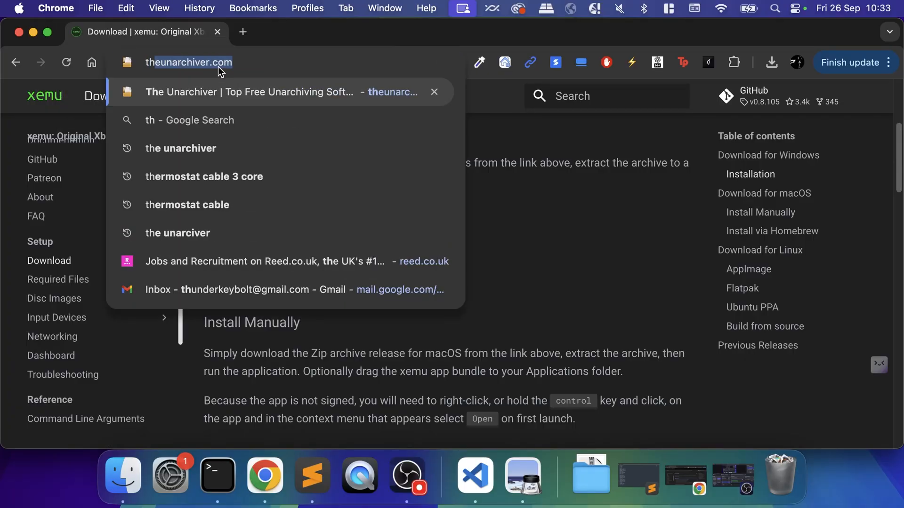
Step: Go to theunarchiver.com to view The Unarchiver homepage
left_click(248, 92)
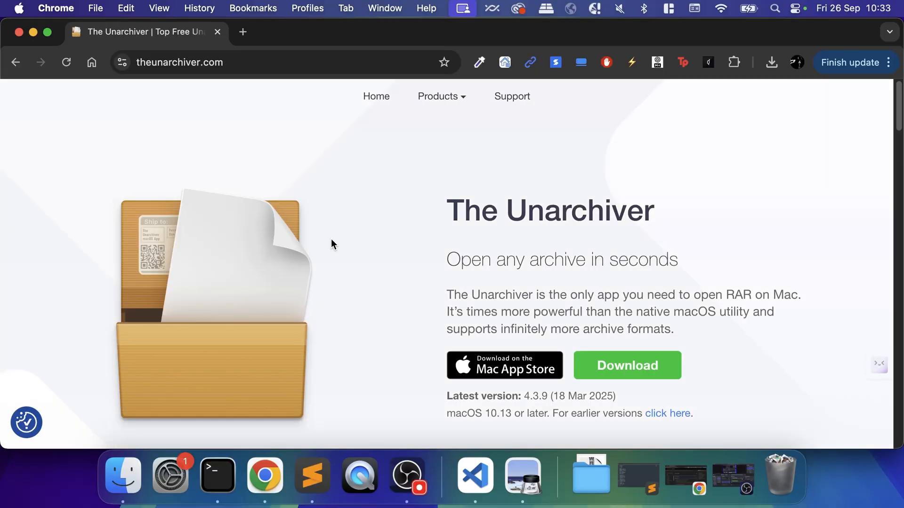
mouse_move(338, 244)
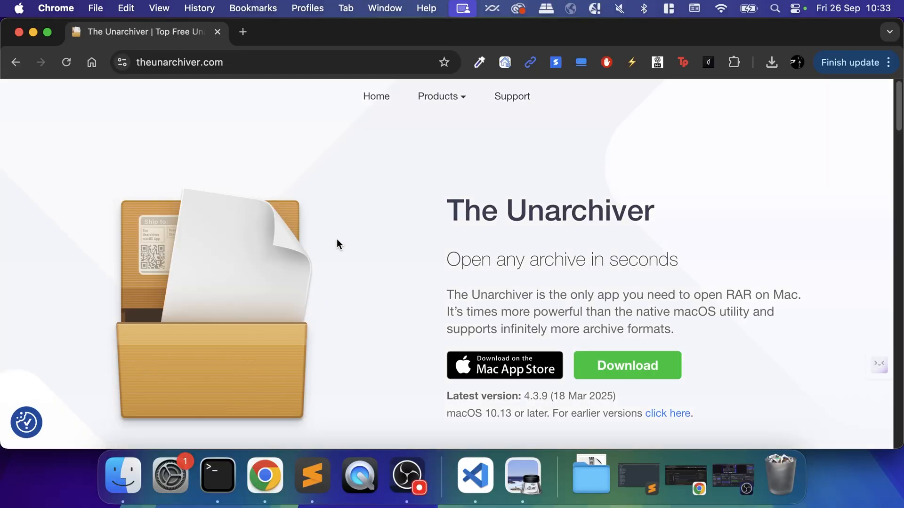
mouse_move(467, 347)
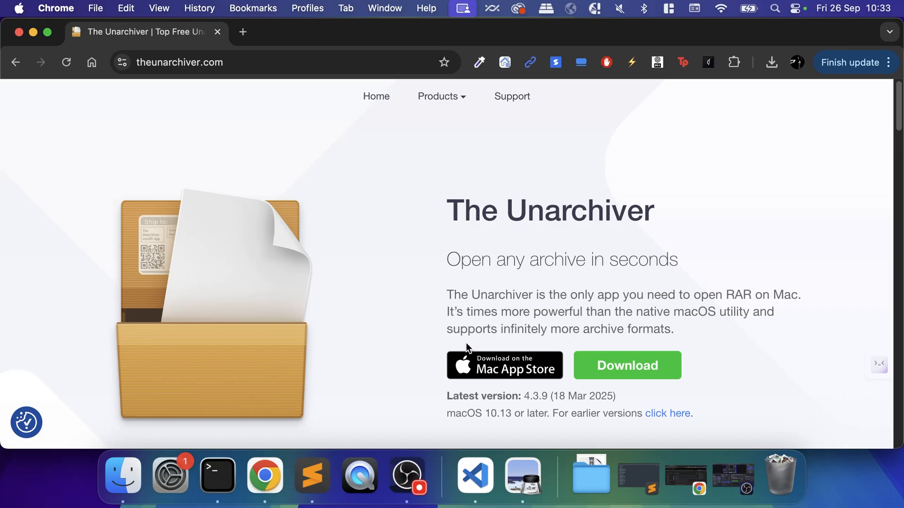
mouse_move(730, 341)
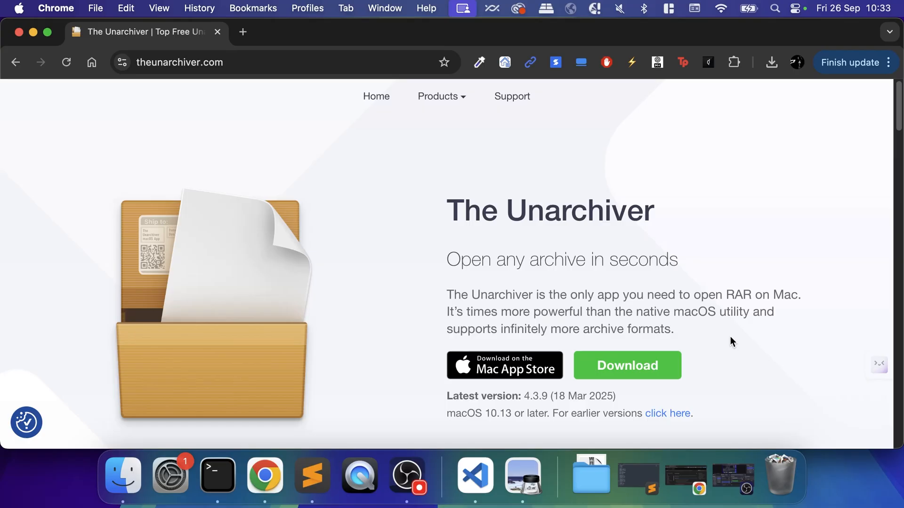
mouse_move(192, 38)
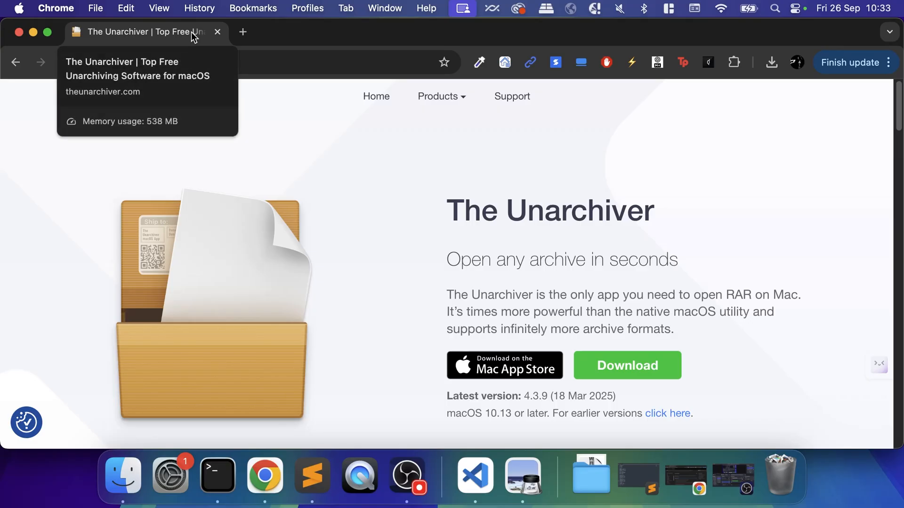
mouse_move(167, 41)
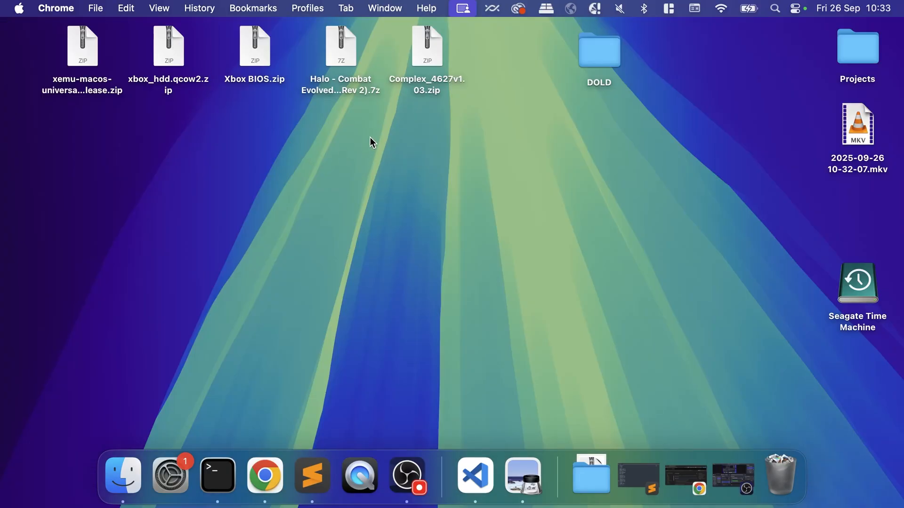
mouse_move(350, 101)
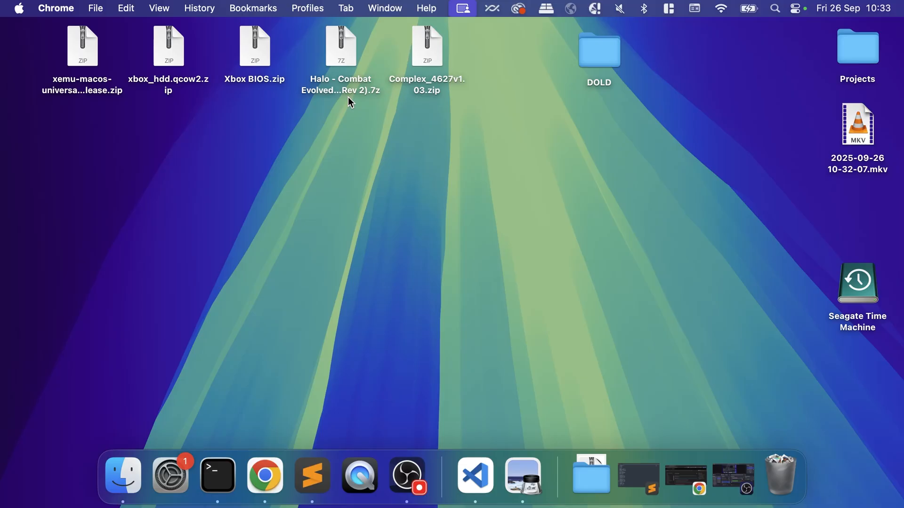
mouse_move(351, 111)
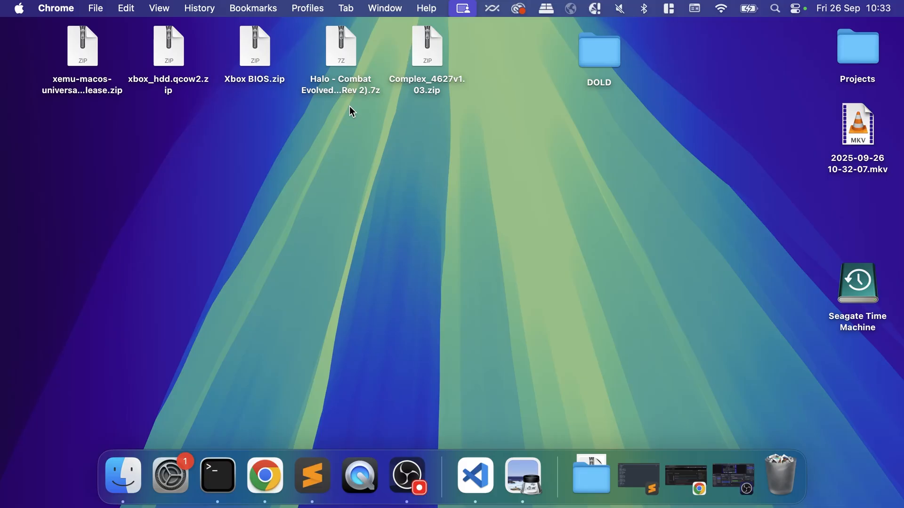
mouse_move(186, 108)
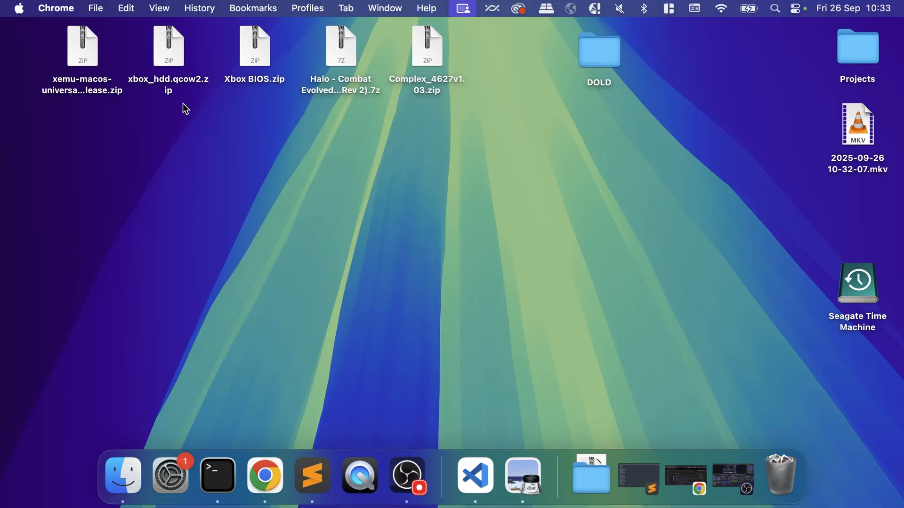
mouse_move(99, 91)
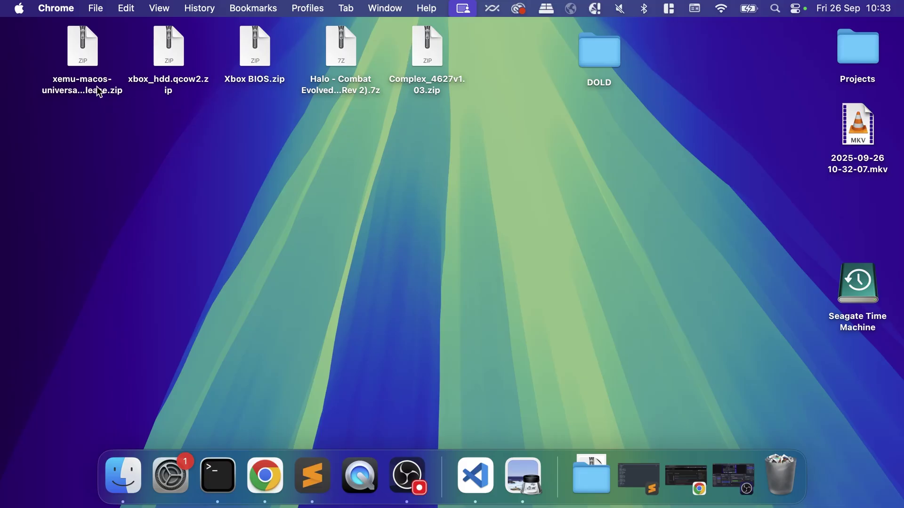
Step: Expand xemu-macos-universal-release.zip on the Desktop into 'xemu-macos-universal-release 2'
double_click(82, 46)
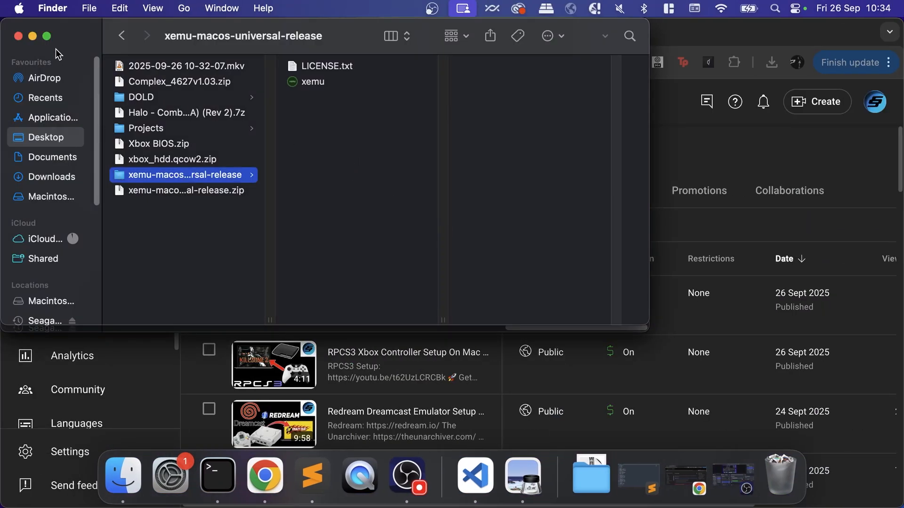
left_click(18, 36)
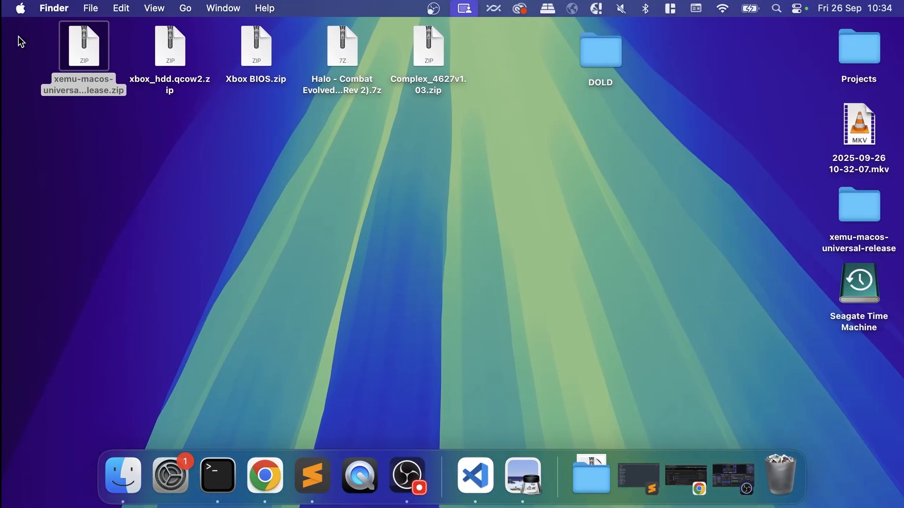
left_click(311, 475)
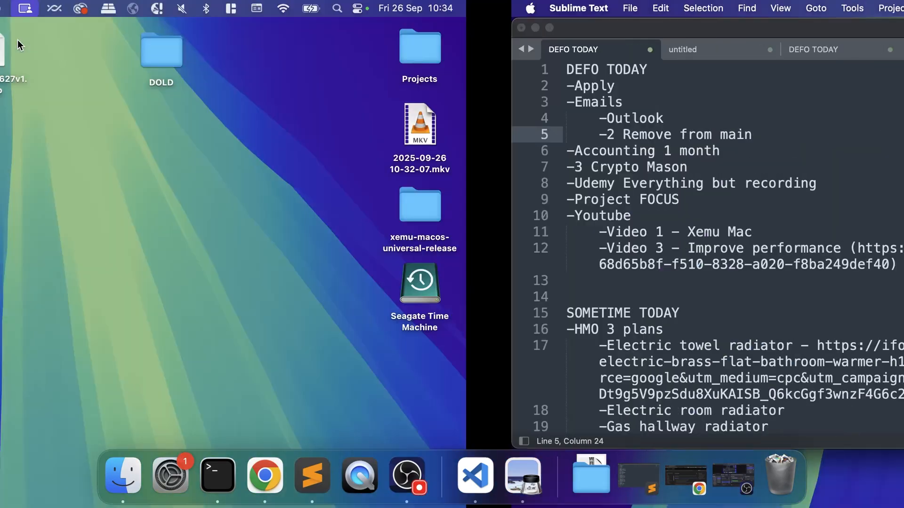
left_click(264, 475)
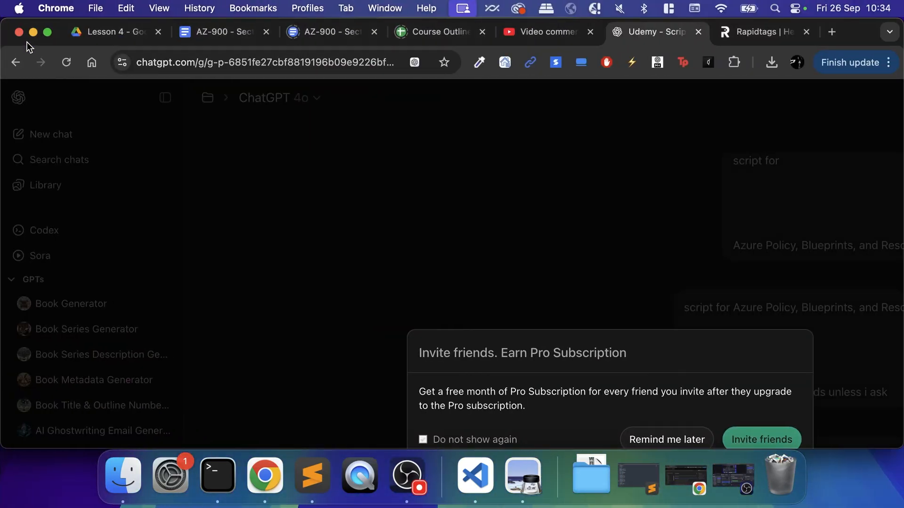
left_click(122, 476)
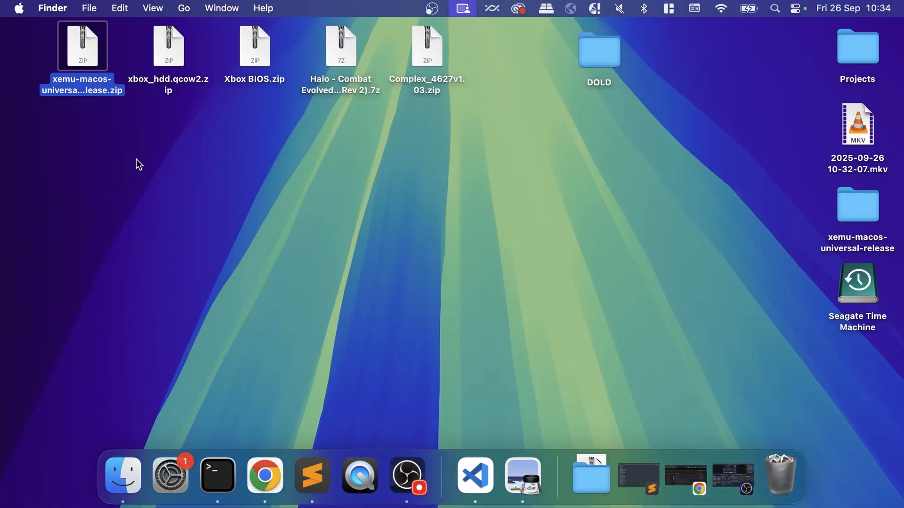
double_click(83, 46)
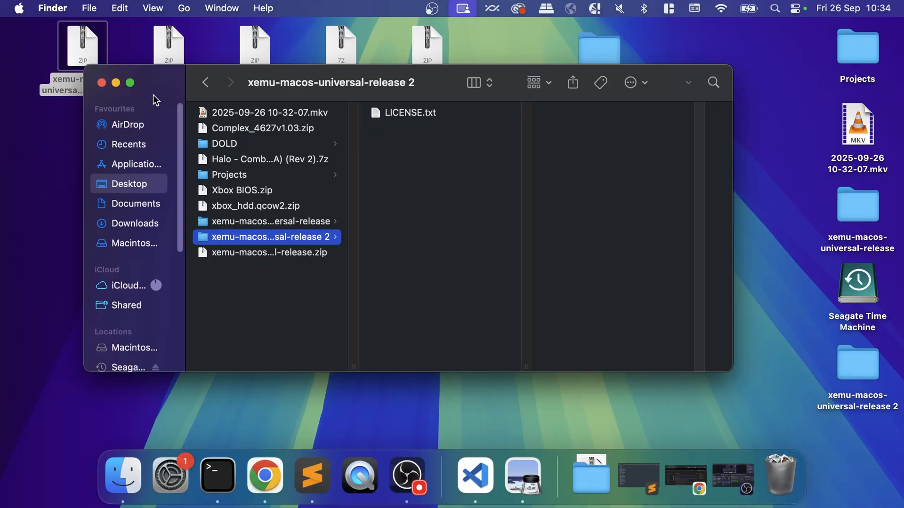
Step: Extract xbox_hdd.qcow2.zip and Xbox BIOS.zip, closing each resulting Finder window
left_click(101, 82)
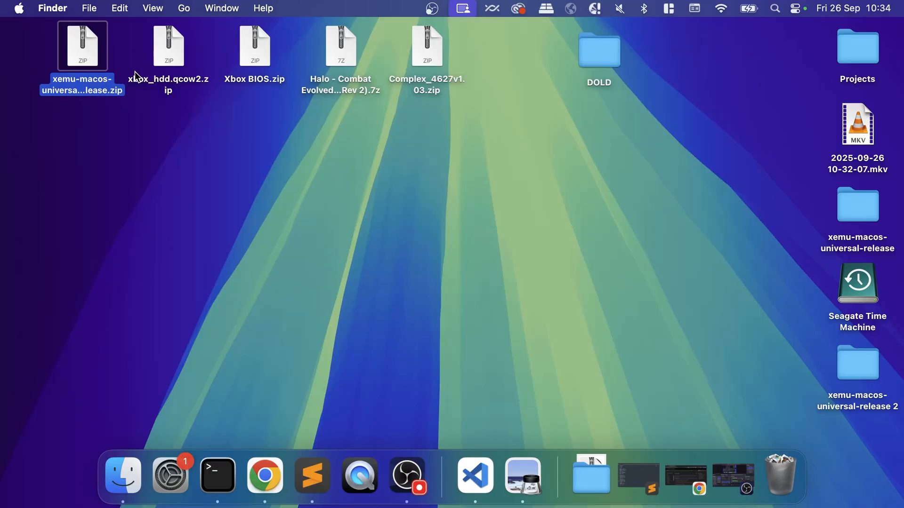
mouse_move(146, 46)
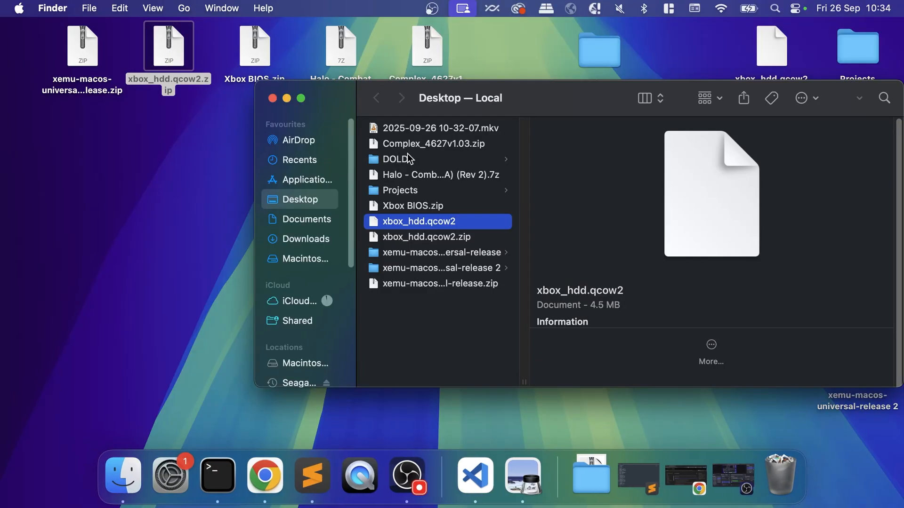
mouse_move(271, 99)
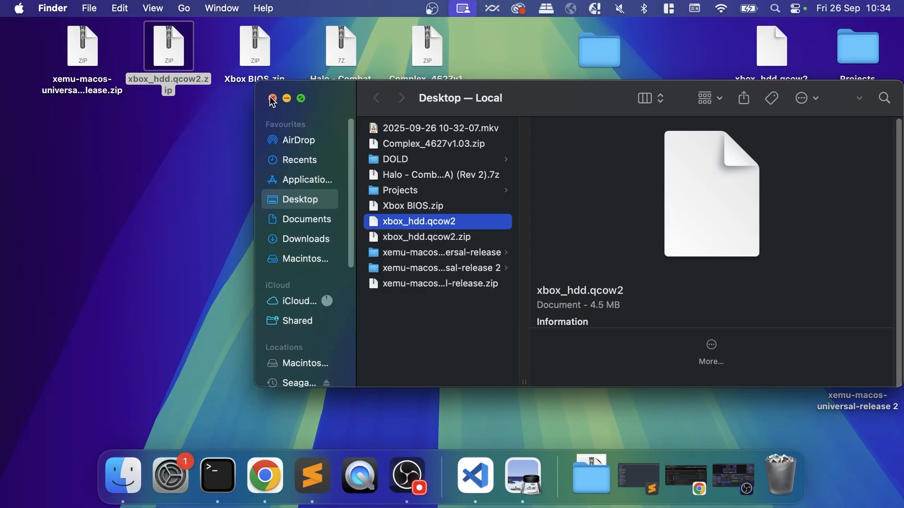
left_click(271, 98)
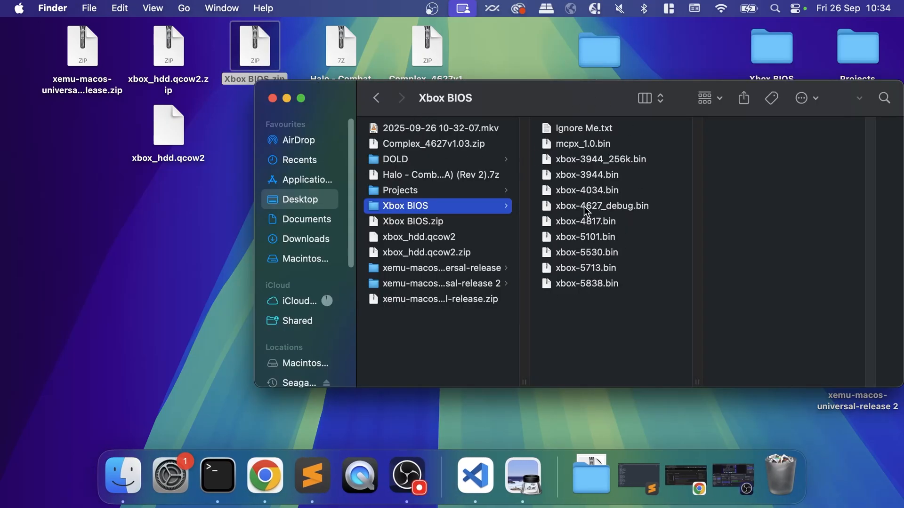
mouse_move(570, 154)
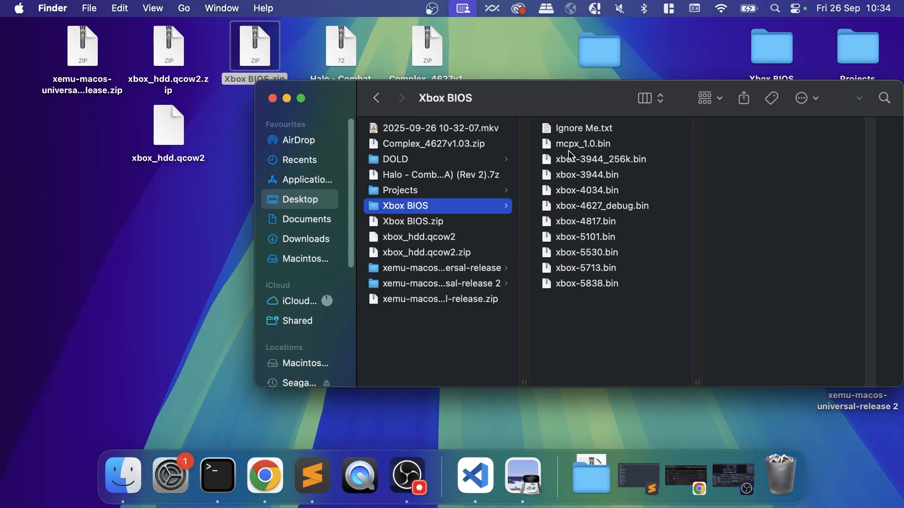
mouse_move(574, 150)
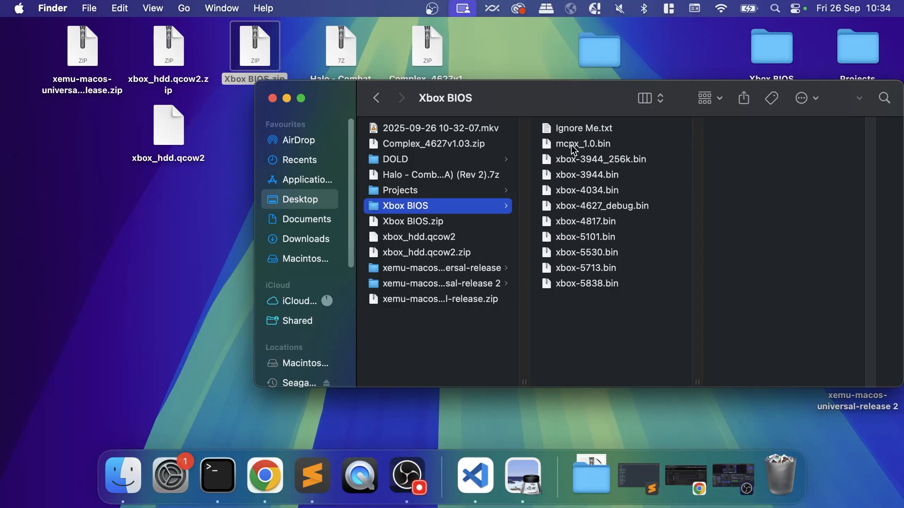
left_click(272, 98)
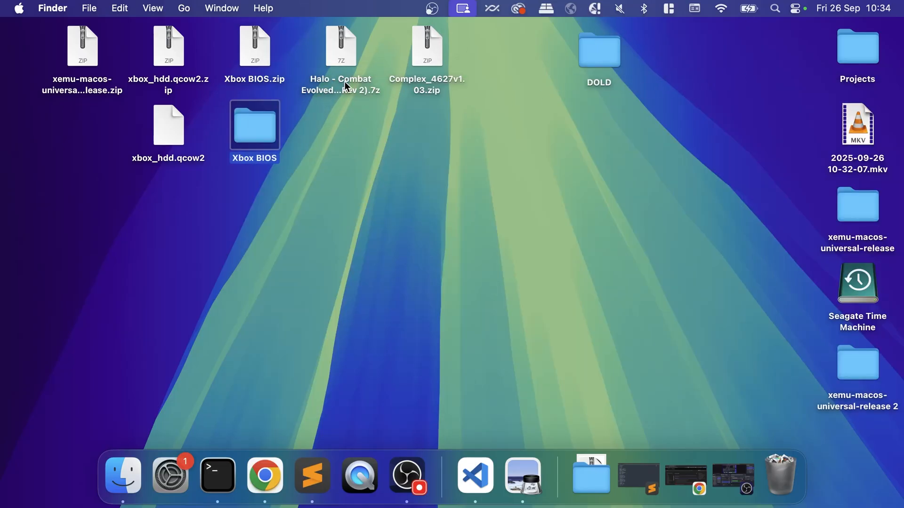
mouse_move(462, 81)
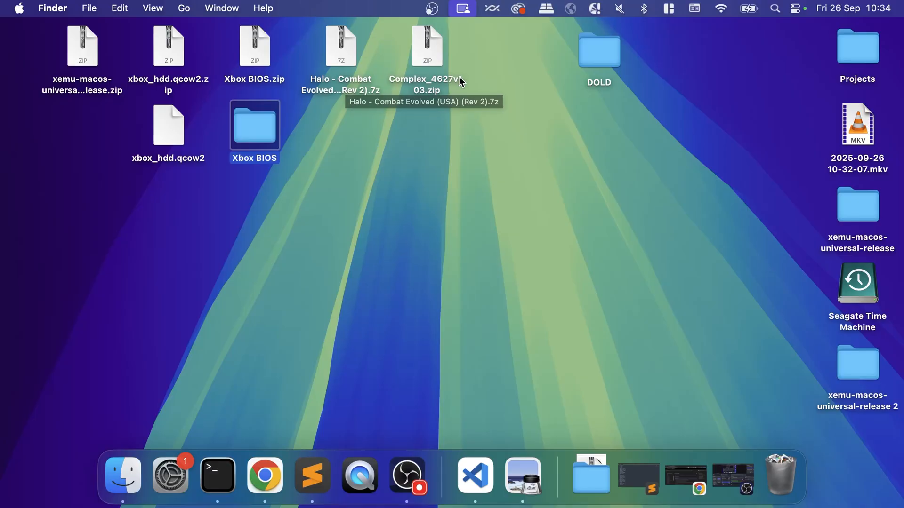
Step: Extract Complex_4627v1.03.zip to a .bin file, dismissing the unsupported-format warning
double_click(426, 46)
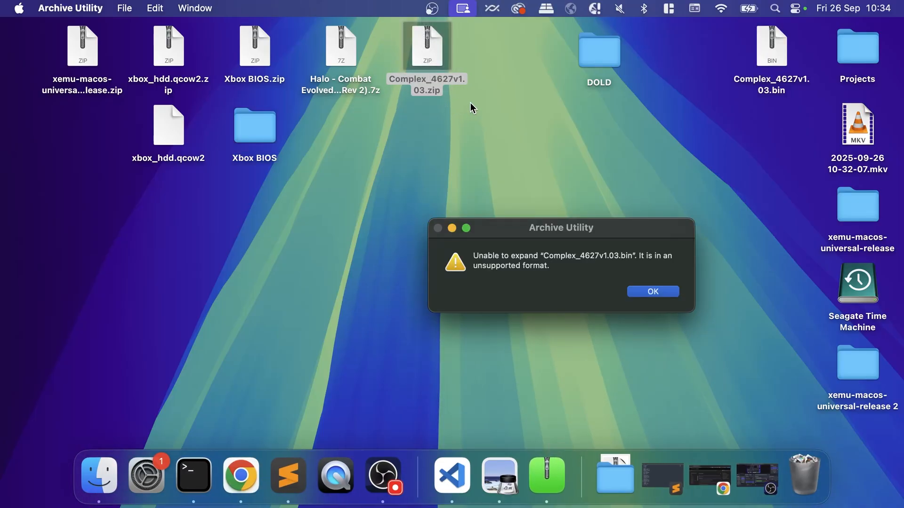
left_click(652, 291)
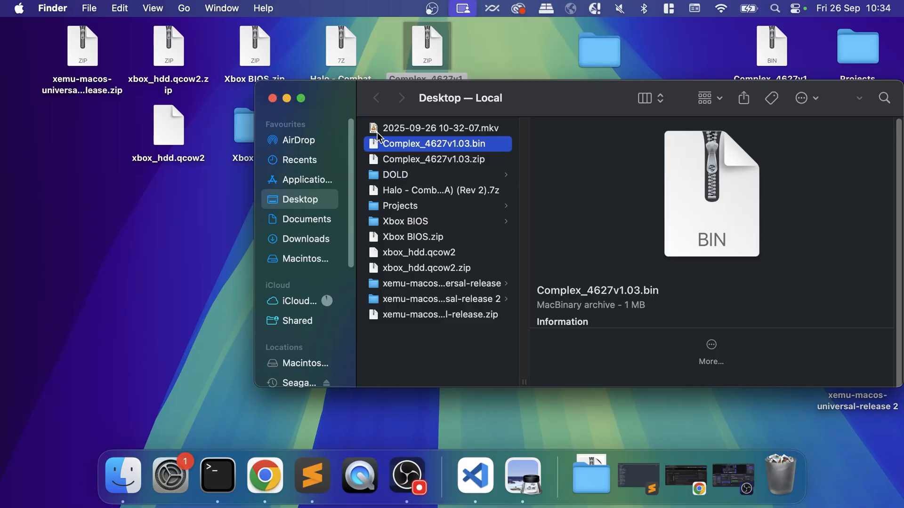
mouse_move(402, 146)
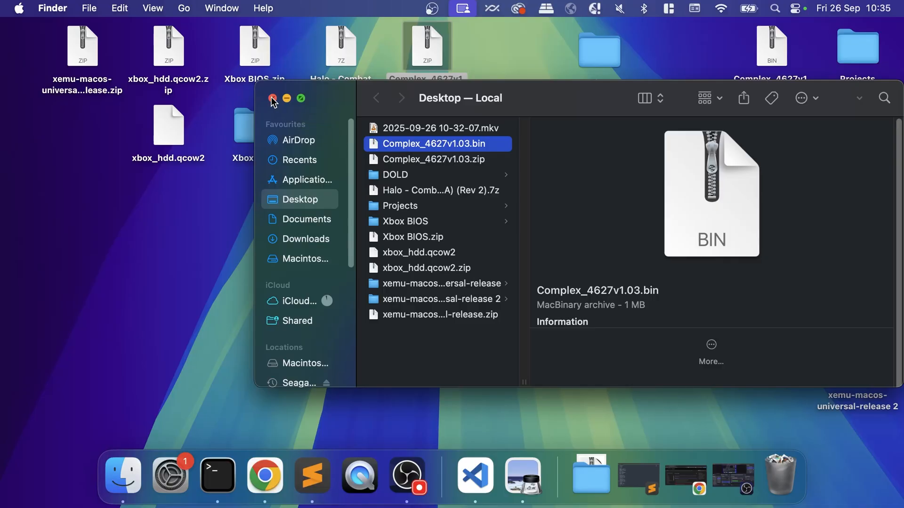
left_click(272, 98)
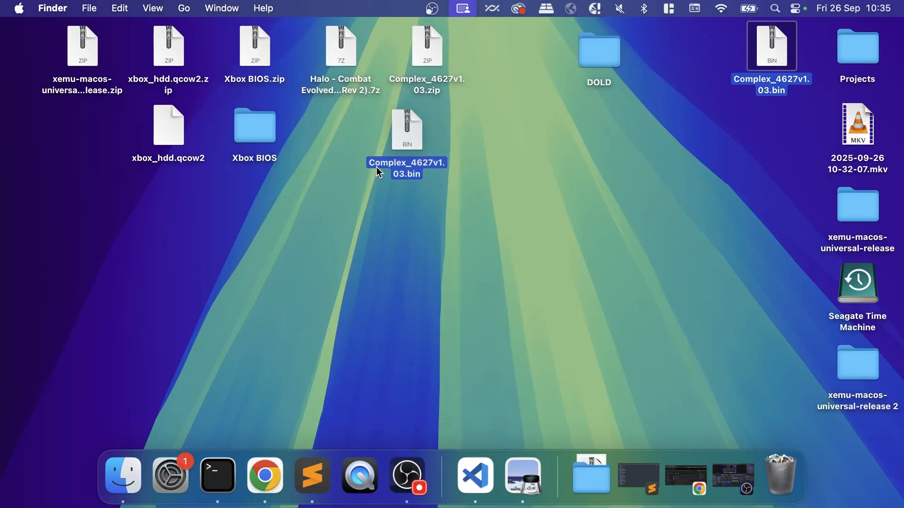
Step: Start expanding the Halo - Combat Evolved (USA) (Rev 2) disc archive
double_click(340, 46)
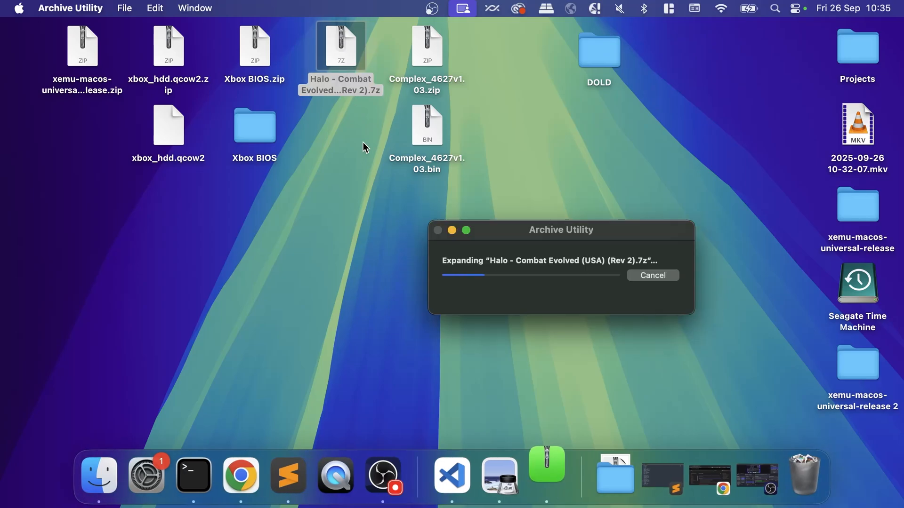
mouse_move(631, 192)
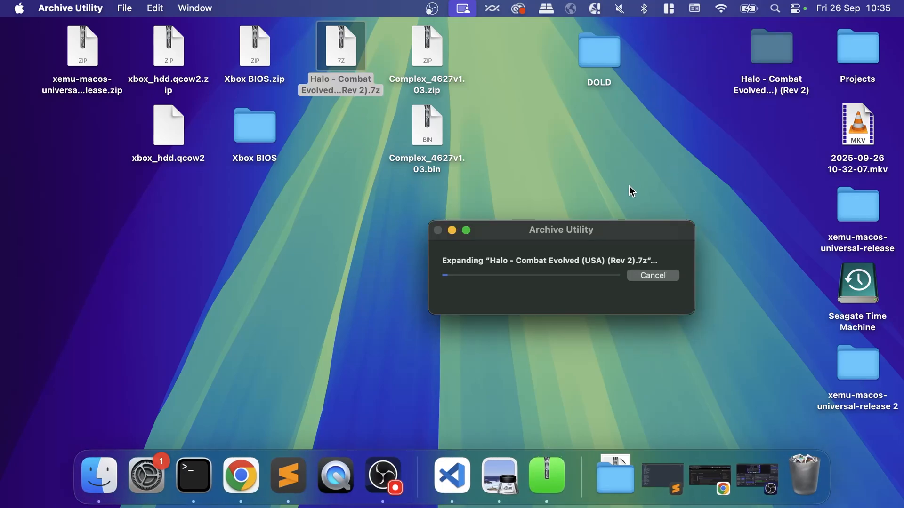
right_click(98, 475)
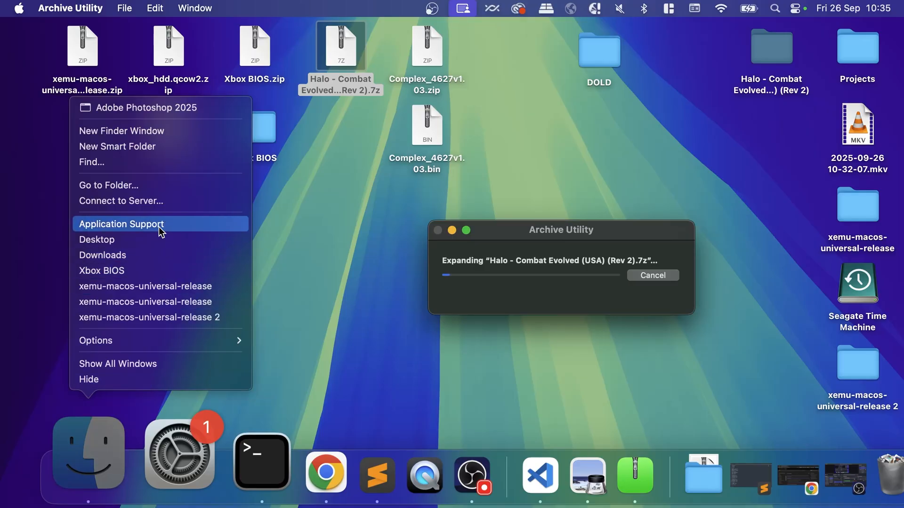
Step: Open a new Finder window on Documents > ROMS > Xbox, dismissing the stray Bin list
left_click(121, 130)
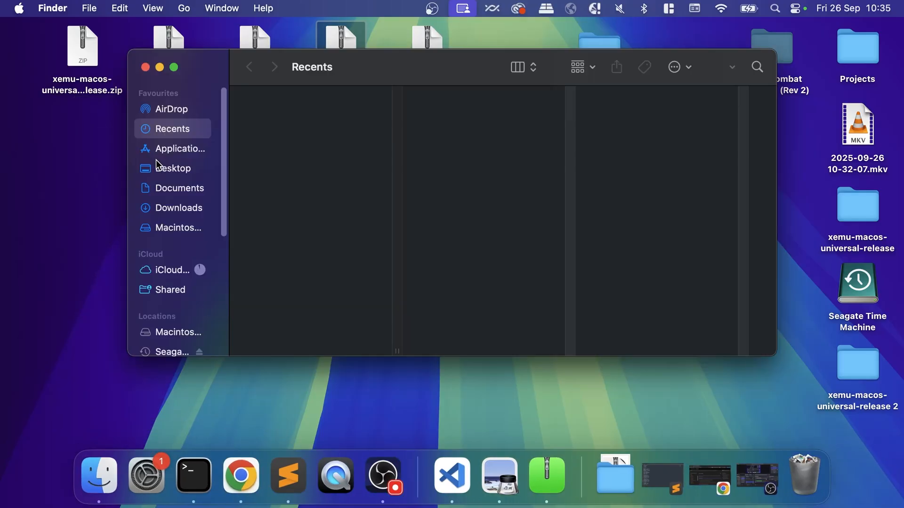
left_click(180, 188)
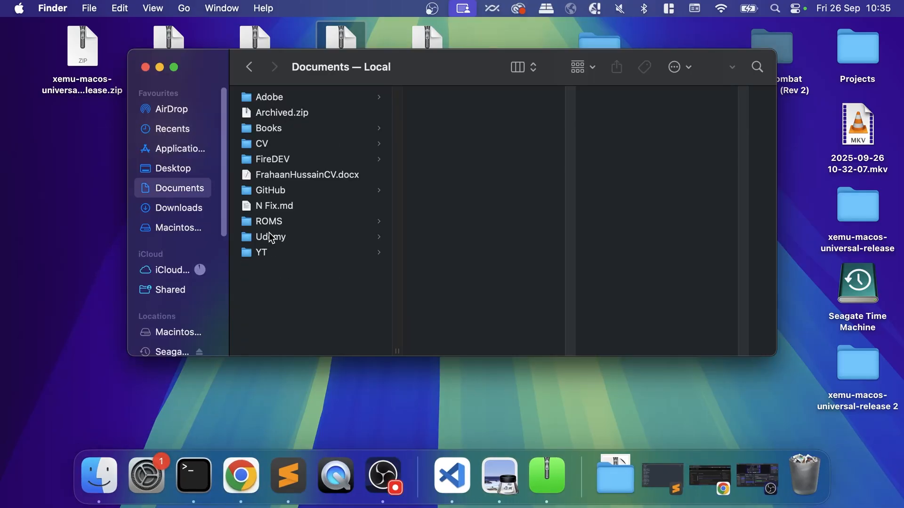
left_click(268, 221)
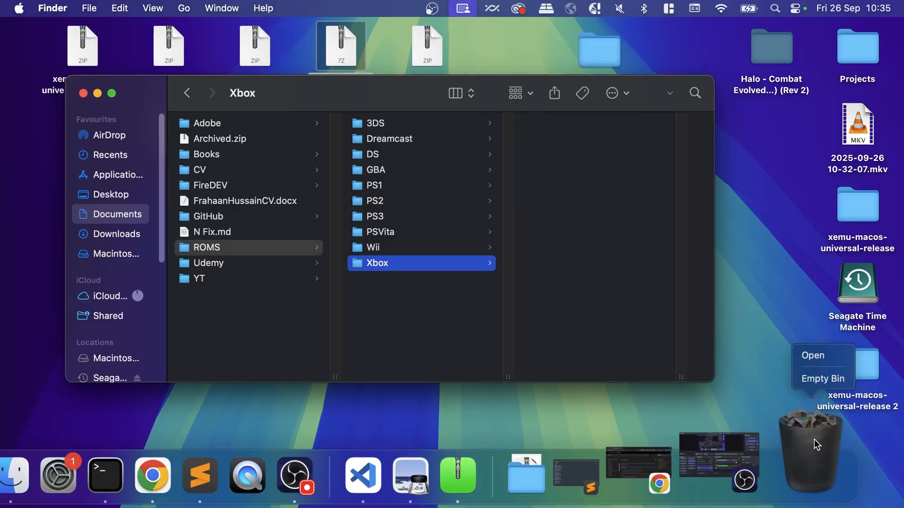
left_click(638, 284)
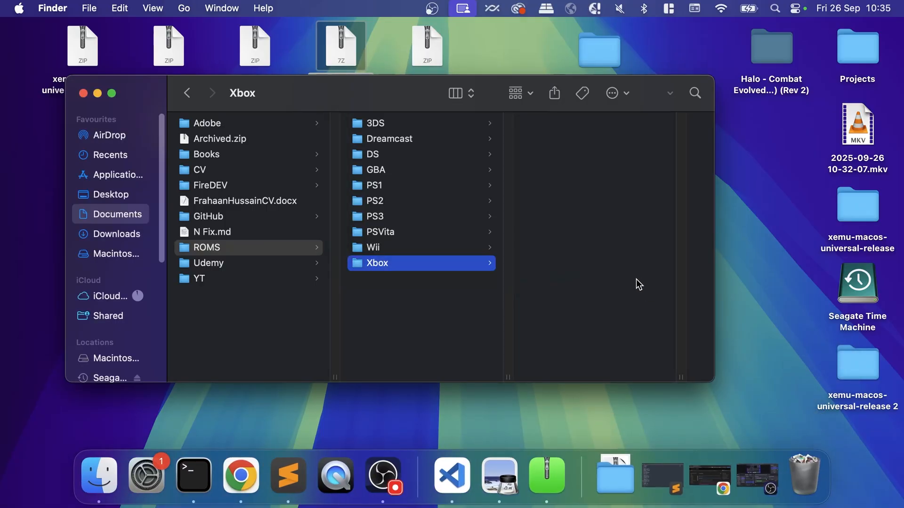
mouse_move(614, 280)
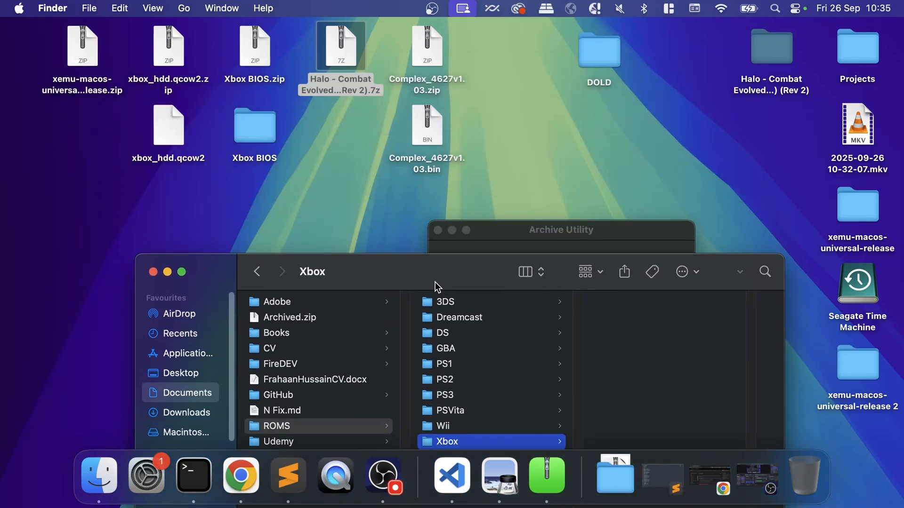
Step: Create a 'System Files' folder in Xbox and gather the BIOS, HDD image and bin there
double_click(340, 47)
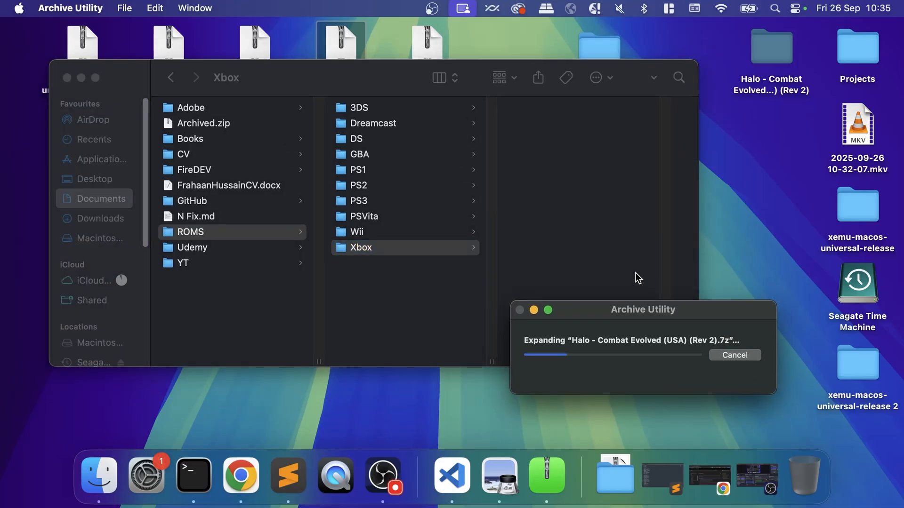
mouse_move(774, 316)
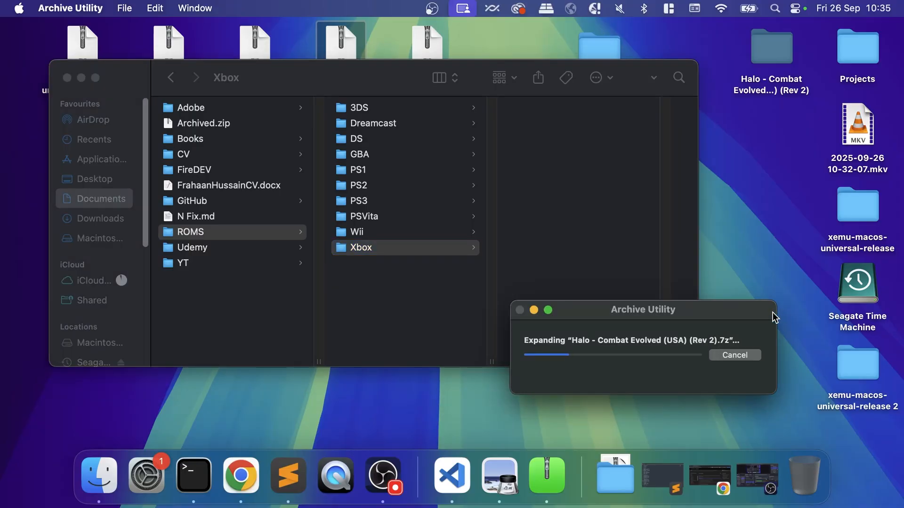
mouse_move(482, 229)
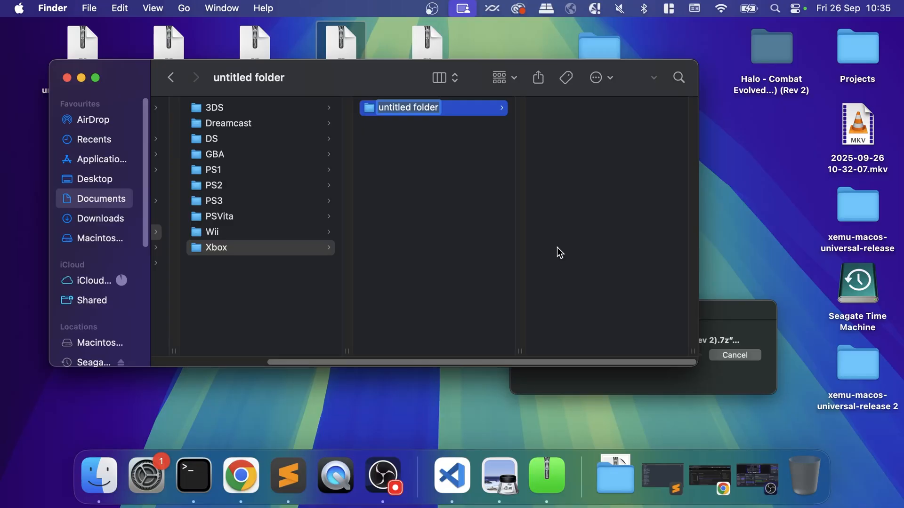
type("System Files")
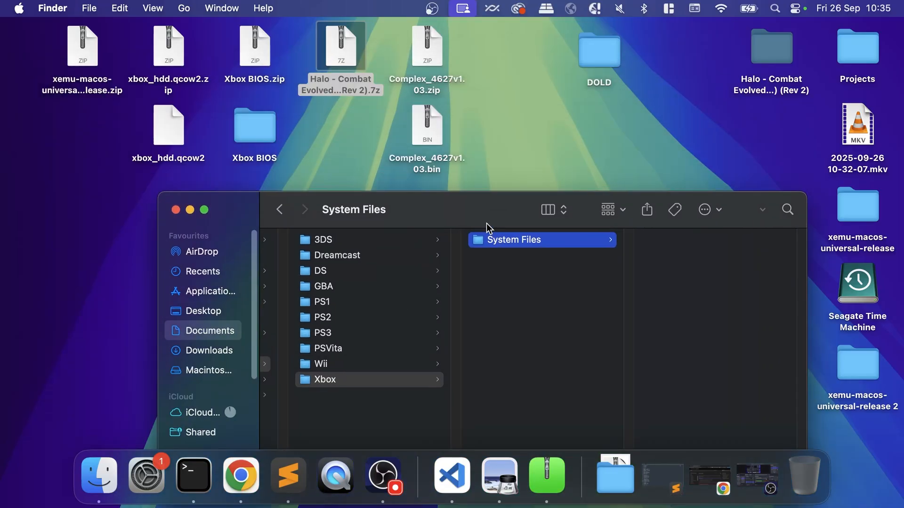
left_click(168, 122)
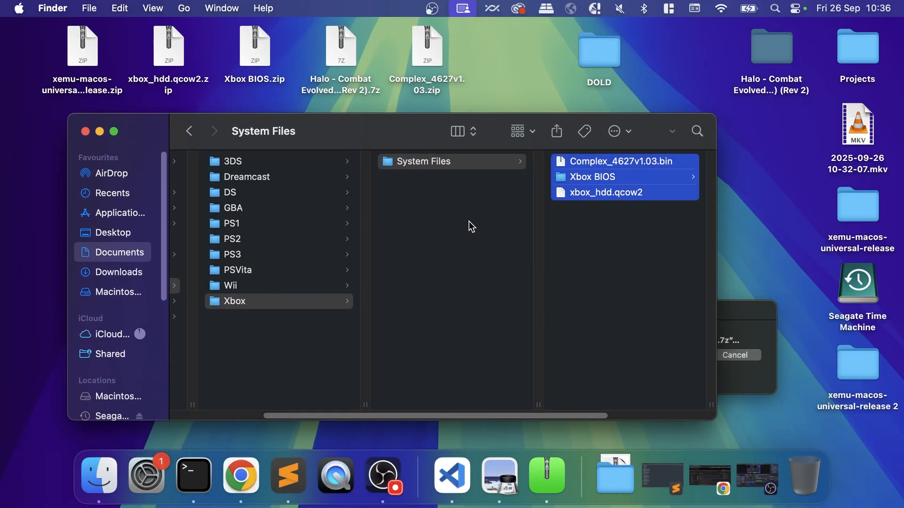
mouse_move(588, 281)
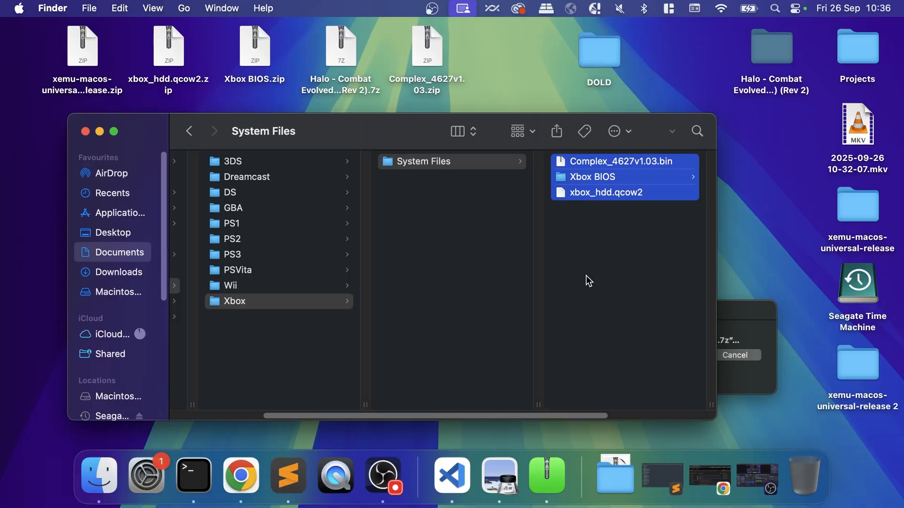
mouse_move(811, 354)
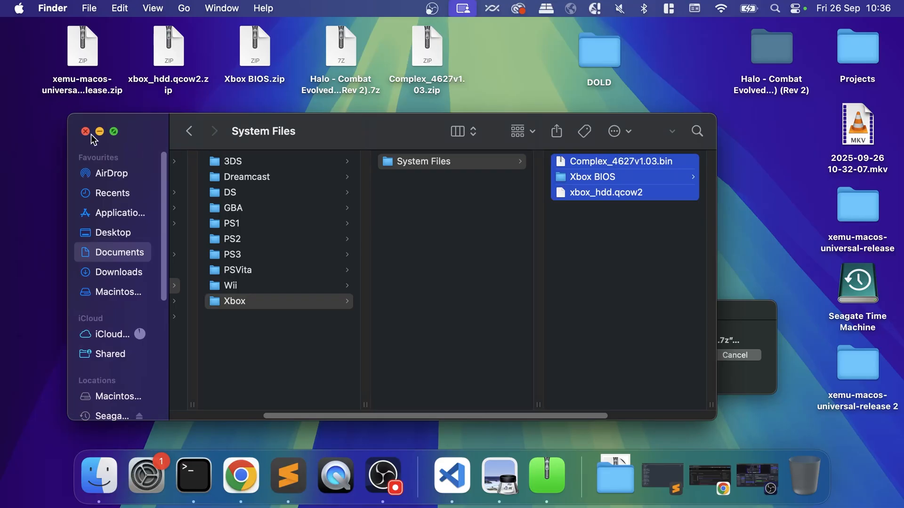
Step: Try launching xemu from Applications, dismiss the 'Not Opened' alert, and open Spotlight
left_click(121, 213)
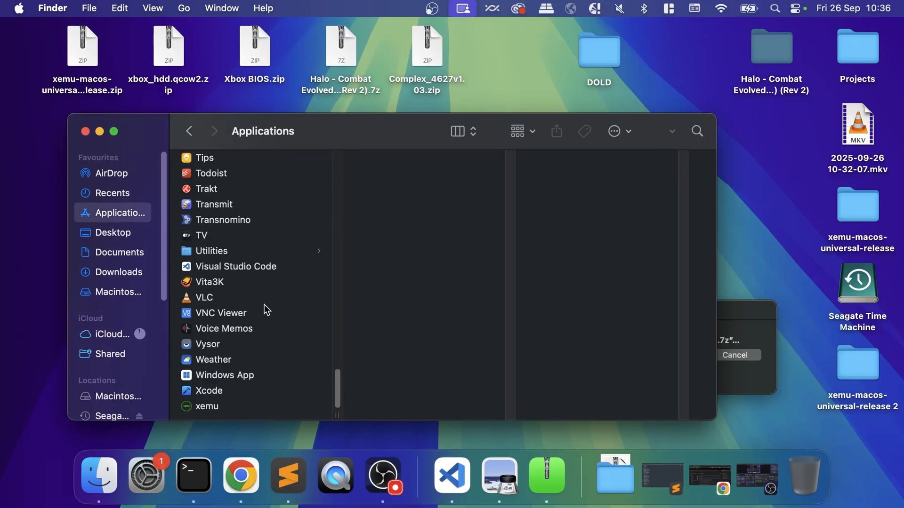
left_click(207, 405)
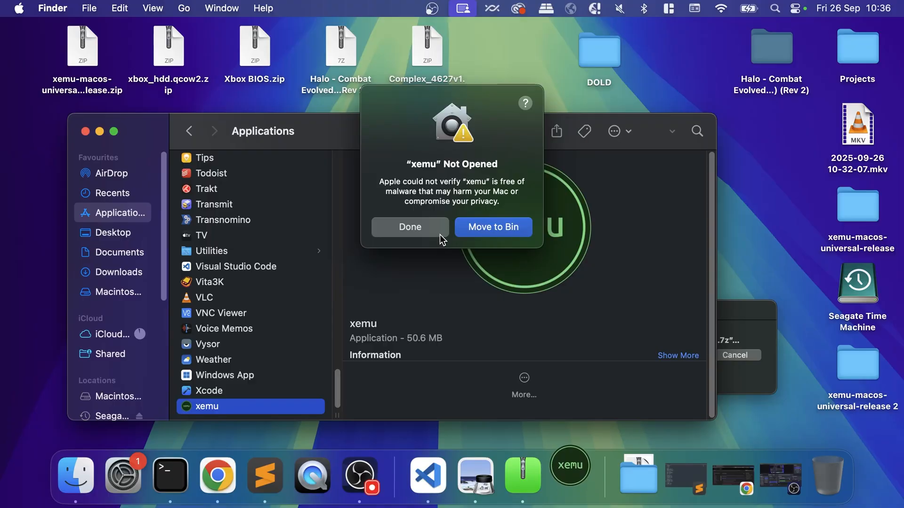
left_click(409, 226)
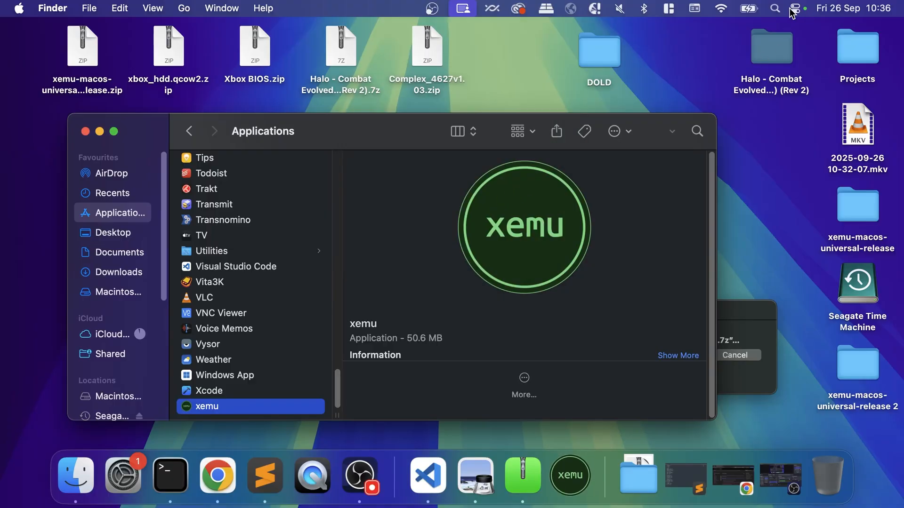
left_click(775, 8)
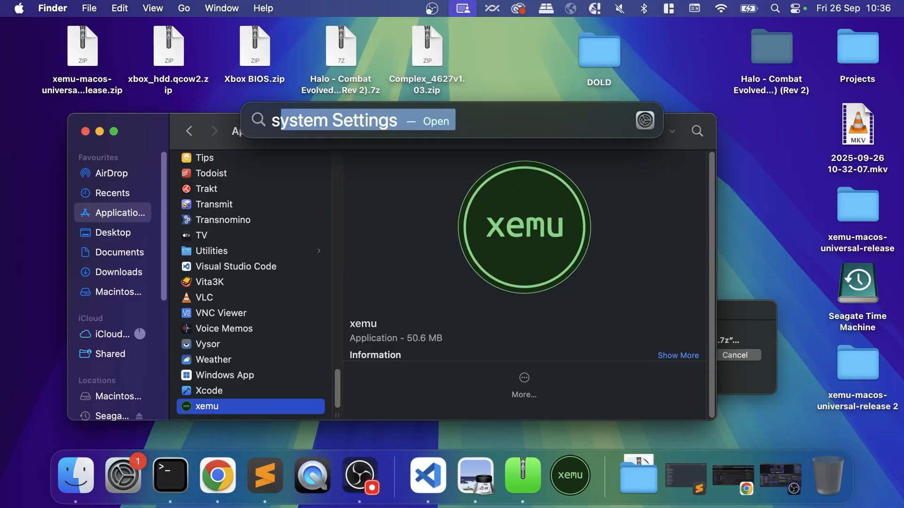
Step: Allow xemu via Privacy & Security's Open Anyway, confirming with the administrator password
left_click(435, 121)
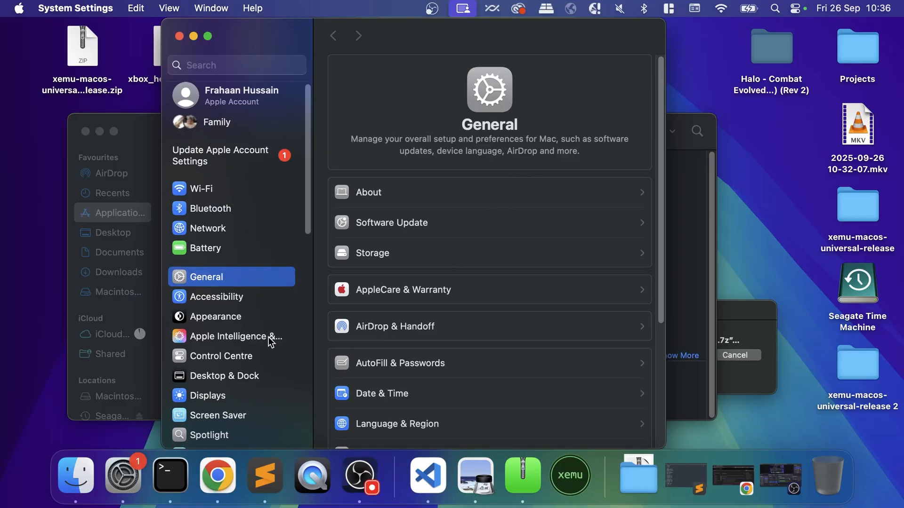
scroll("down", 3)
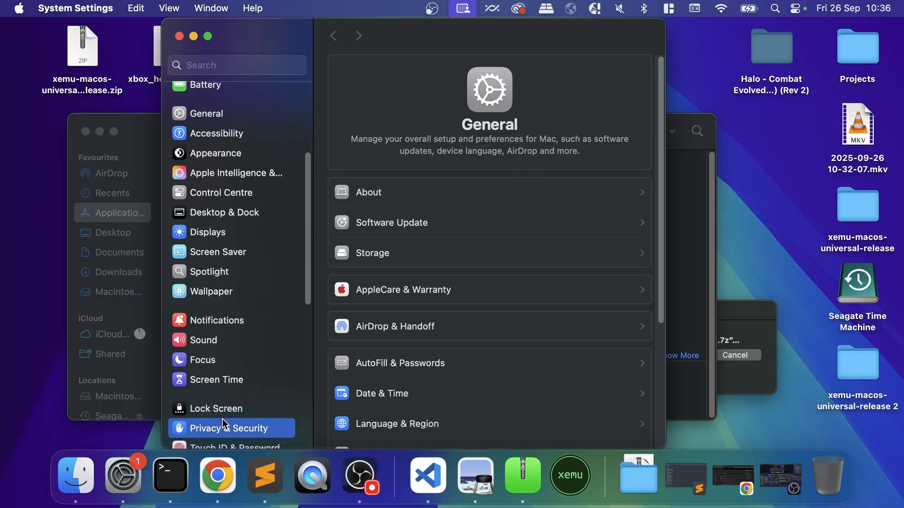
left_click(230, 427)
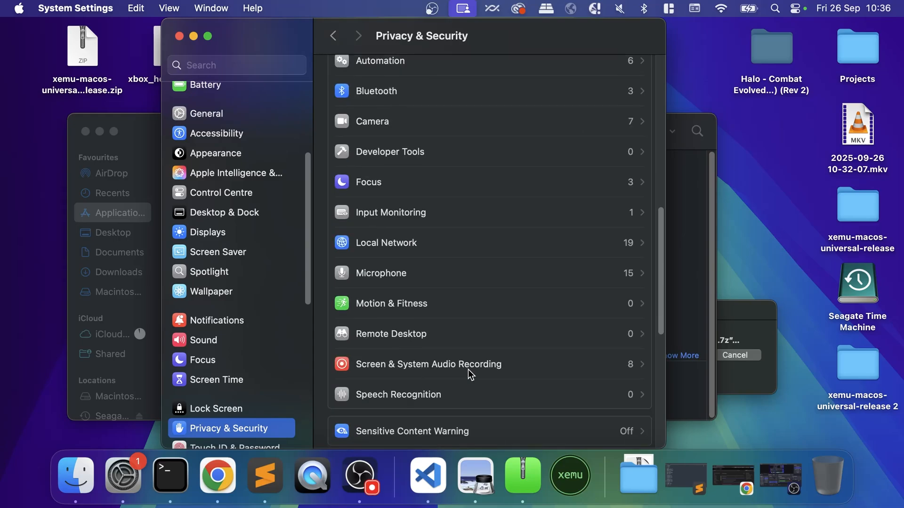
scroll("down", 3)
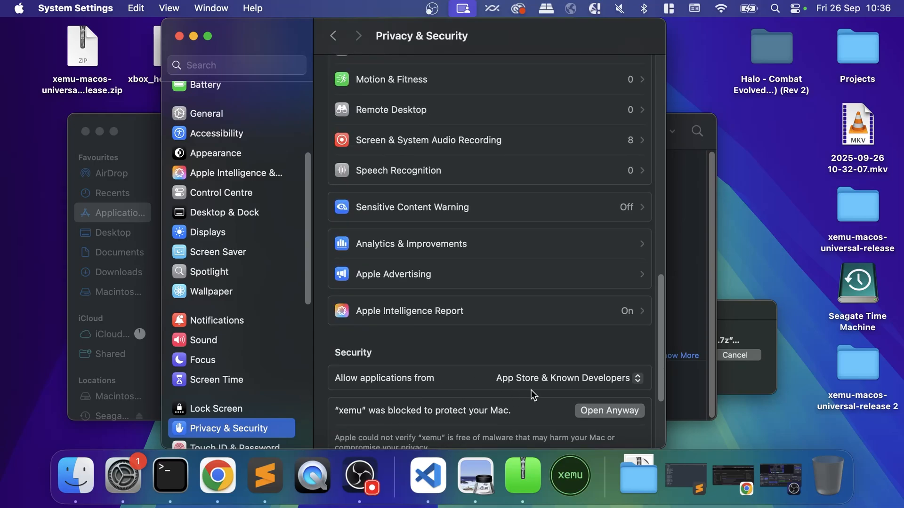
scroll("down", 3)
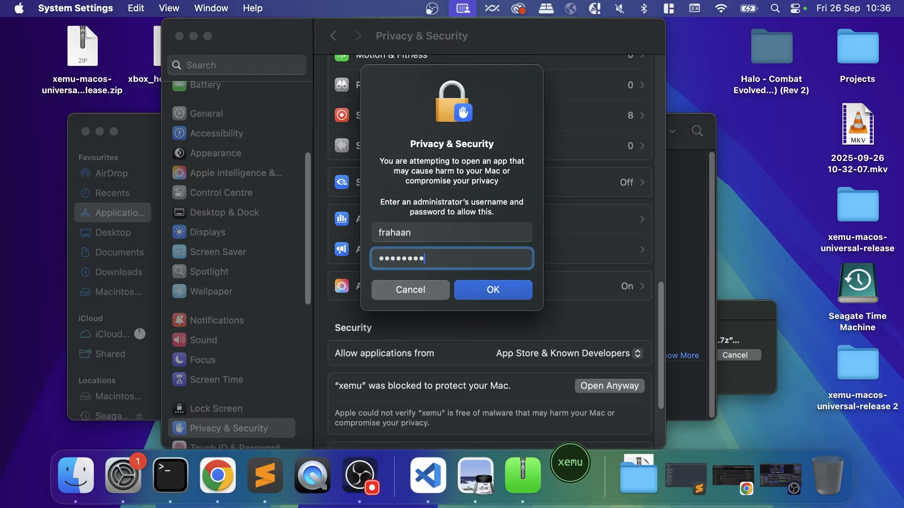
type("password")
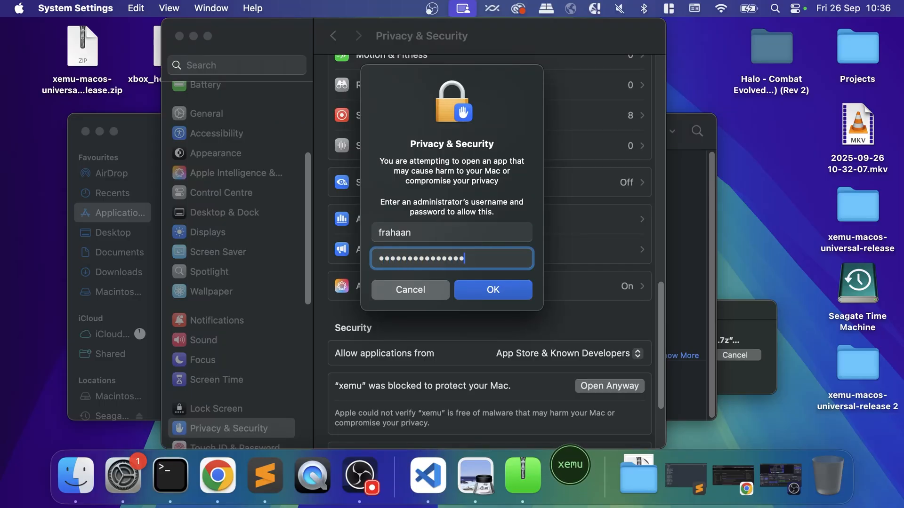
left_click(491, 289)
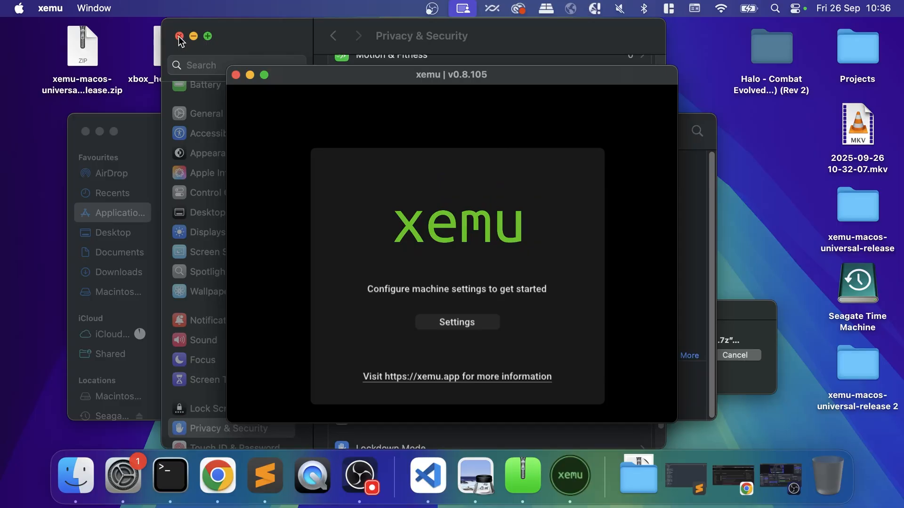
Step: Set MCPX Boot ROM to mcpx_1.0.bin, Flash ROM to Complex_4627v1.03.bin, and choose the hard disk image
left_click(456, 321)
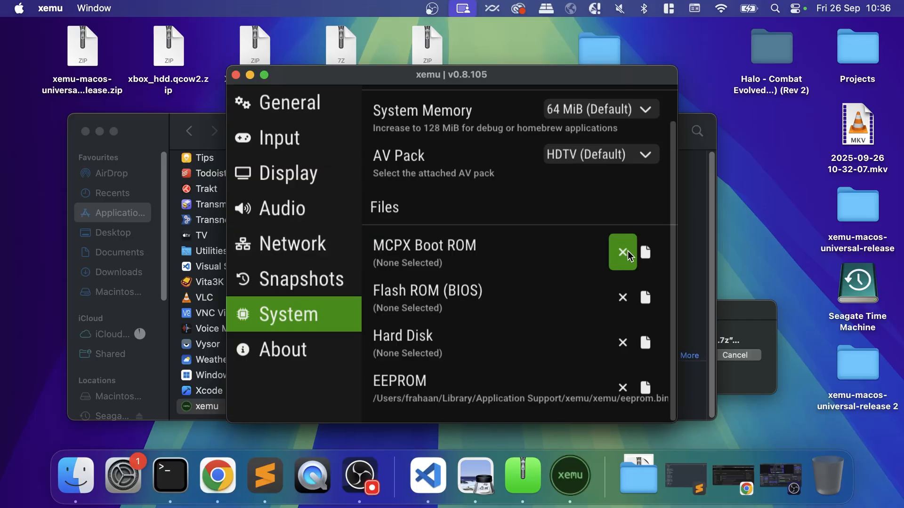
left_click(645, 252)
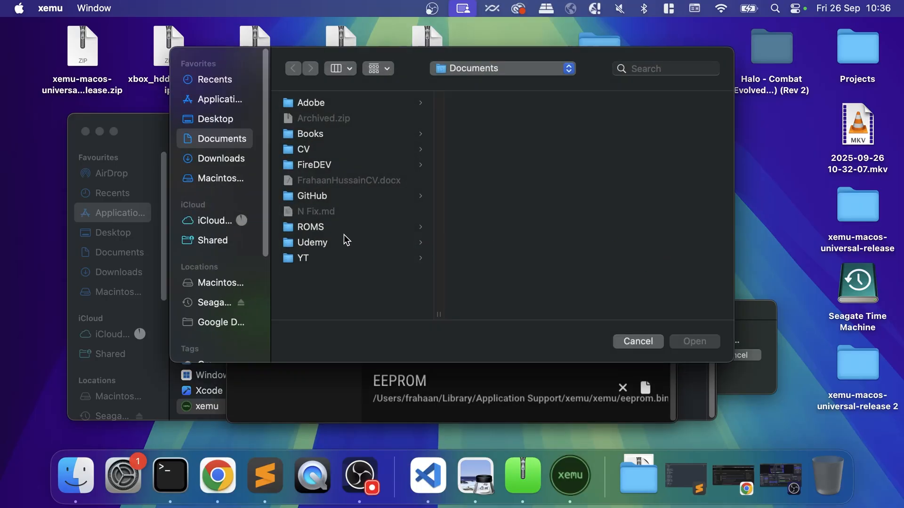
left_click(311, 227)
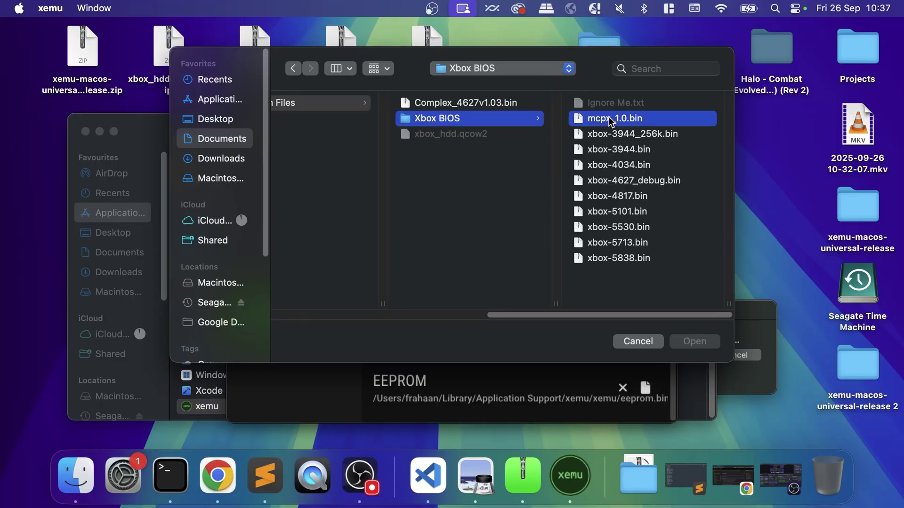
left_click(637, 342)
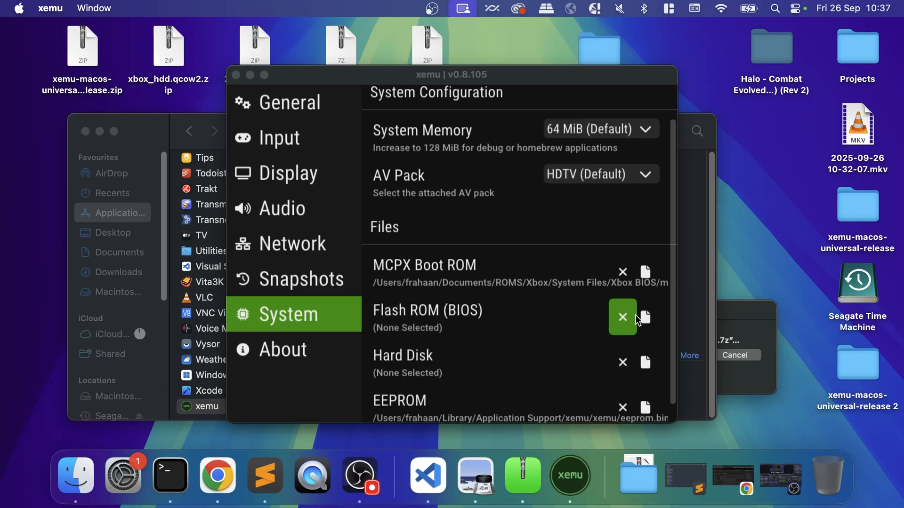
left_click(645, 316)
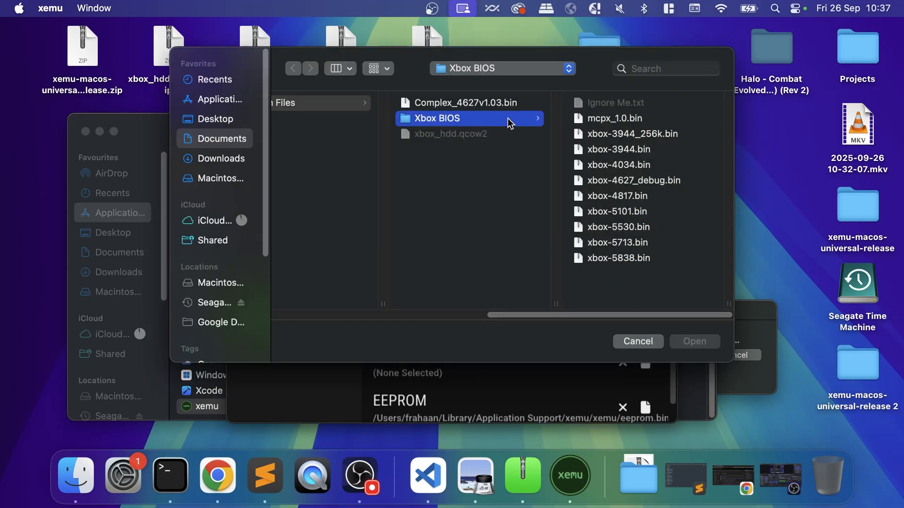
left_click(637, 342)
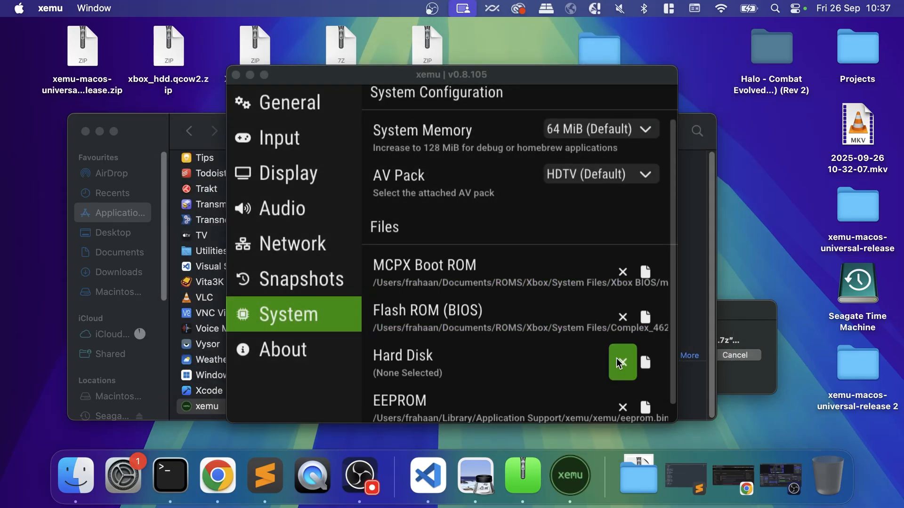
left_click(645, 362)
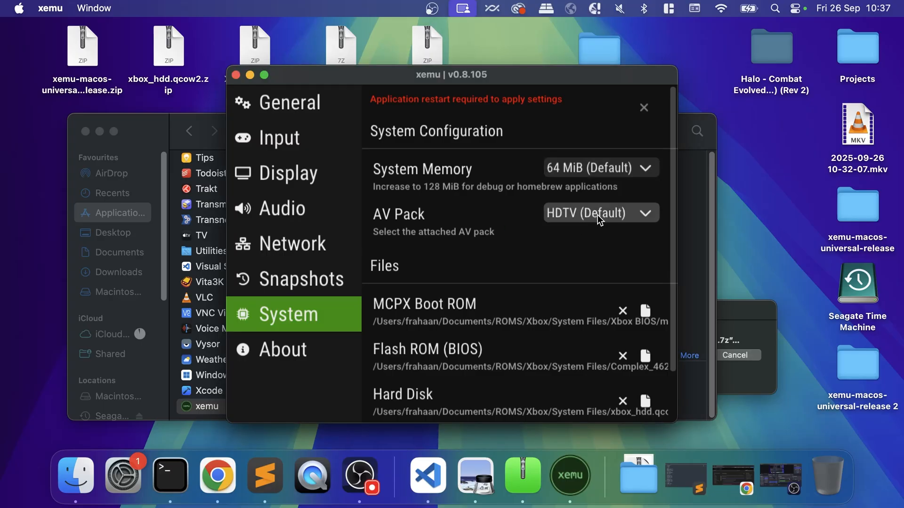
Step: Review the AV pack (kept at HDTV), then the Snapshots, Network, Audio and Display settings unchanged
left_click(599, 212)
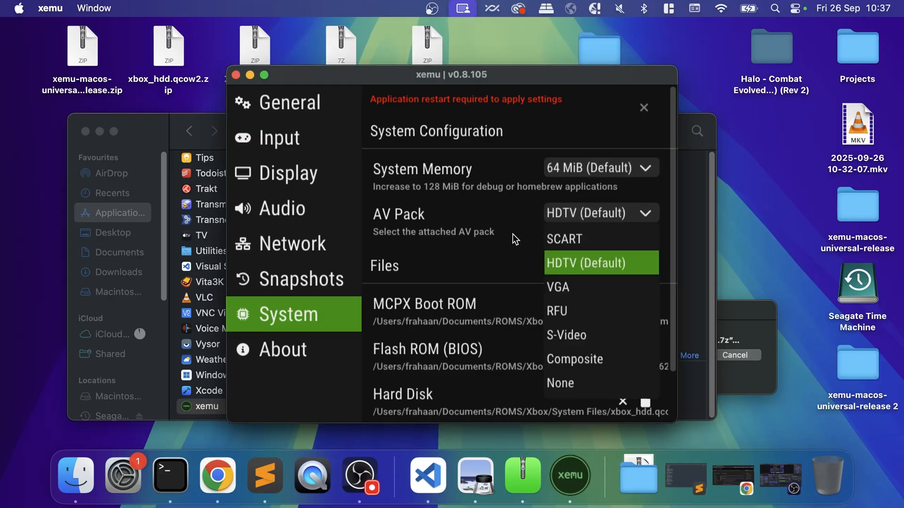
left_click(600, 263)
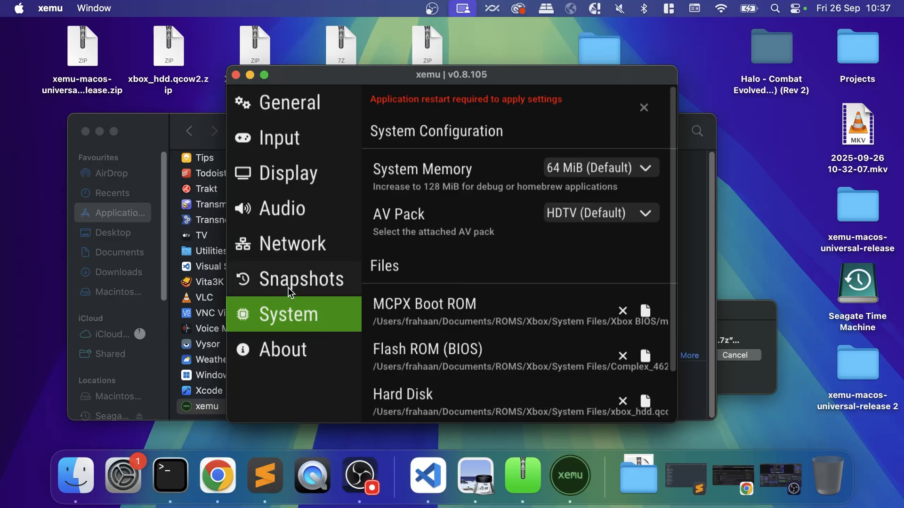
left_click(292, 279)
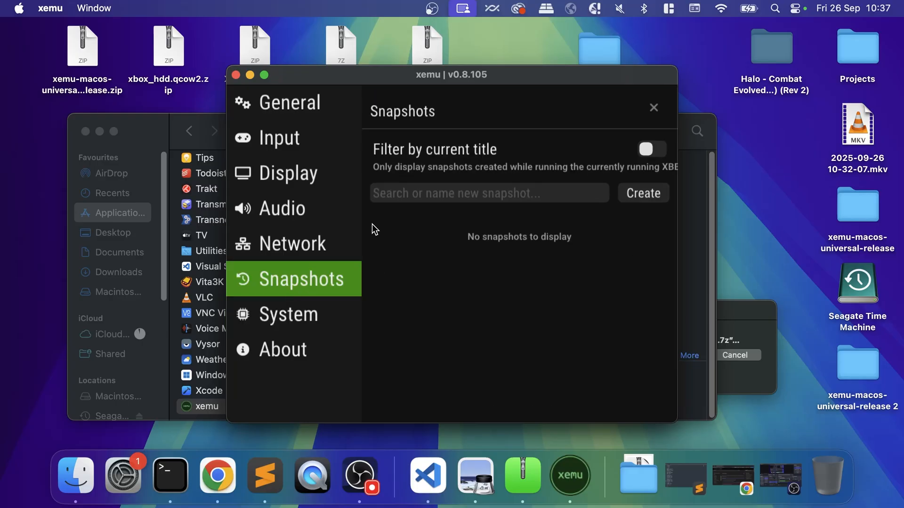
left_click(291, 242)
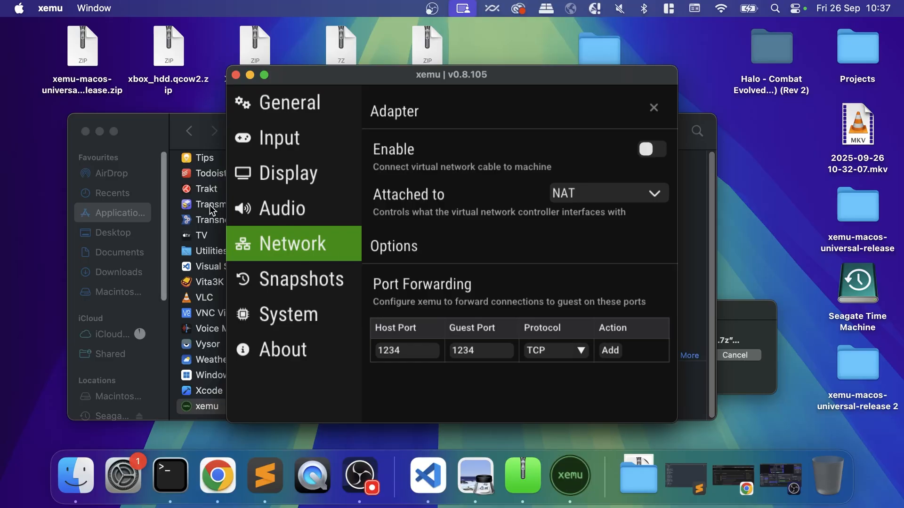
left_click(280, 208)
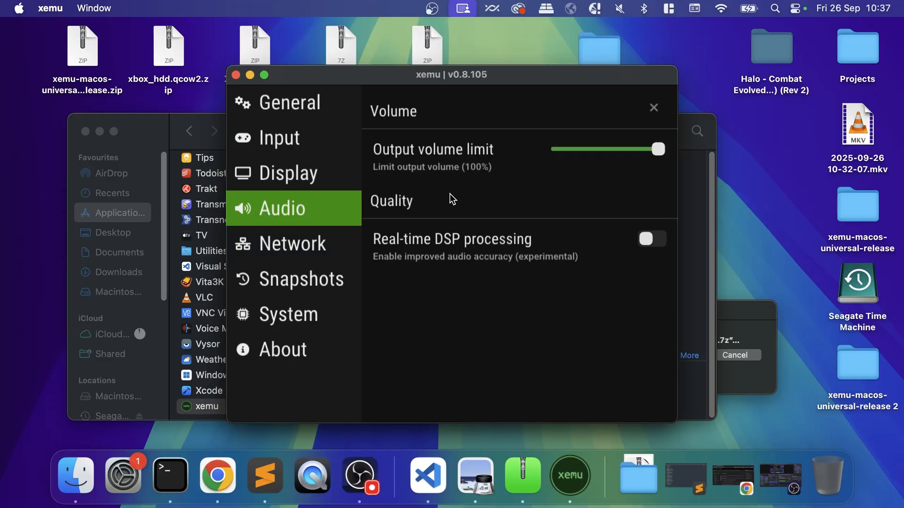
mouse_move(343, 209)
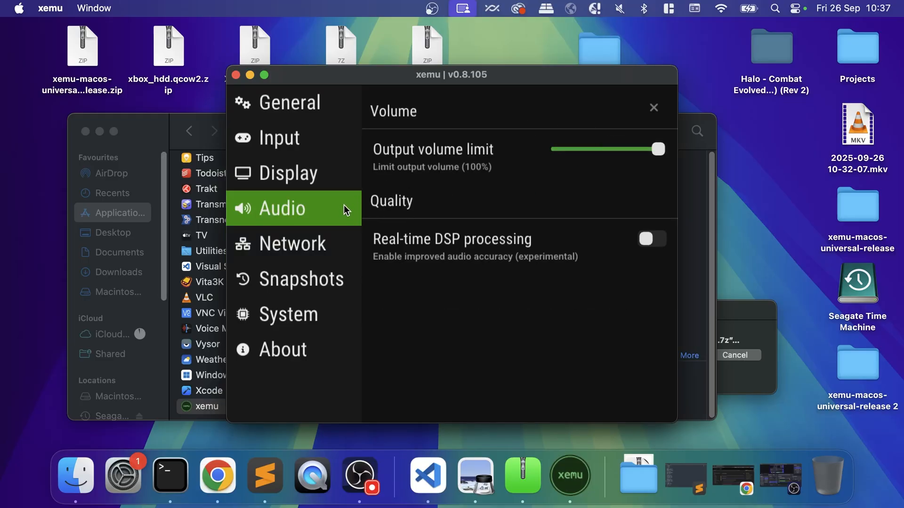
left_click(288, 173)
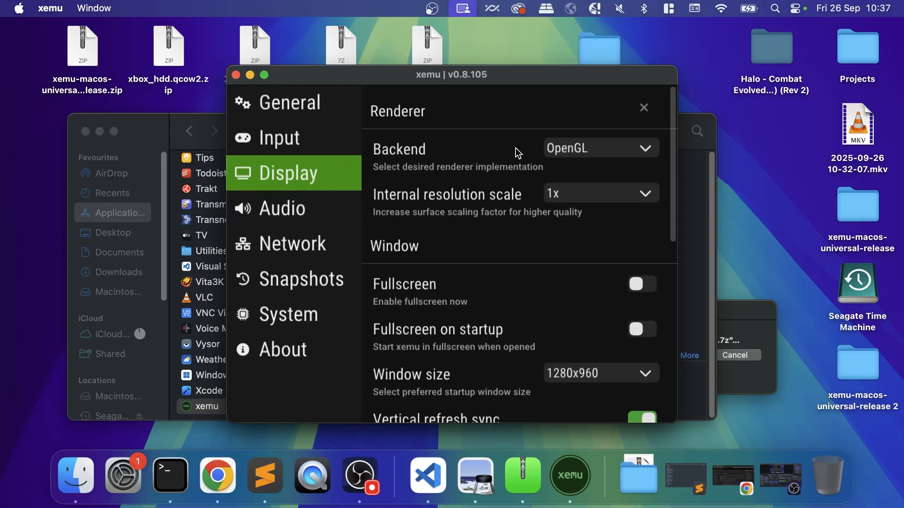
mouse_move(580, 202)
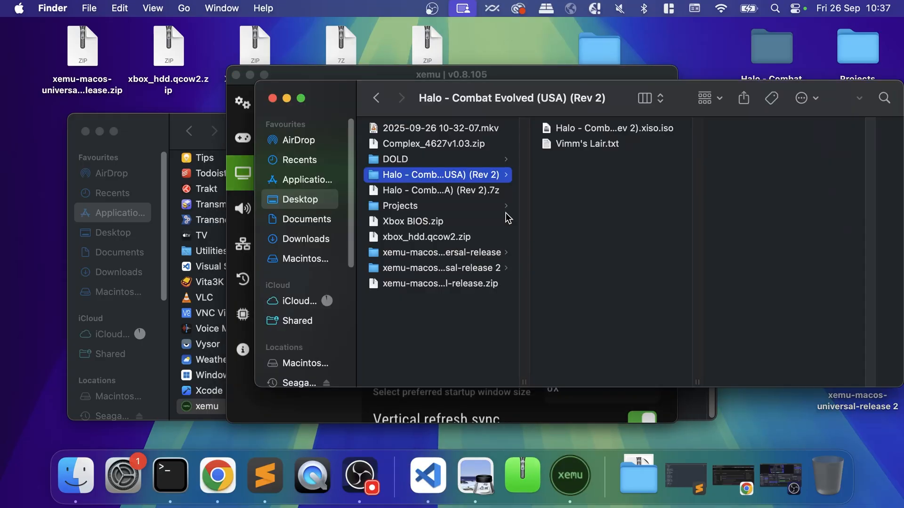
Step: Select the Halo disc image, browse Desktop, and close Finder to bring back xemu's Display settings
left_click(613, 128)
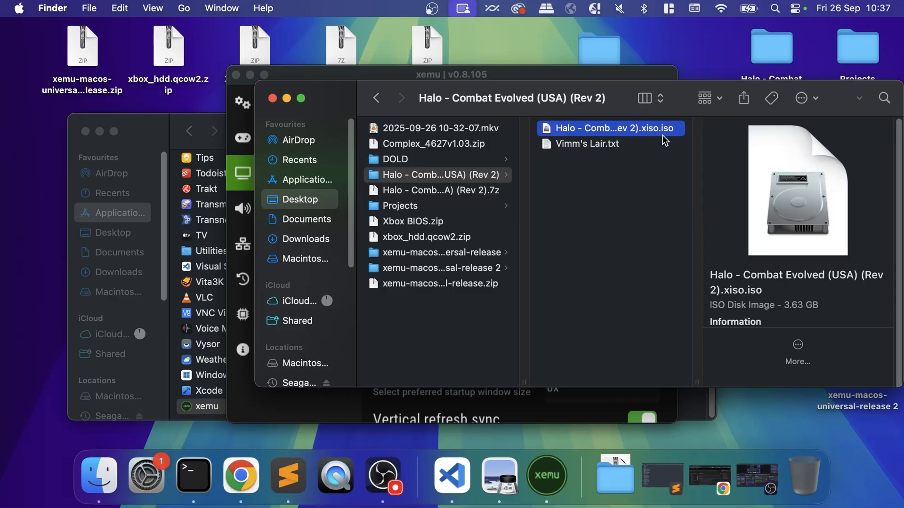
mouse_move(654, 188)
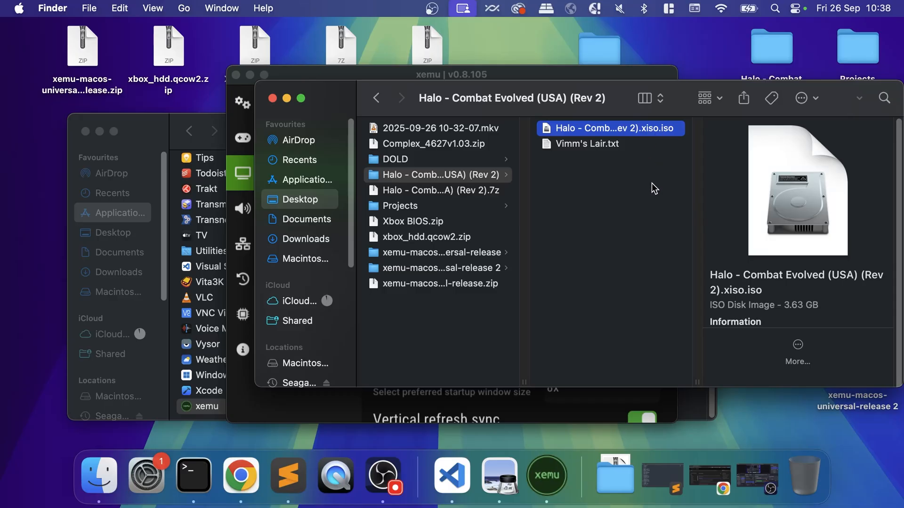
mouse_move(588, 167)
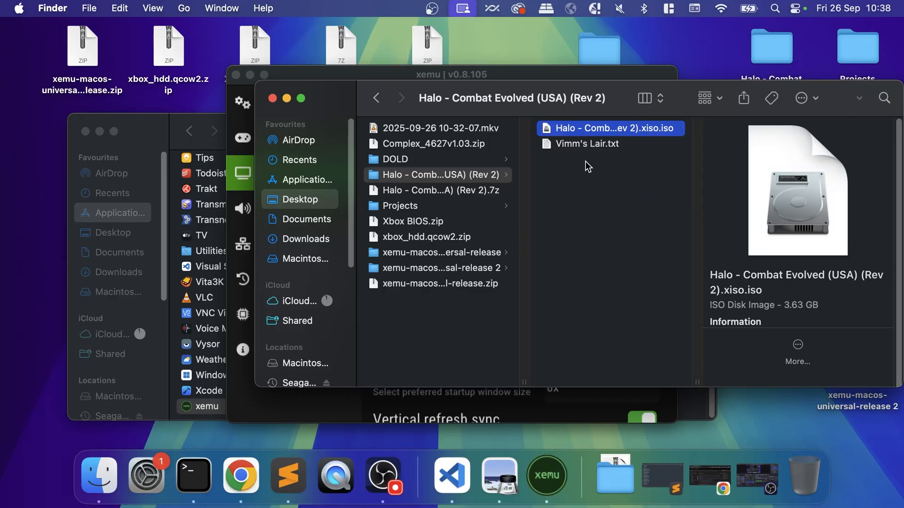
mouse_move(319, 231)
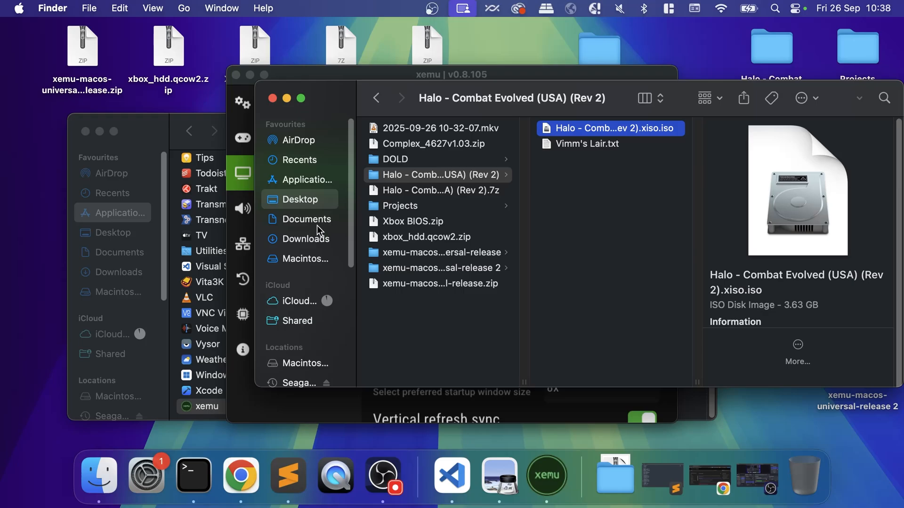
left_click(306, 218)
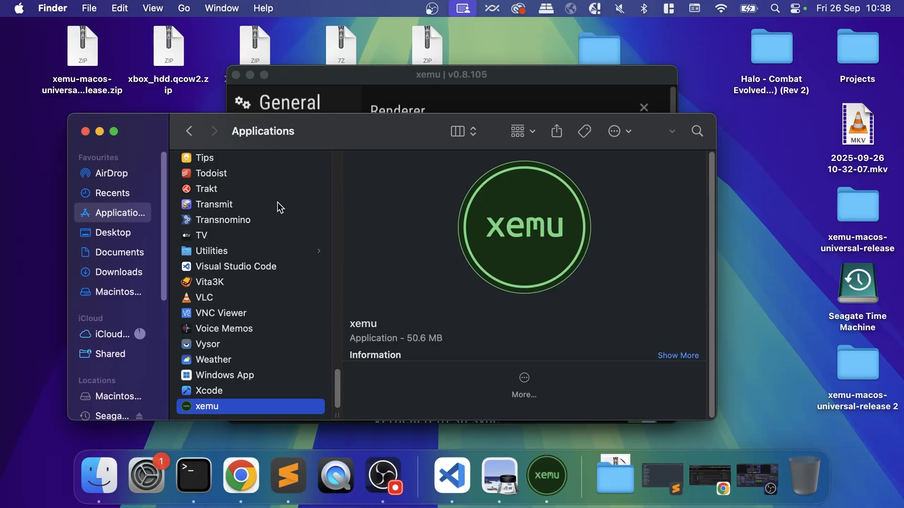
left_click(113, 232)
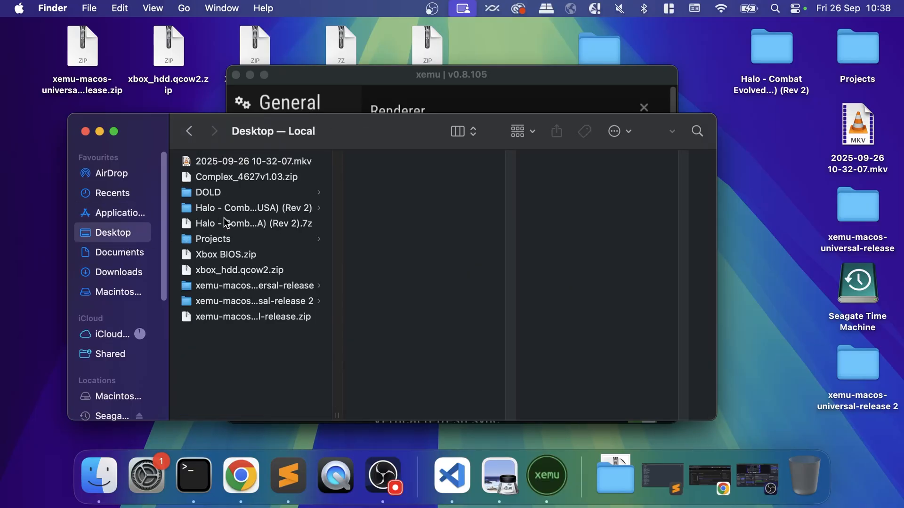
left_click(248, 208)
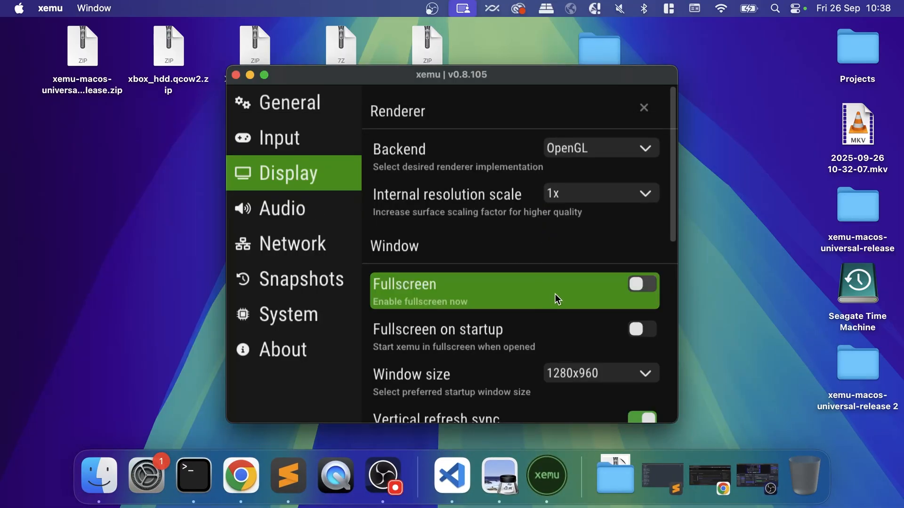
Step: Review Display options, keeping 1280x960 window size, Auto UI scale and aspect ratio, then show General
scroll("down", 3)
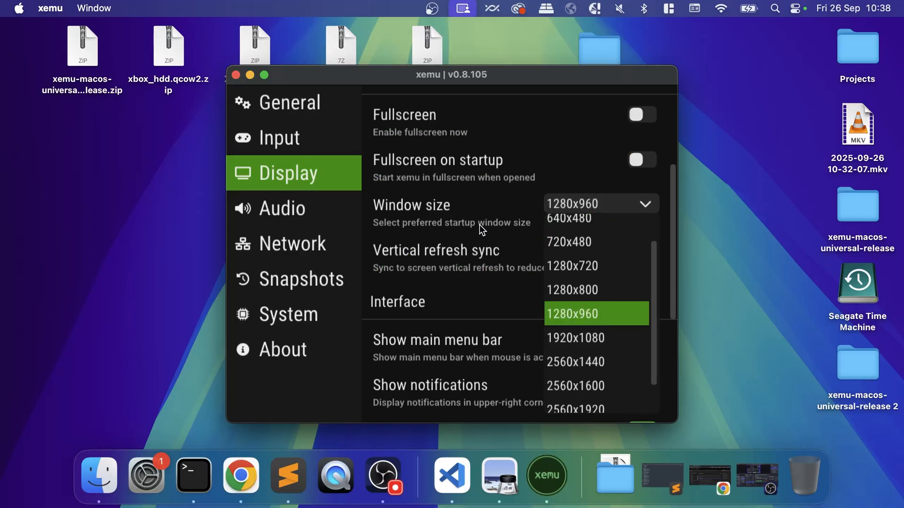
left_click(596, 313)
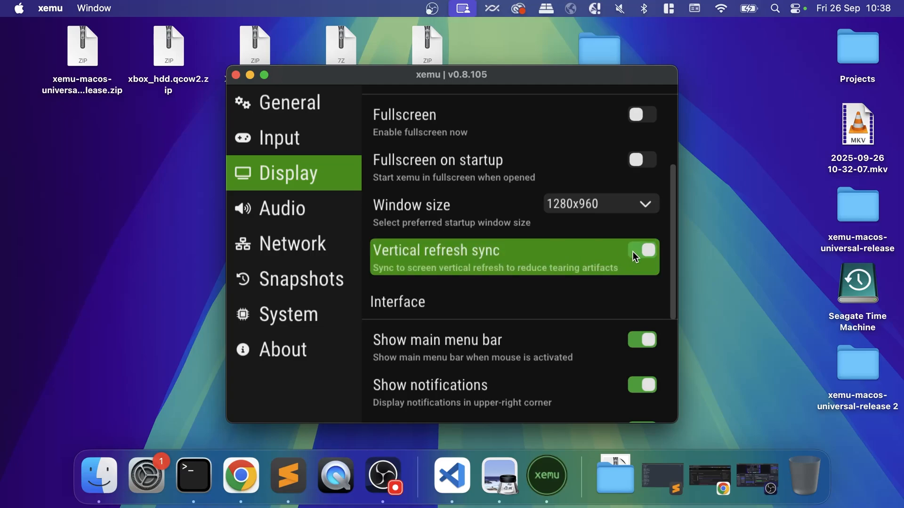
scroll("down", 3)
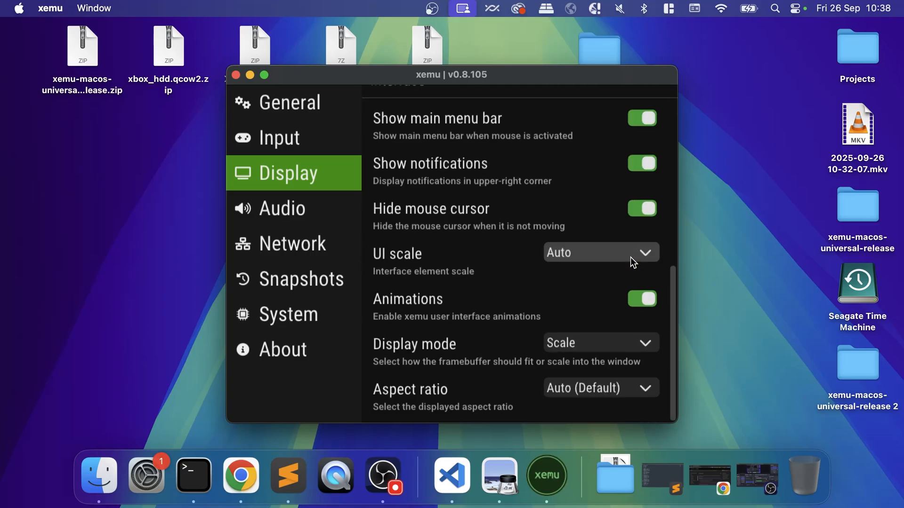
left_click(598, 251)
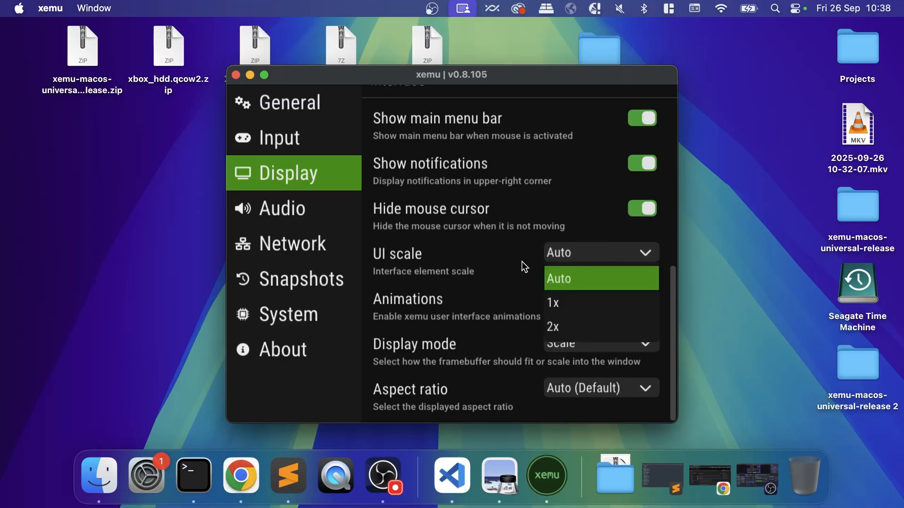
left_click(599, 278)
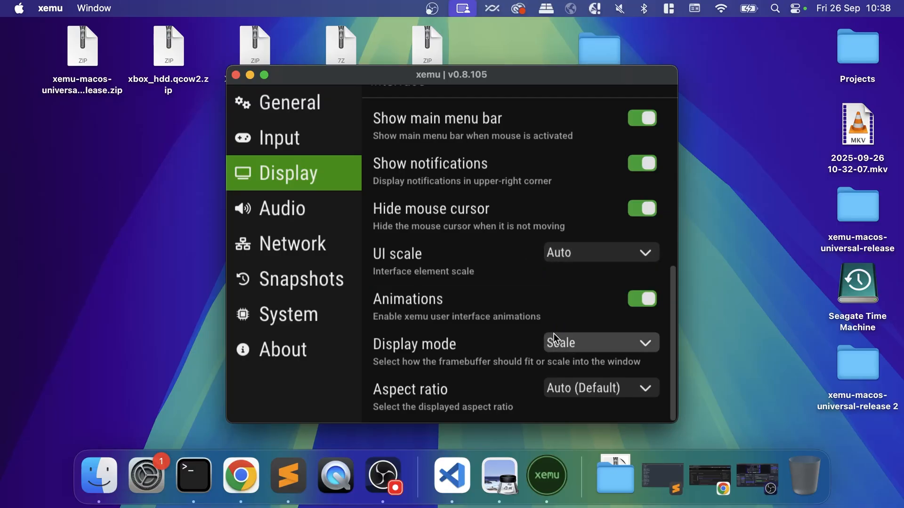
left_click(600, 388)
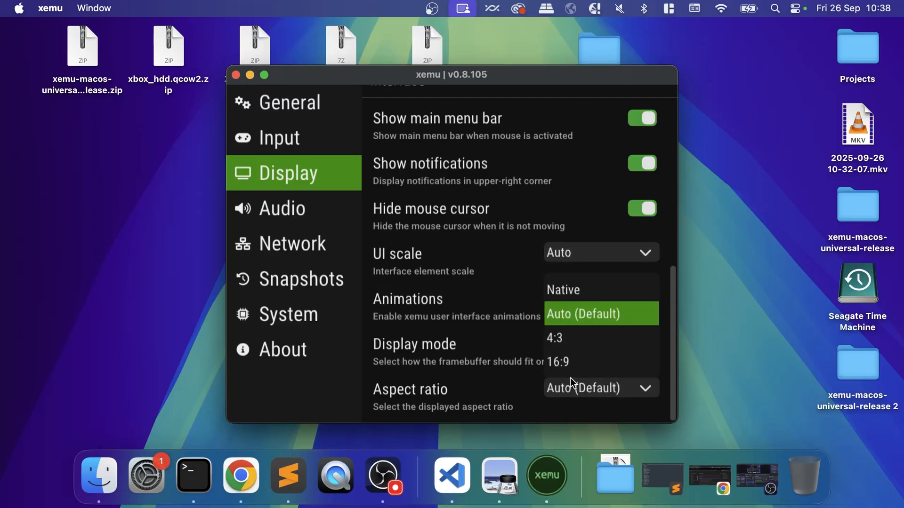
mouse_move(568, 360)
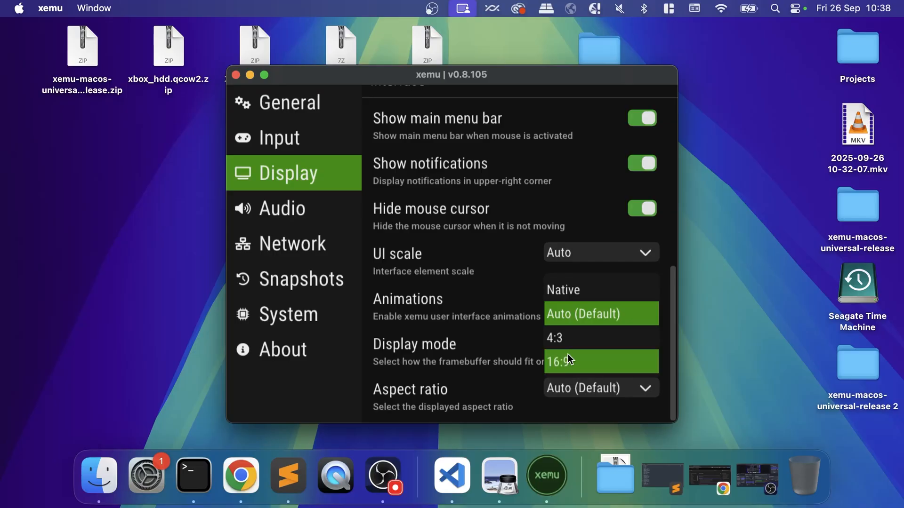
mouse_move(539, 365)
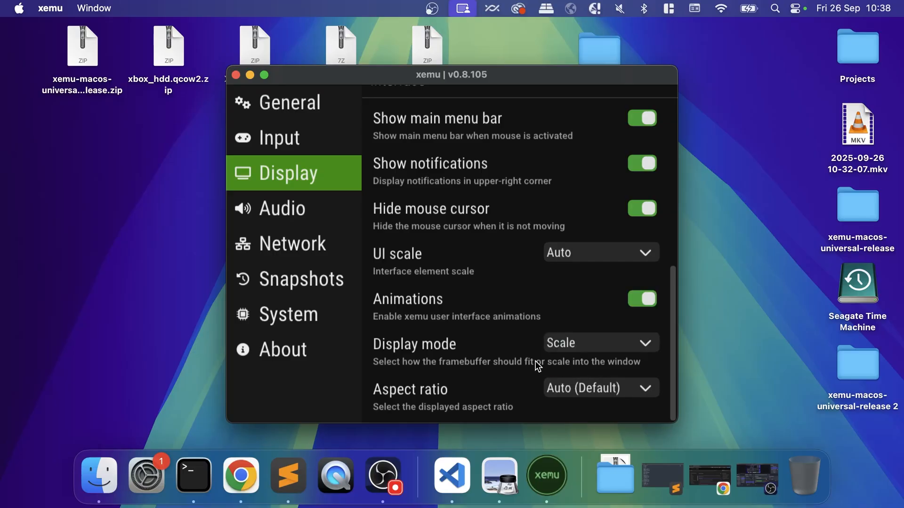
mouse_move(462, 231)
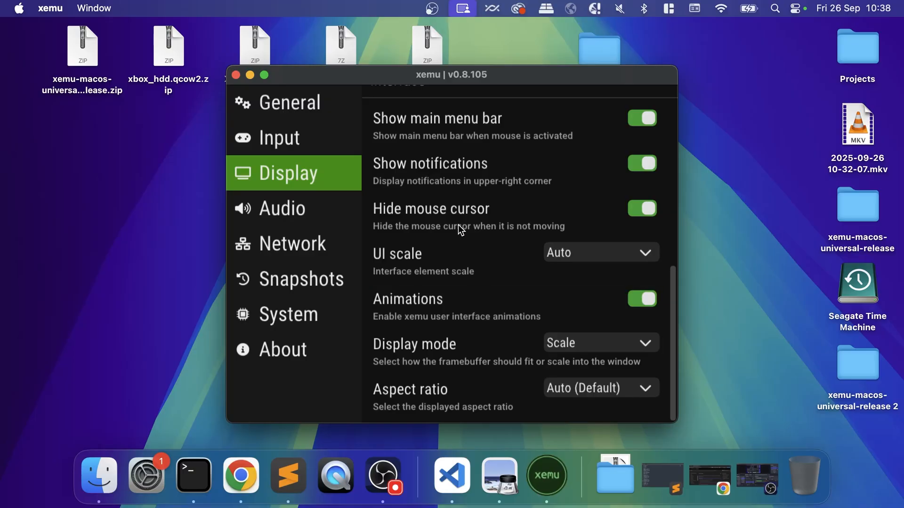
left_click(290, 102)
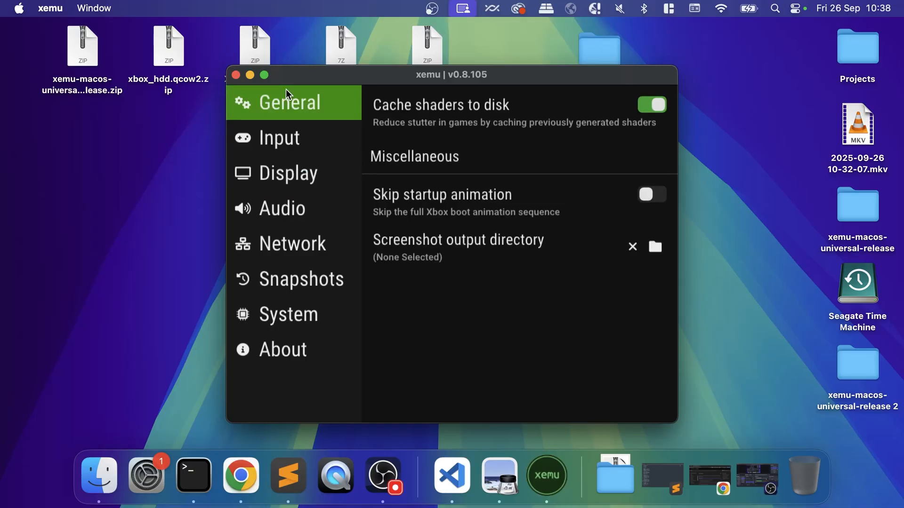
mouse_move(668, 196)
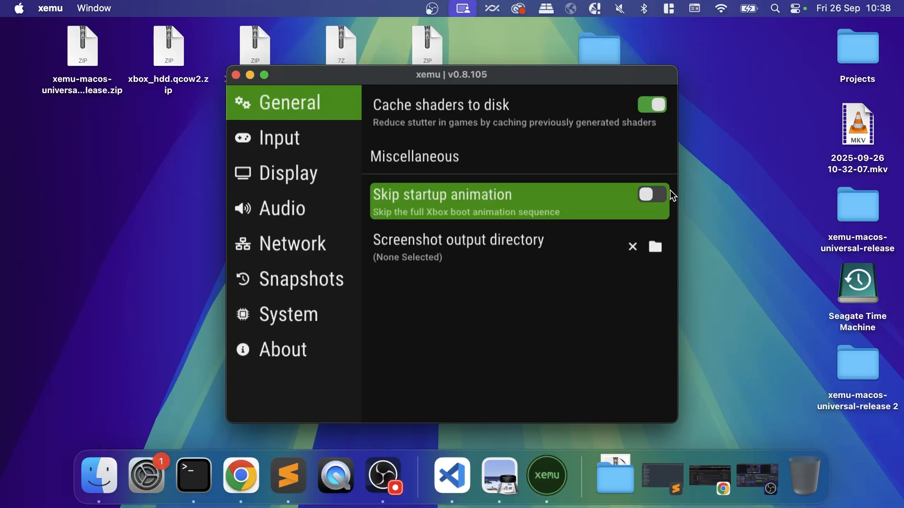
mouse_move(666, 197)
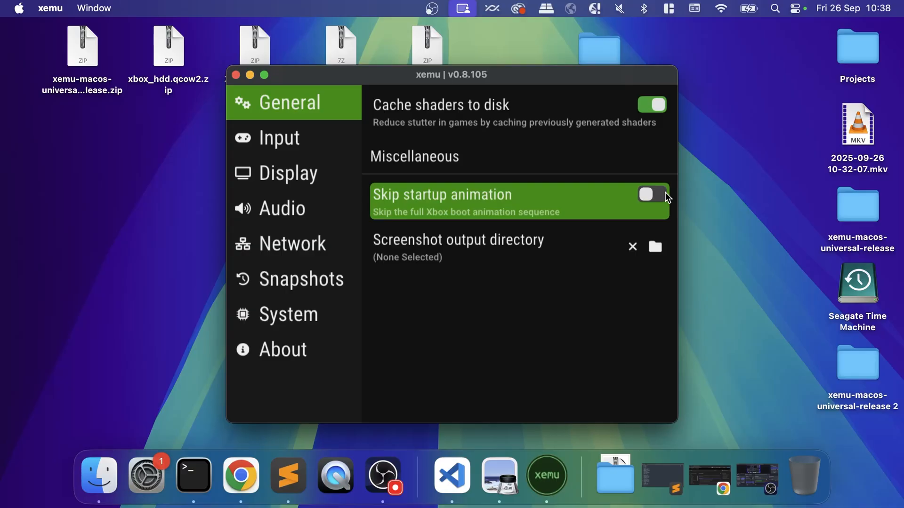
mouse_move(298, 154)
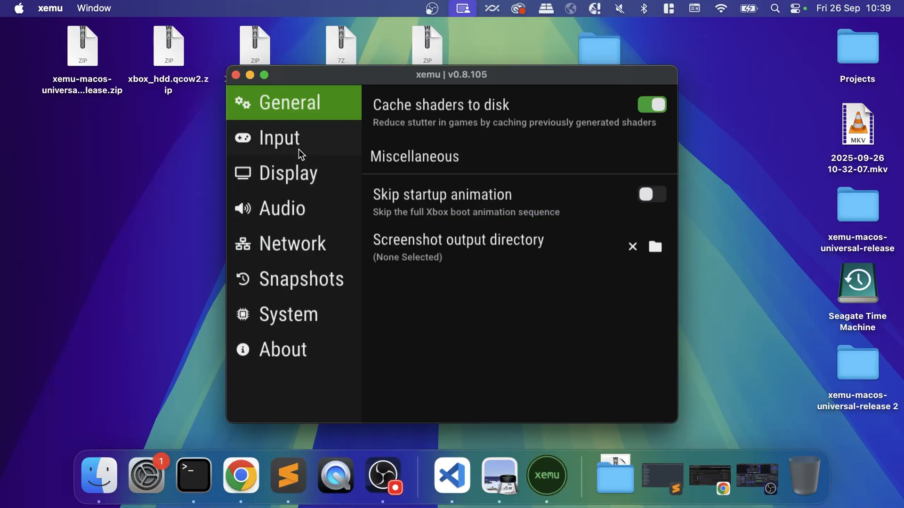
Step: View Input settings showing controller 1 not connected, then close Settings to the welcome screen
left_click(279, 137)
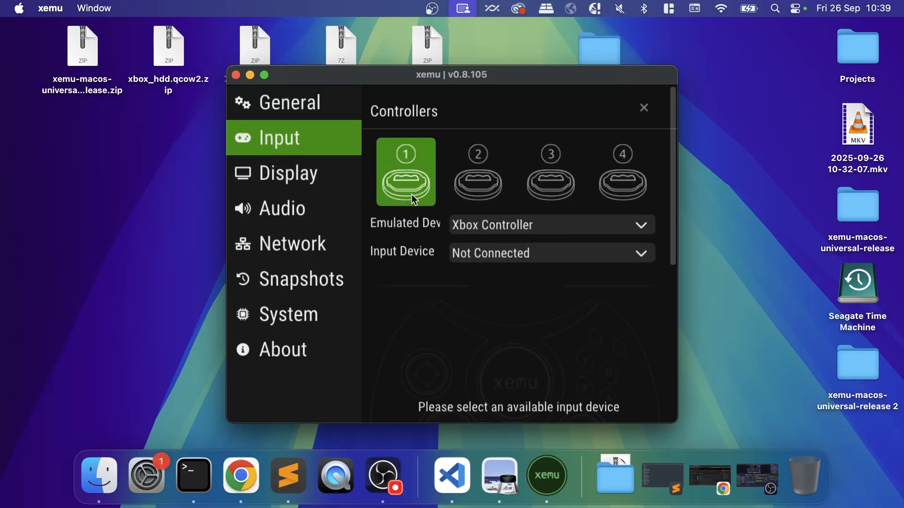
mouse_move(117, 52)
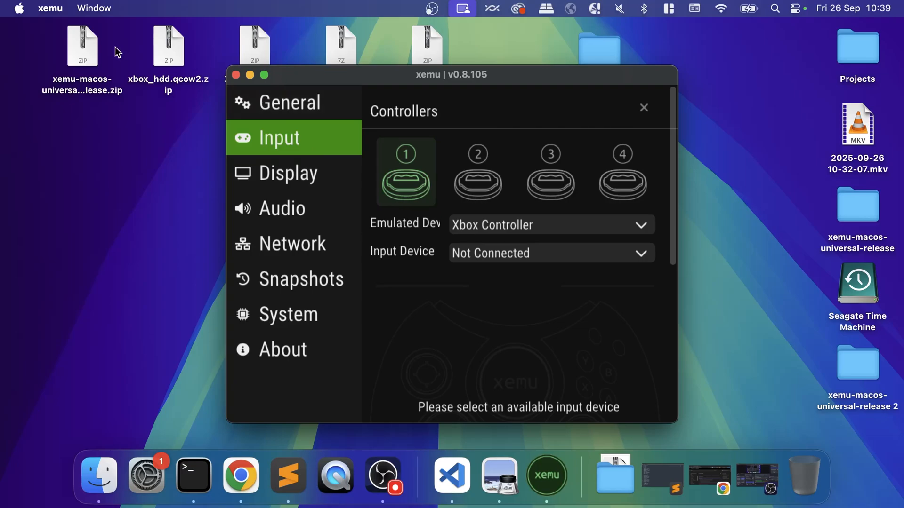
left_click(93, 8)
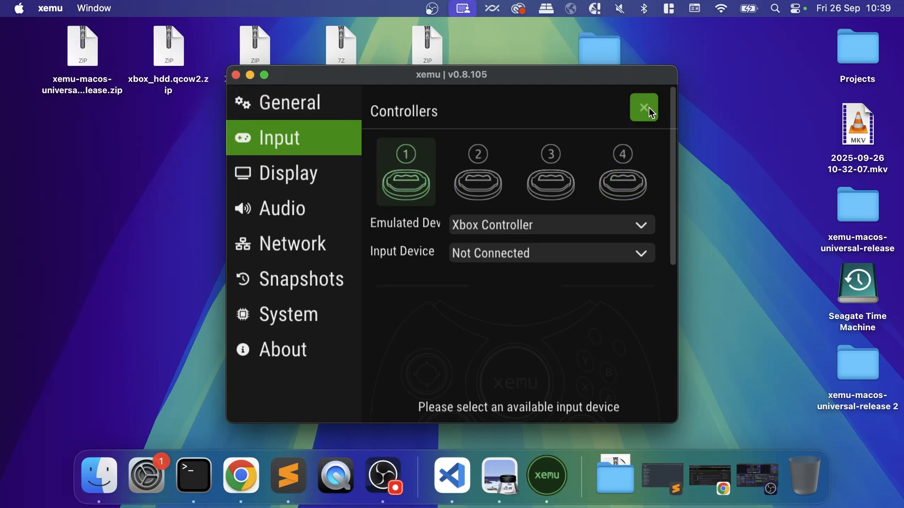
left_click(644, 108)
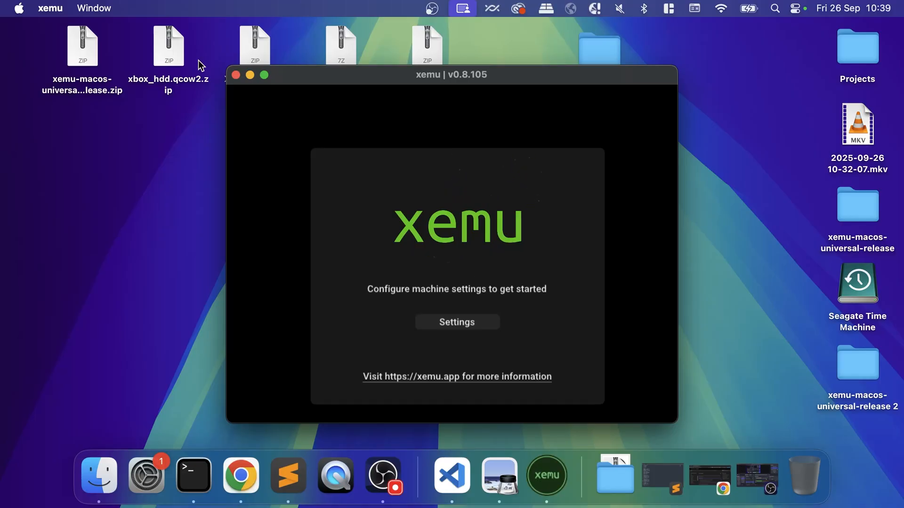
Step: Maximize and quit xemu, relaunch it from the Dock, and show the Machine menu
left_click(264, 75)
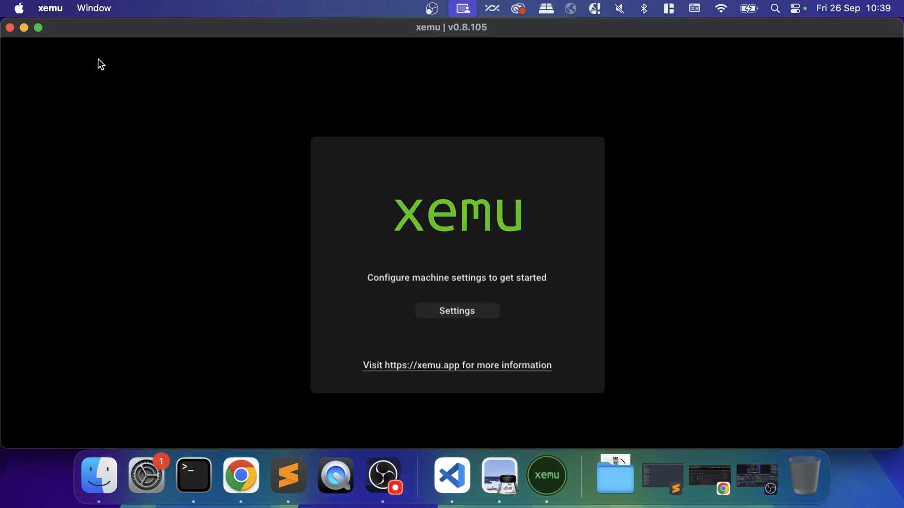
left_click(94, 8)
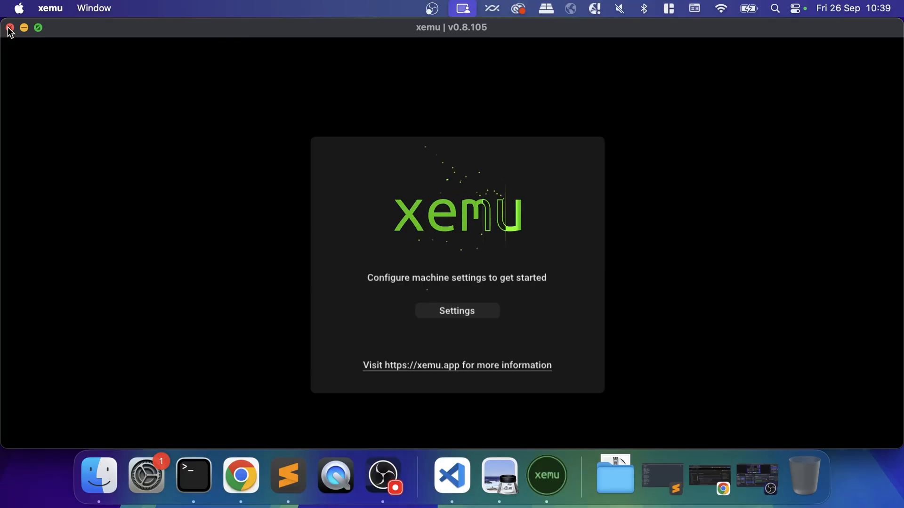
left_click(9, 27)
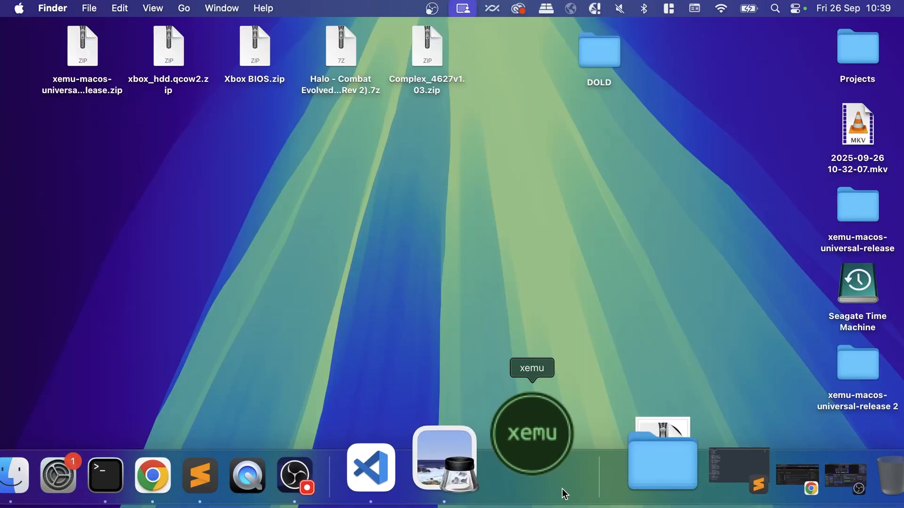
left_click(530, 433)
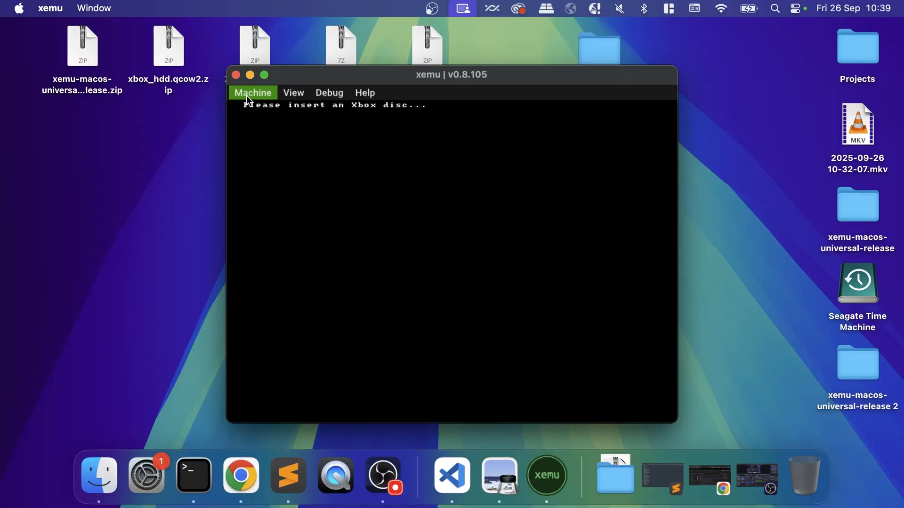
left_click(252, 93)
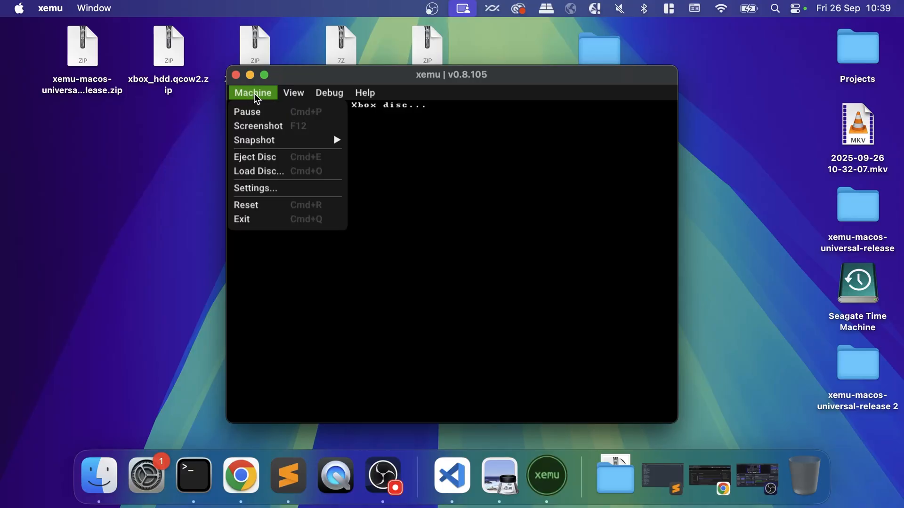
mouse_move(254, 205)
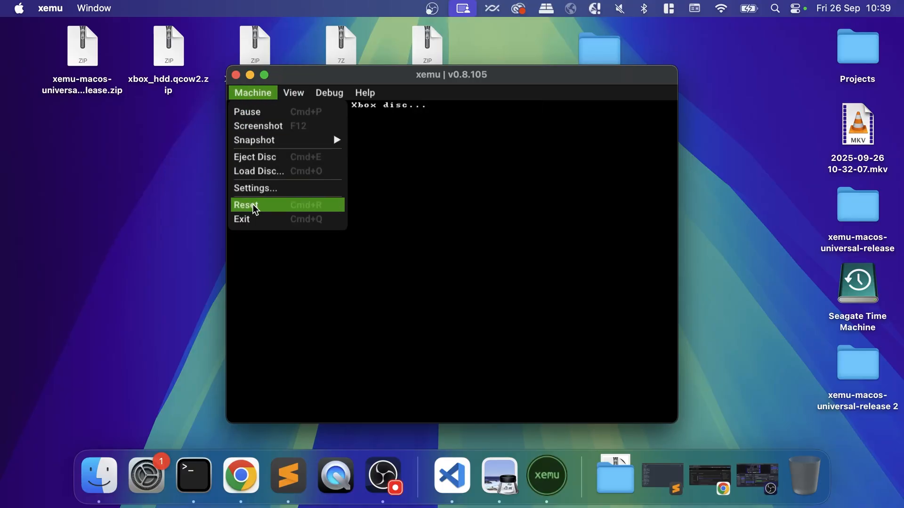
Step: Switch port 1 to Xbox Controller S and back to Xbox Controller, then list input devices
left_click(255, 188)
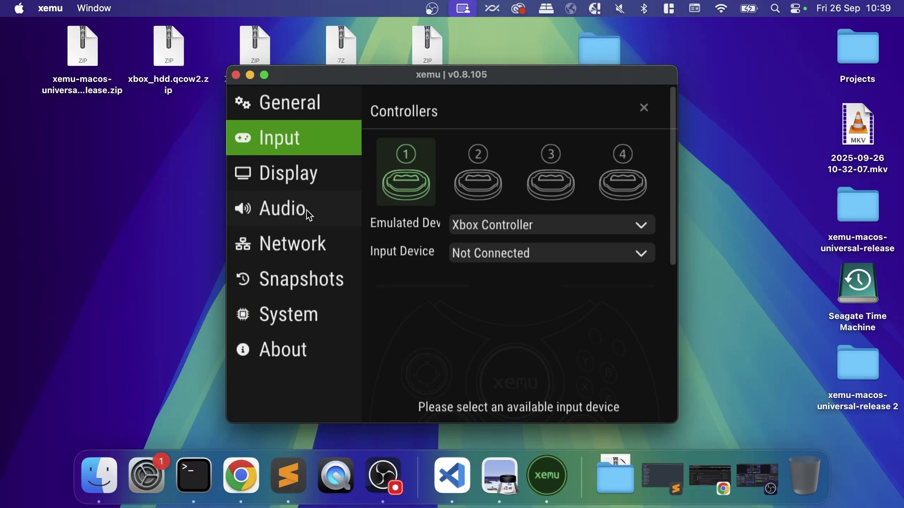
mouse_move(438, 91)
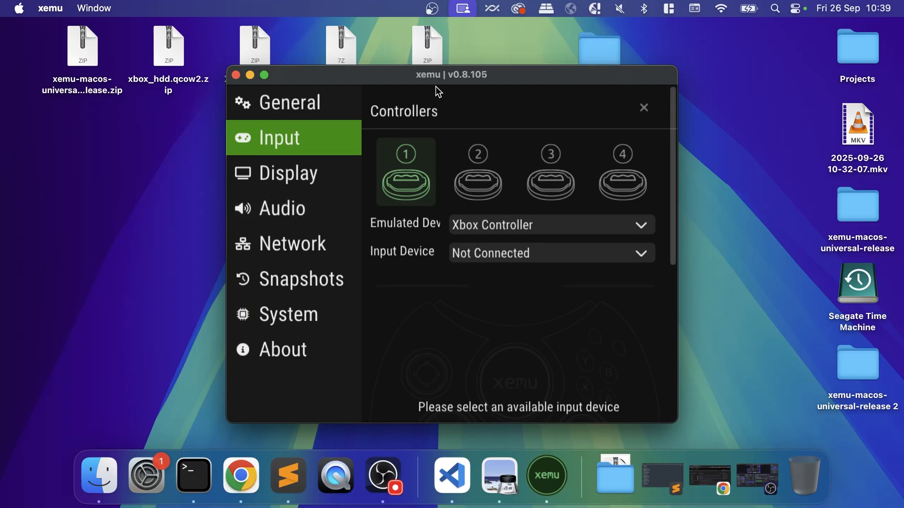
left_click(264, 75)
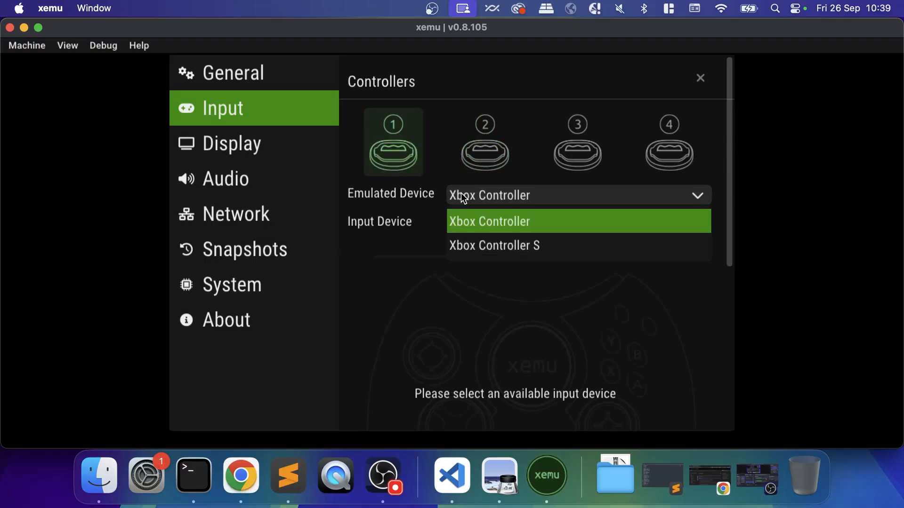
mouse_move(463, 223)
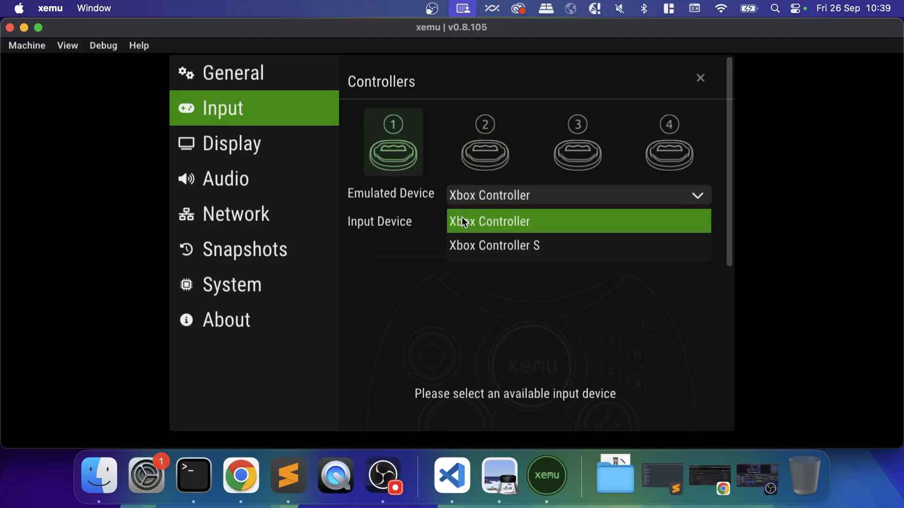
left_click(493, 245)
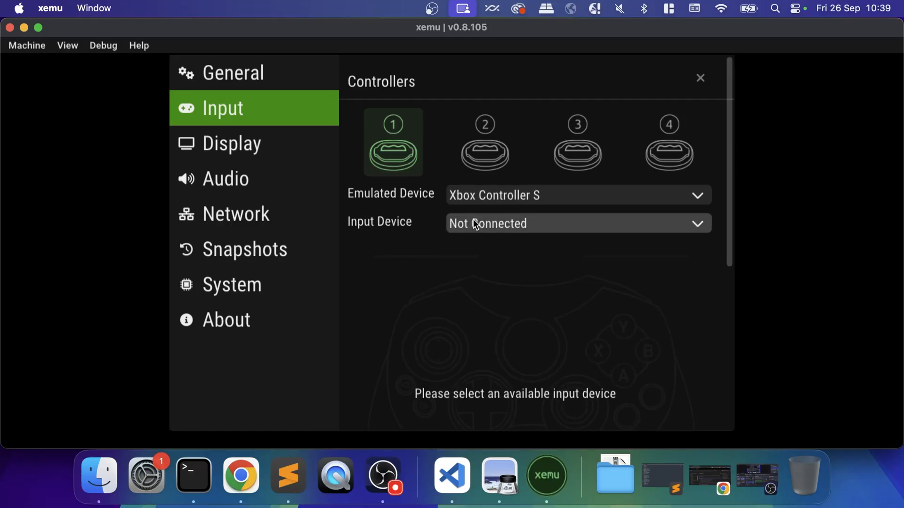
left_click(576, 196)
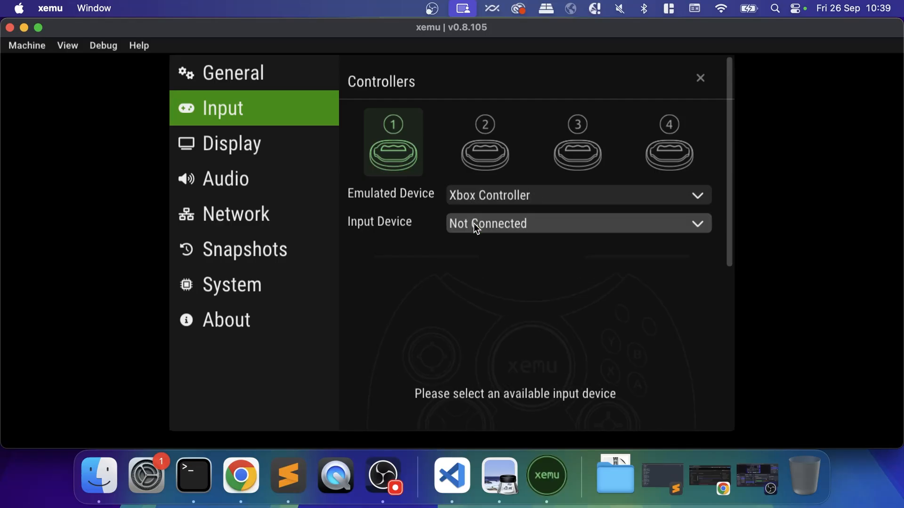
left_click(576, 224)
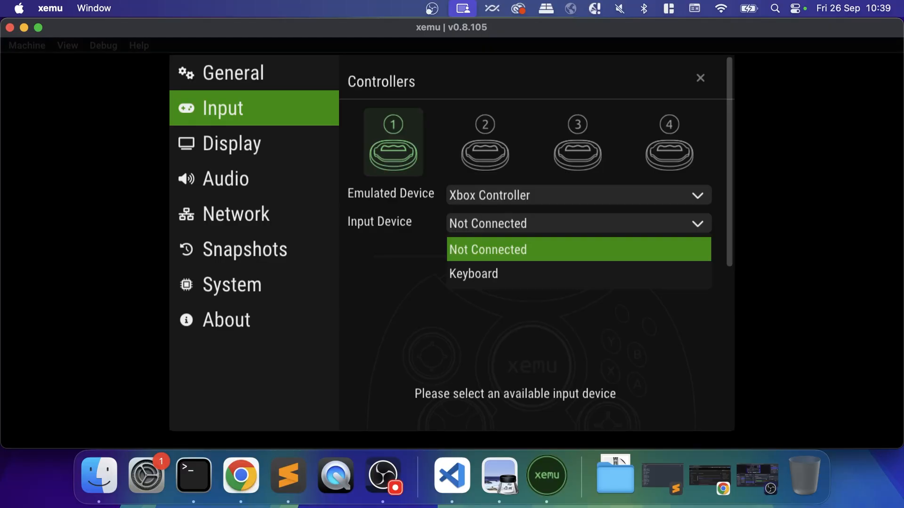
Step: Set controller 1's input device to Keyboard and scroll through its layout, expansion slots and options
left_click(488, 249)
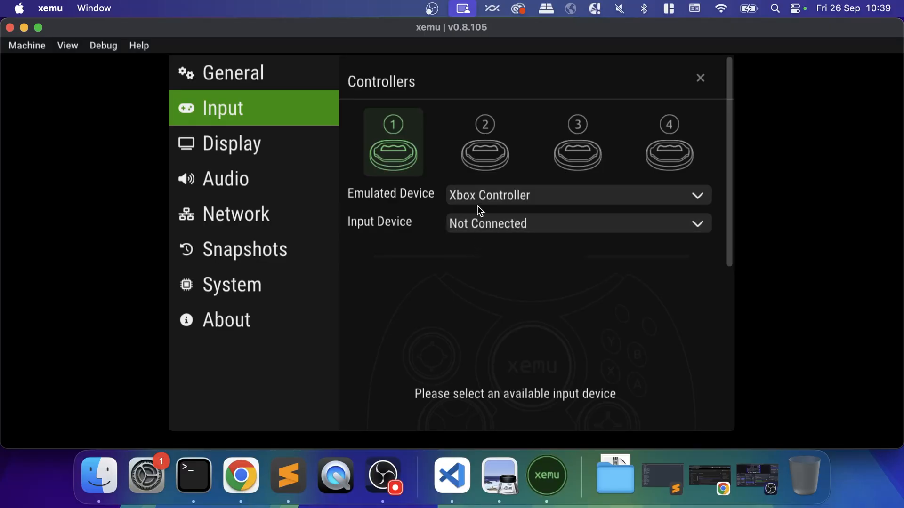
scroll("down", 3)
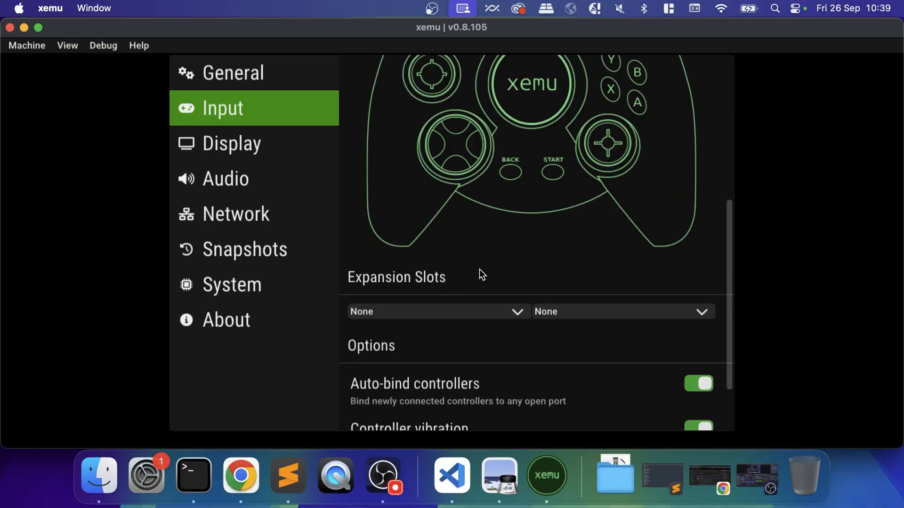
scroll("up", 3)
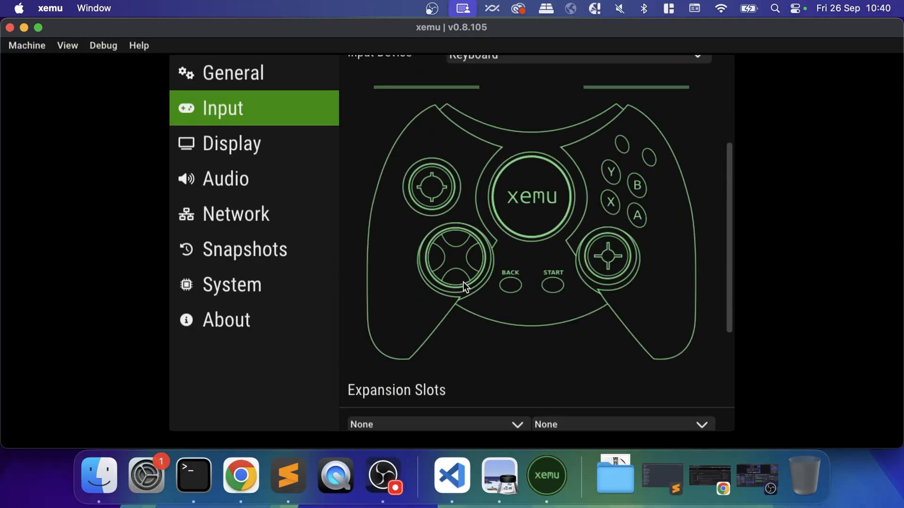
mouse_move(616, 180)
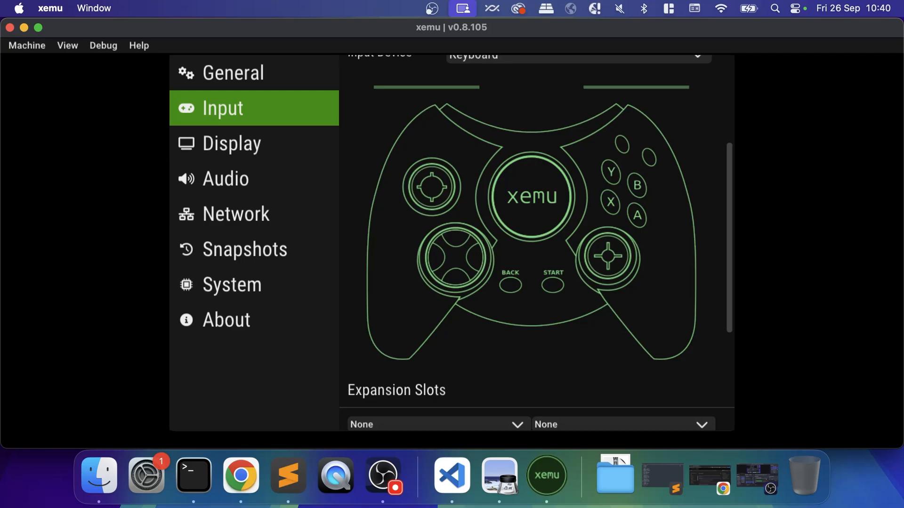
mouse_move(527, 288)
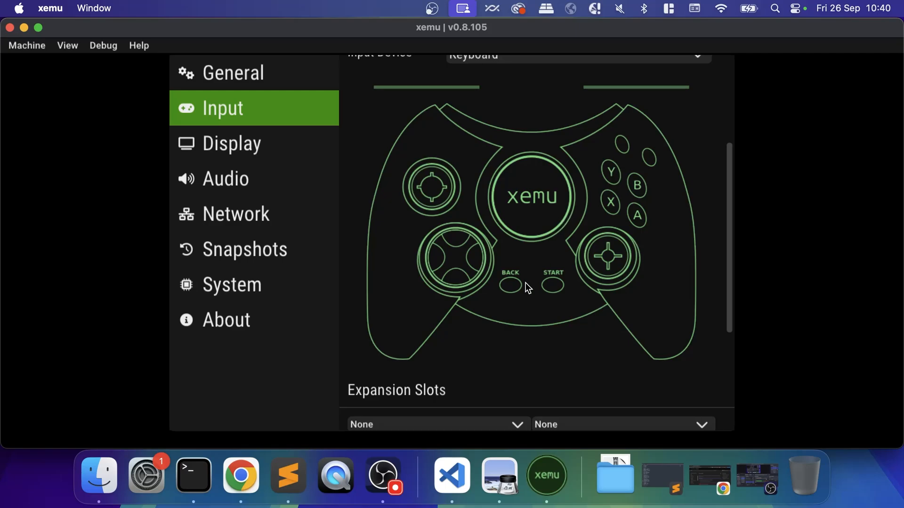
scroll("down", 3)
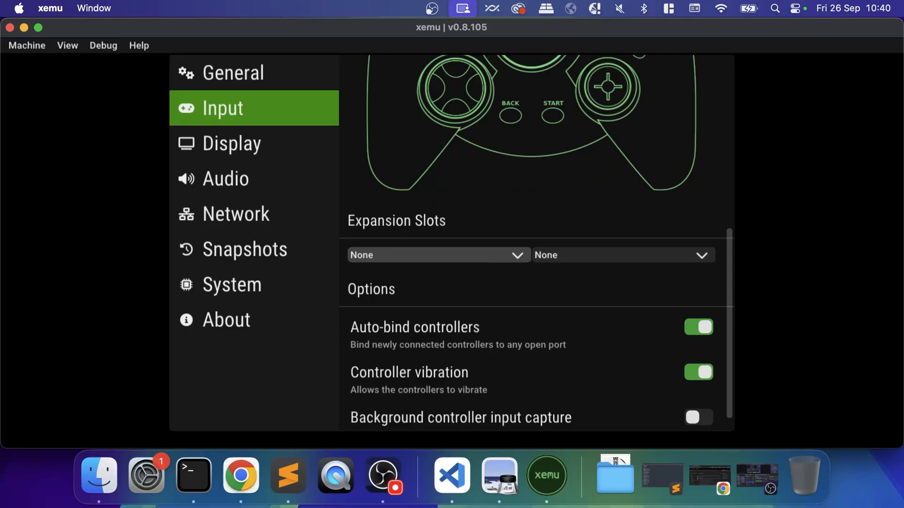
scroll("down", 3)
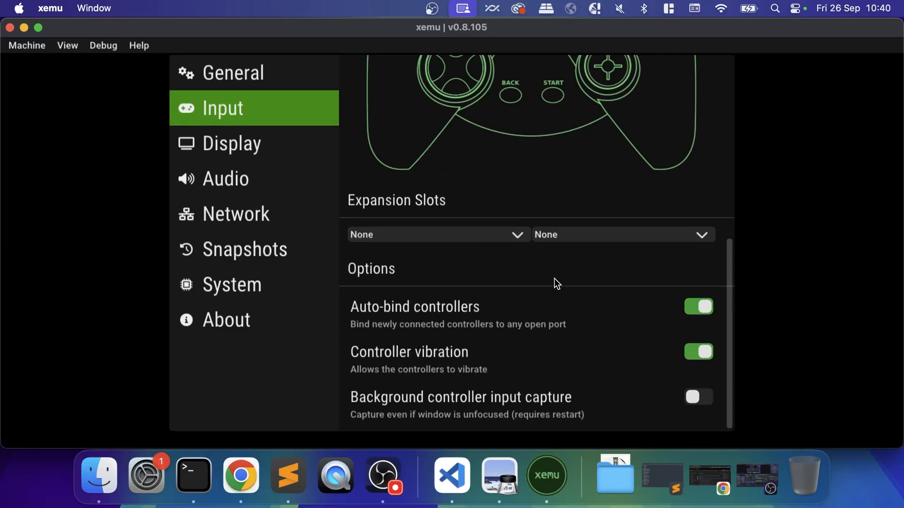
mouse_move(699, 352)
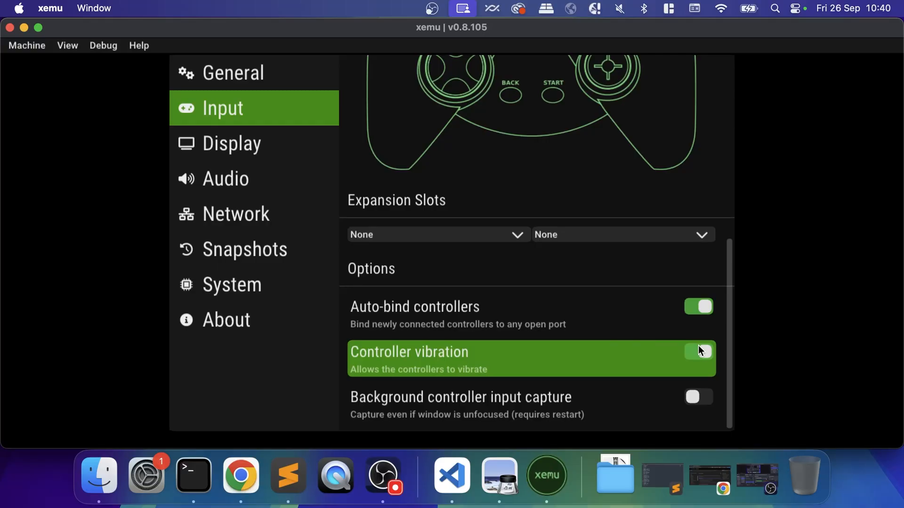
left_click(698, 351)
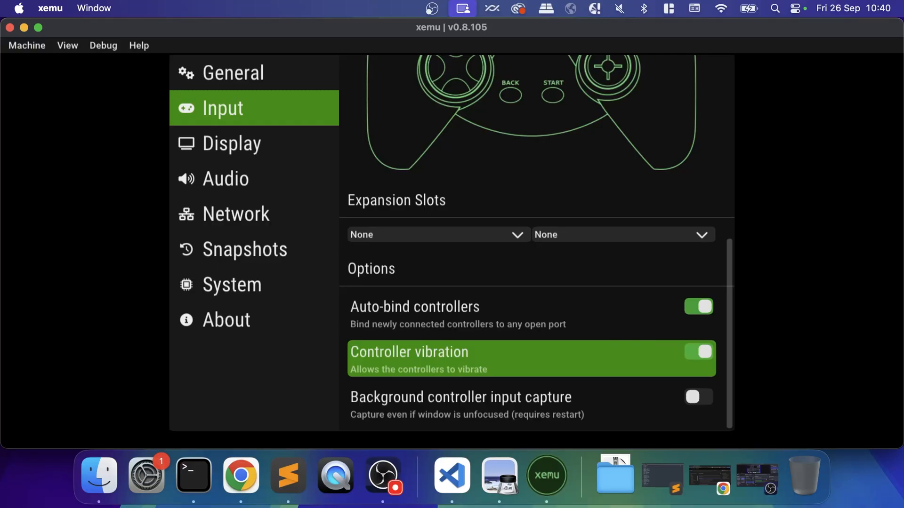
scroll("up", 3)
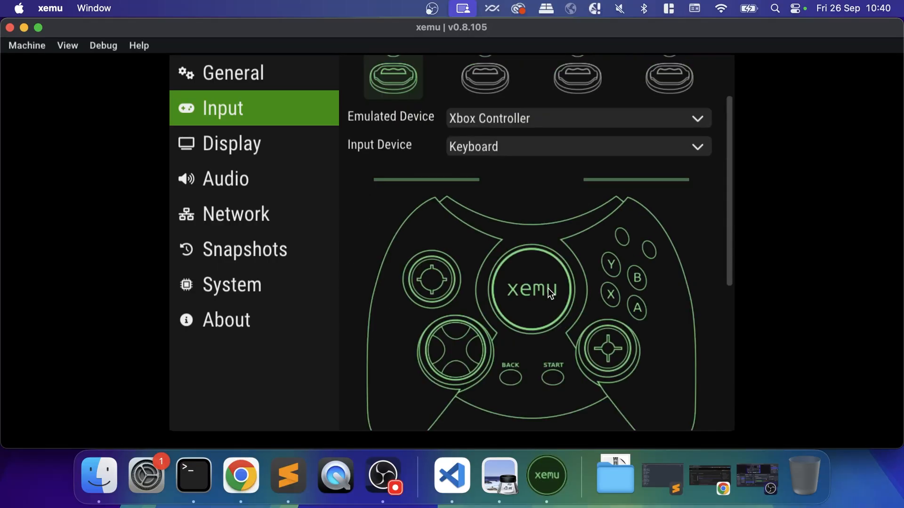
scroll("down", 3)
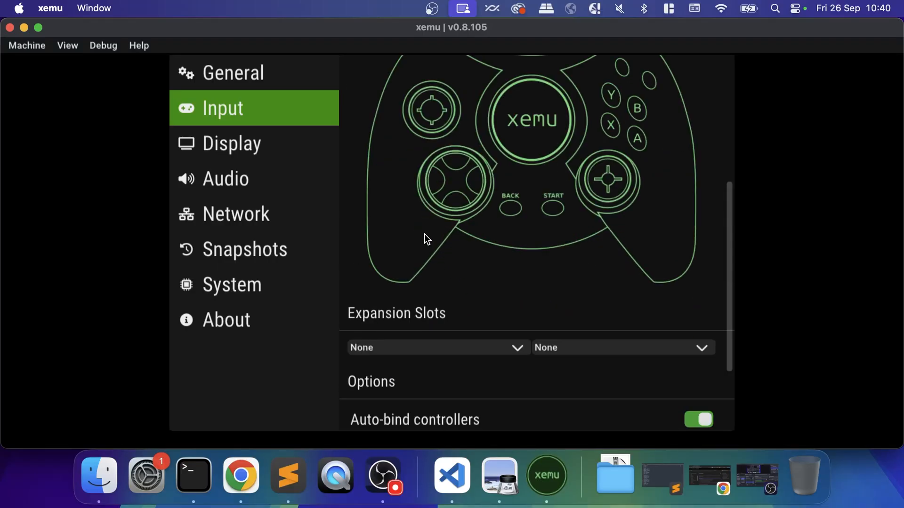
scroll("up", 3)
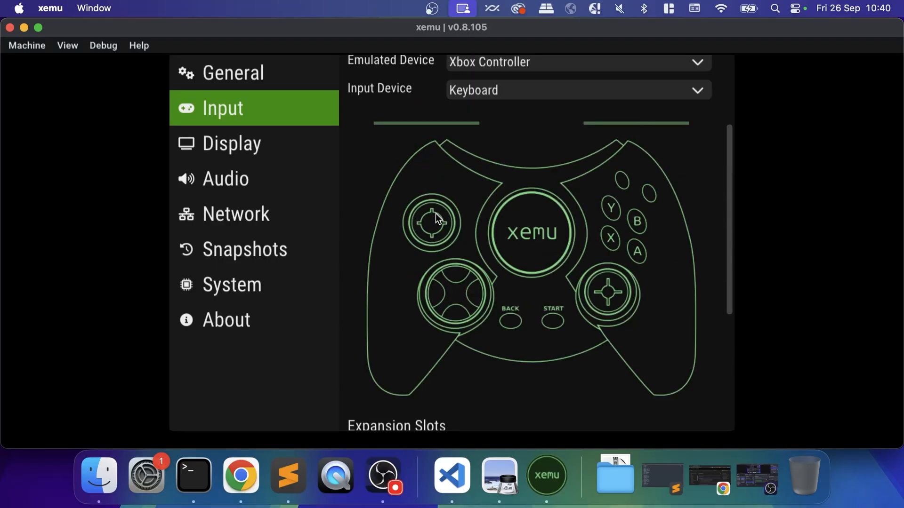
mouse_move(333, 174)
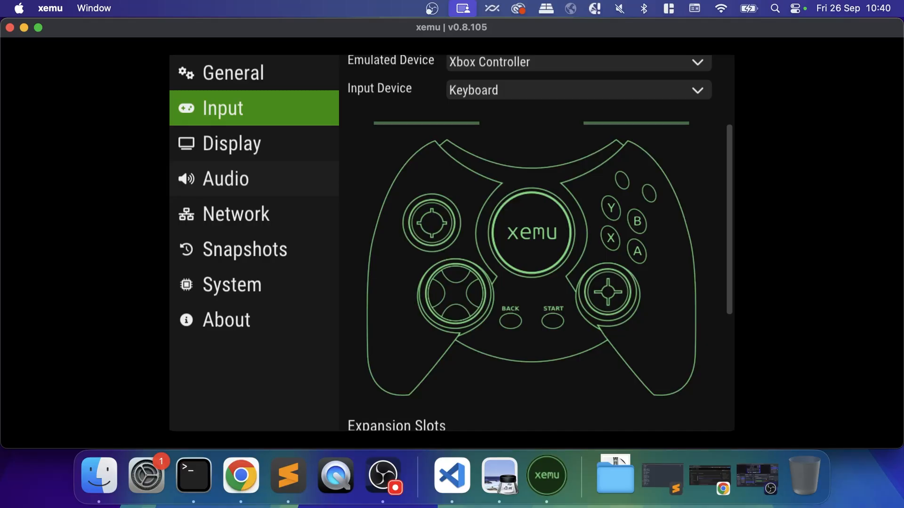
mouse_move(21, 28)
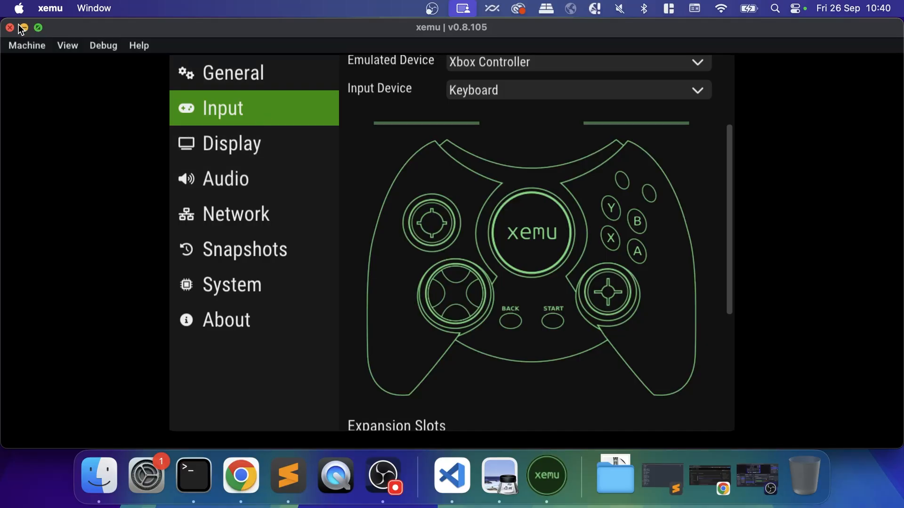
Step: Close xemu and browse in Finder from Users to the home folder
left_click(10, 27)
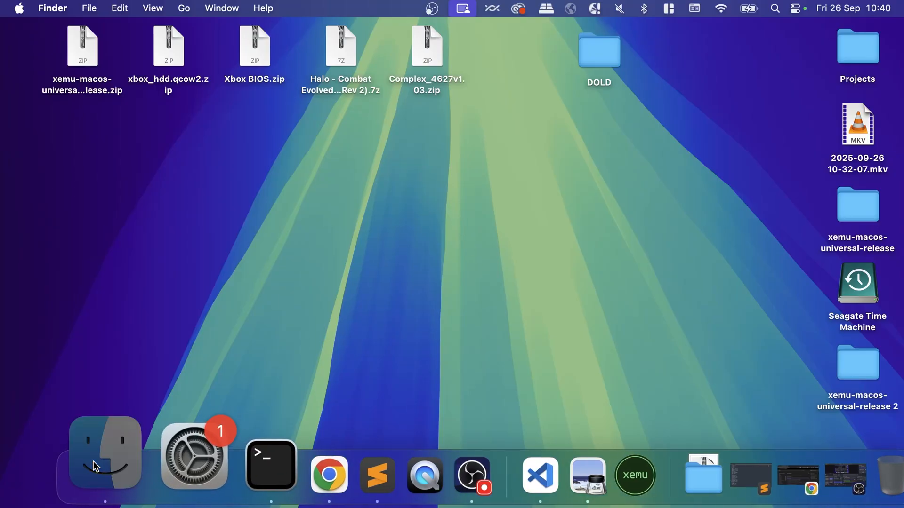
mouse_move(260, 200)
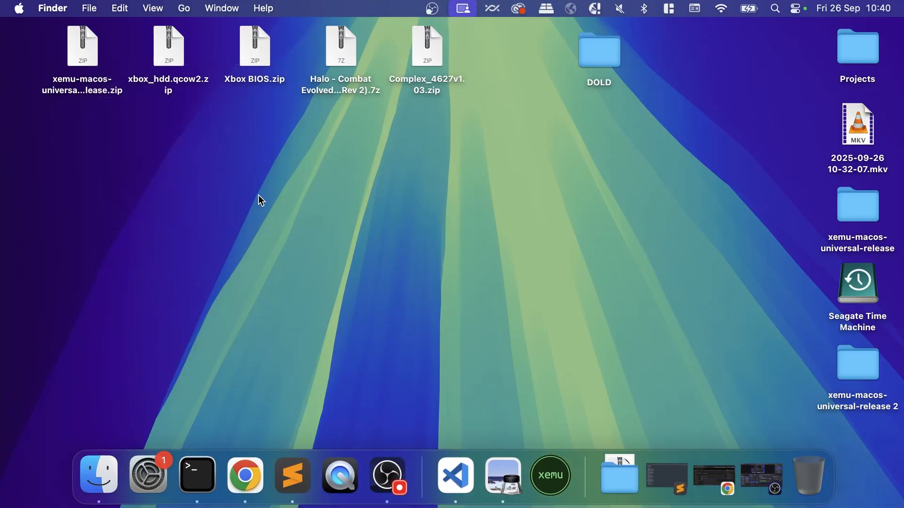
type("/Users/frahaan/Library/Application Support/")
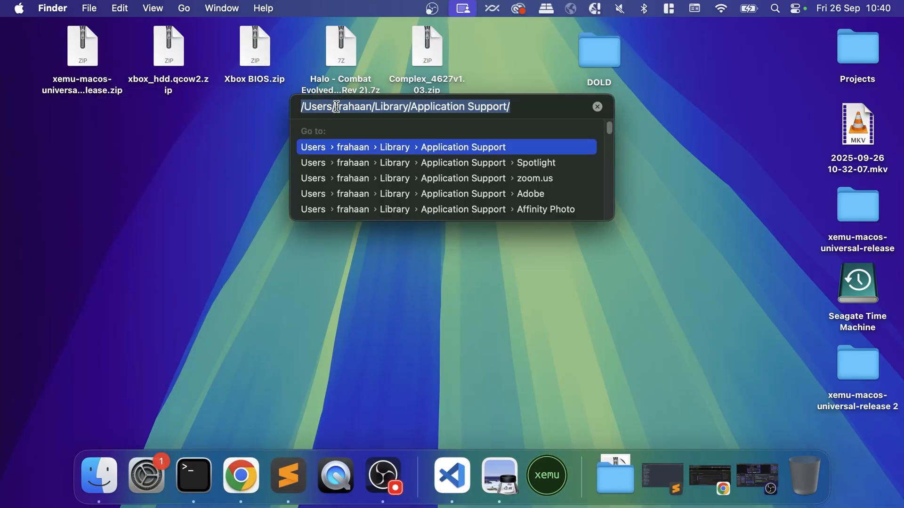
mouse_move(375, 107)
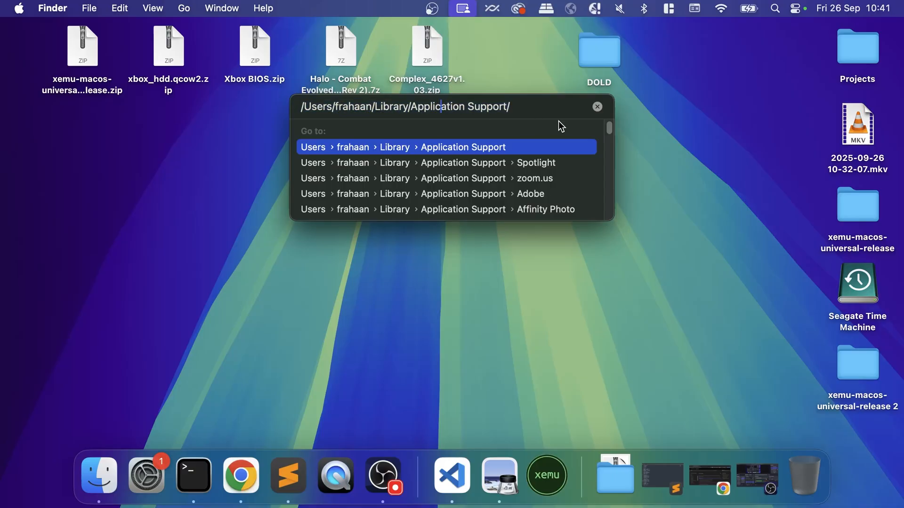
mouse_move(340, 108)
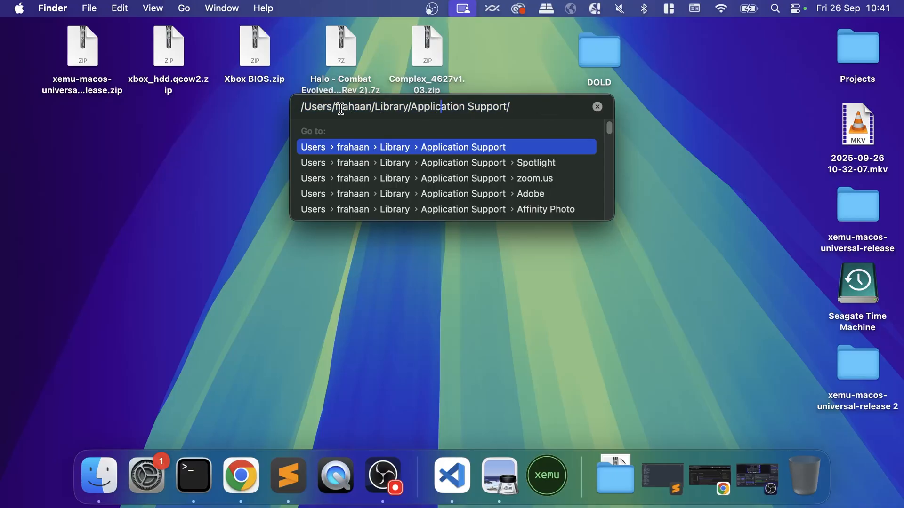
right_click(98, 474)
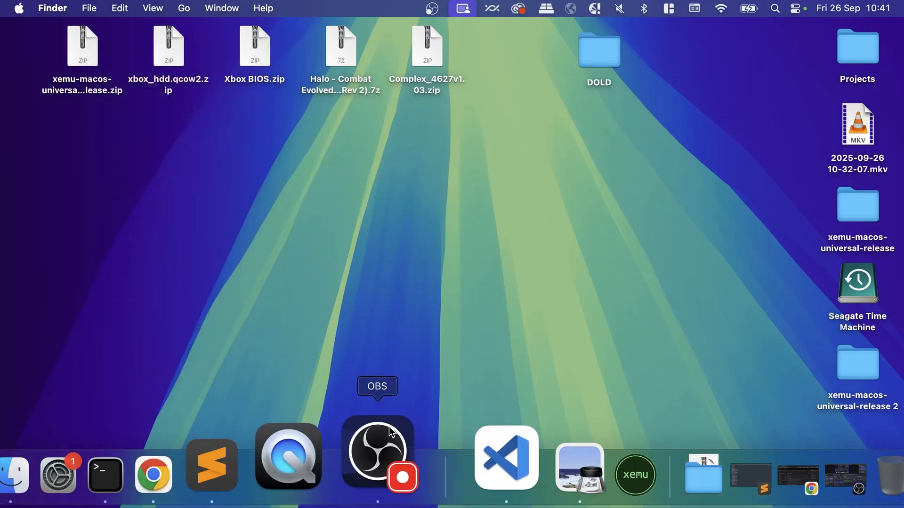
left_click(15, 472)
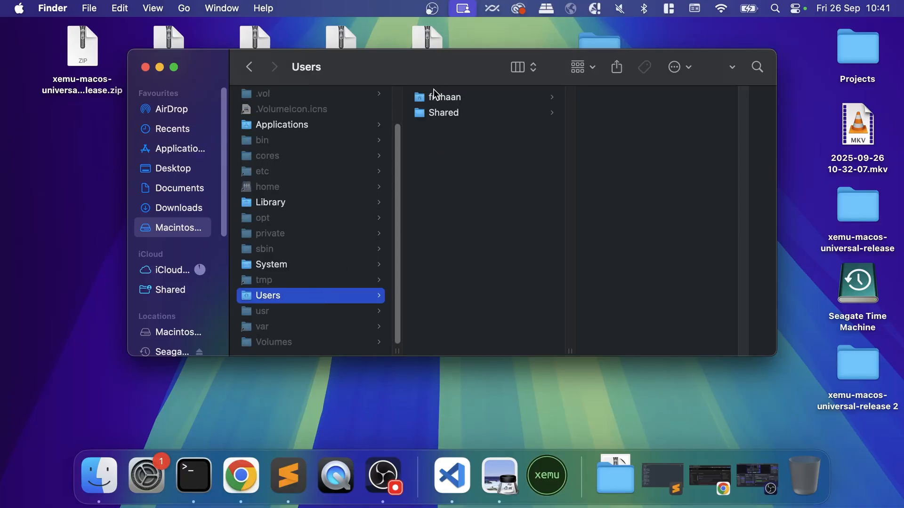
left_click(444, 97)
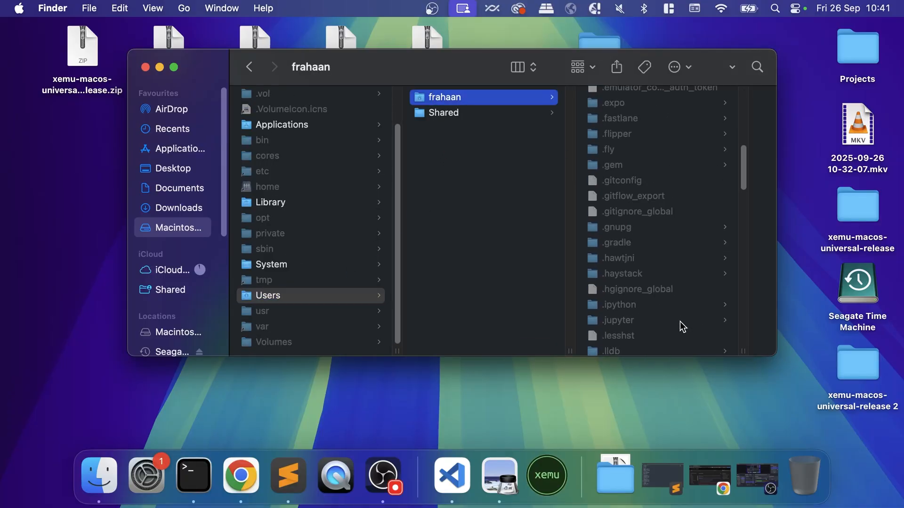
scroll("down", 3)
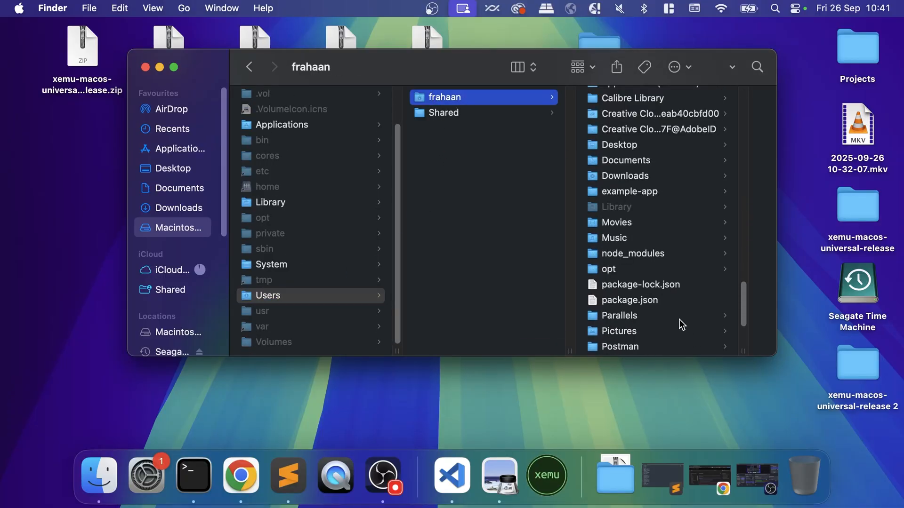
scroll("up", 3)
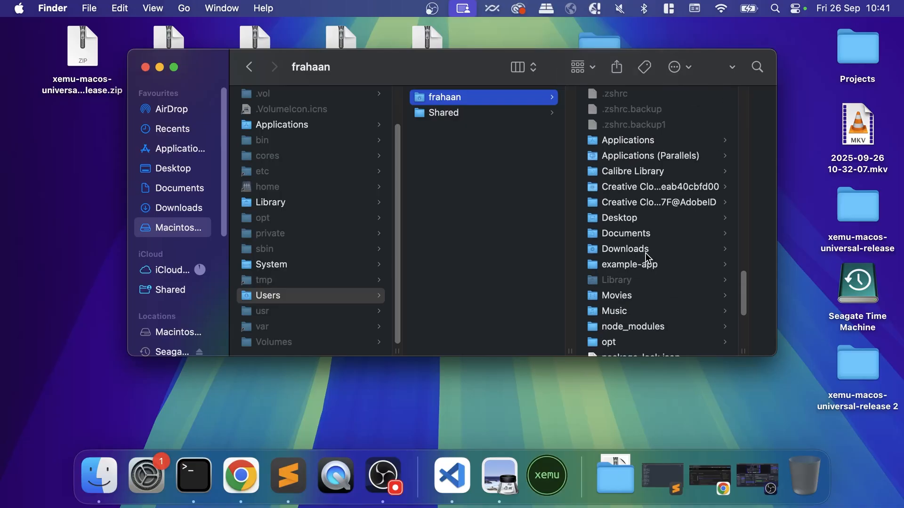
left_click(627, 141)
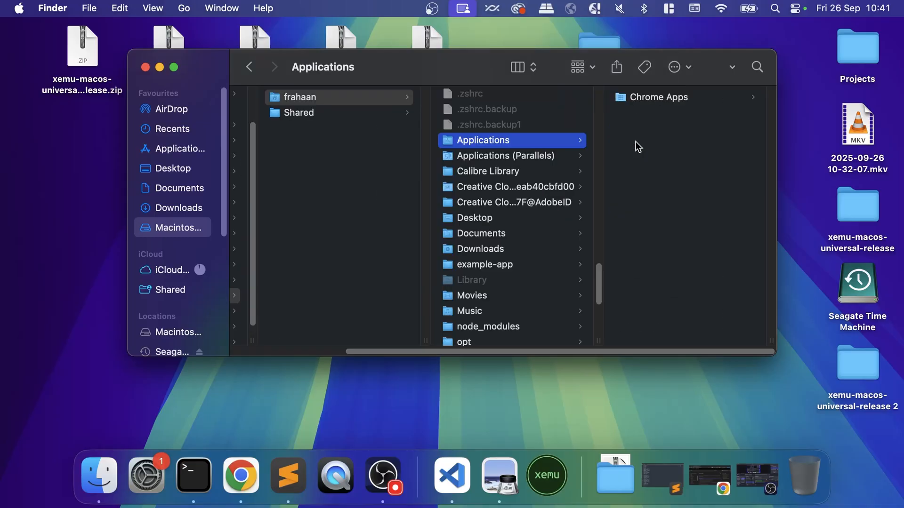
scroll("up", 3)
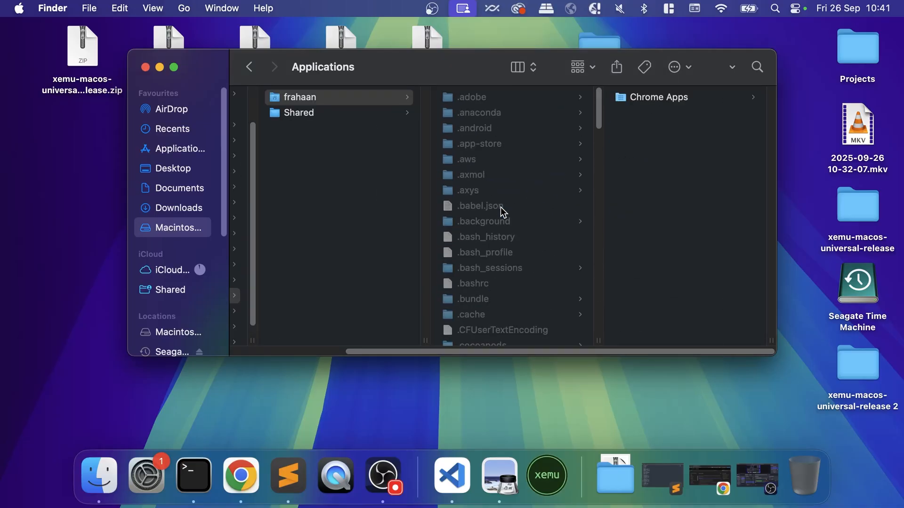
Step: Use Go to Folder and navigate Library > Application Support > xemu > xemu
right_click(98, 475)
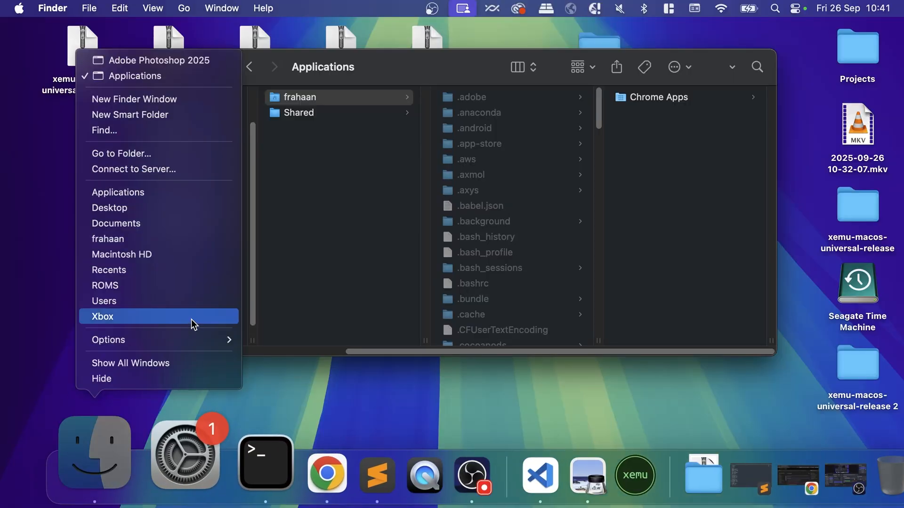
left_click(121, 153)
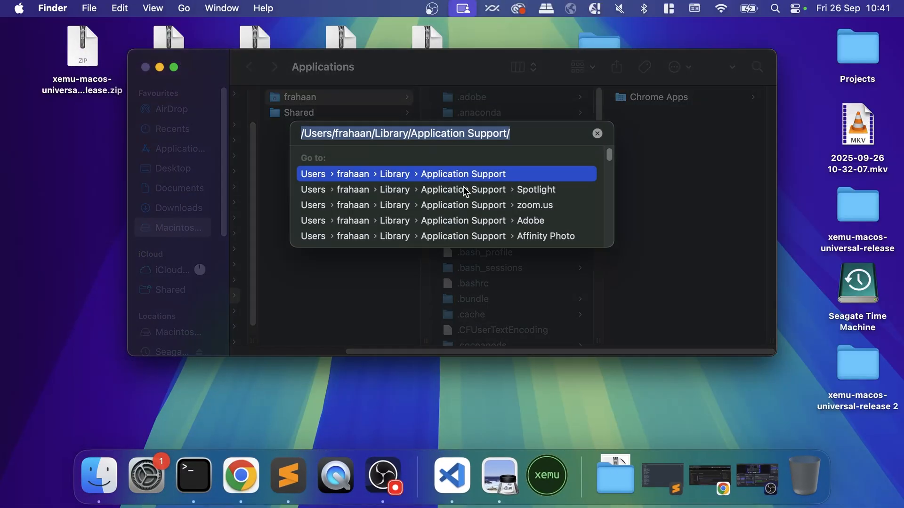
mouse_move(513, 291)
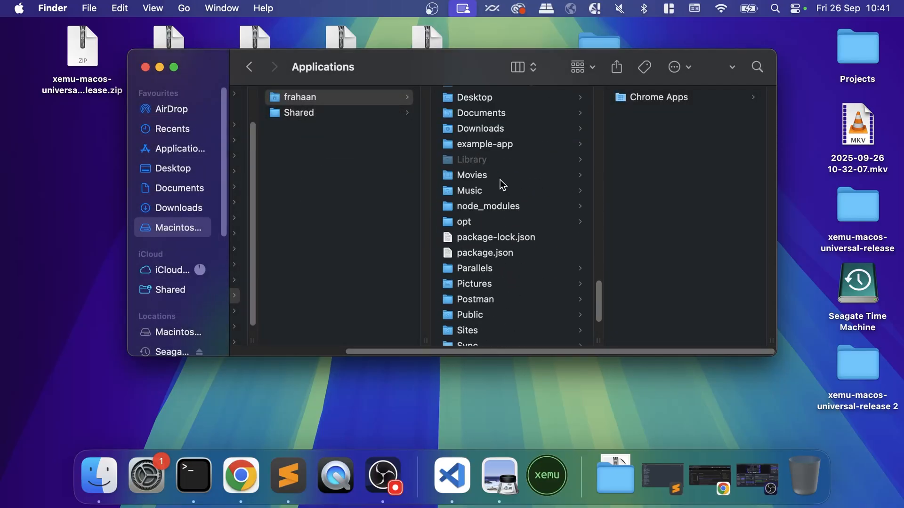
left_click(470, 160)
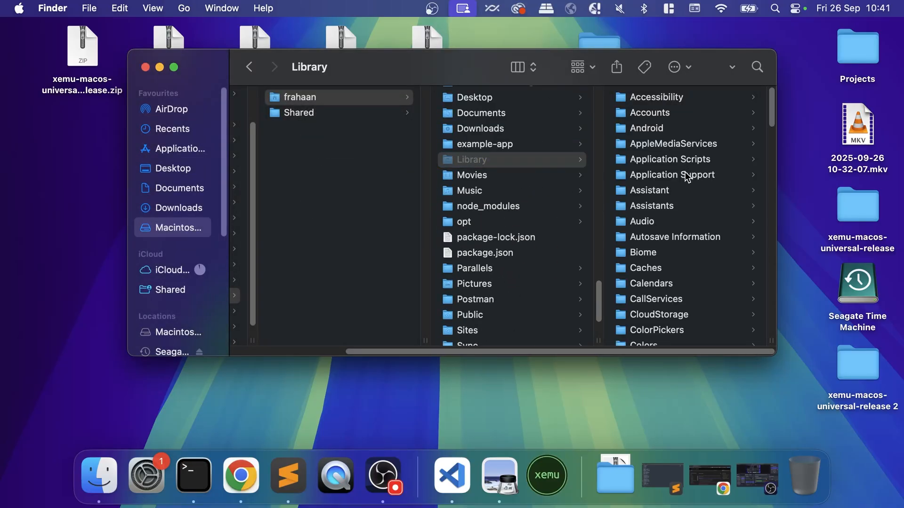
left_click(672, 175)
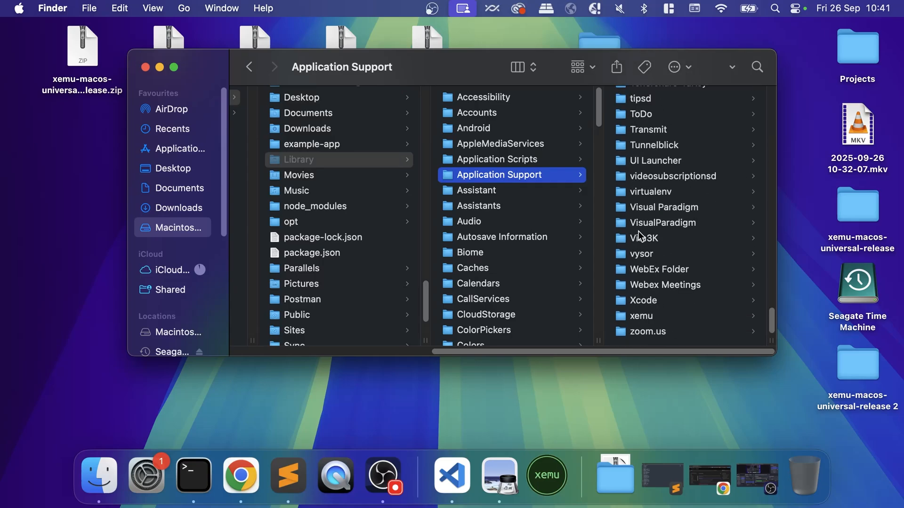
left_click(641, 315)
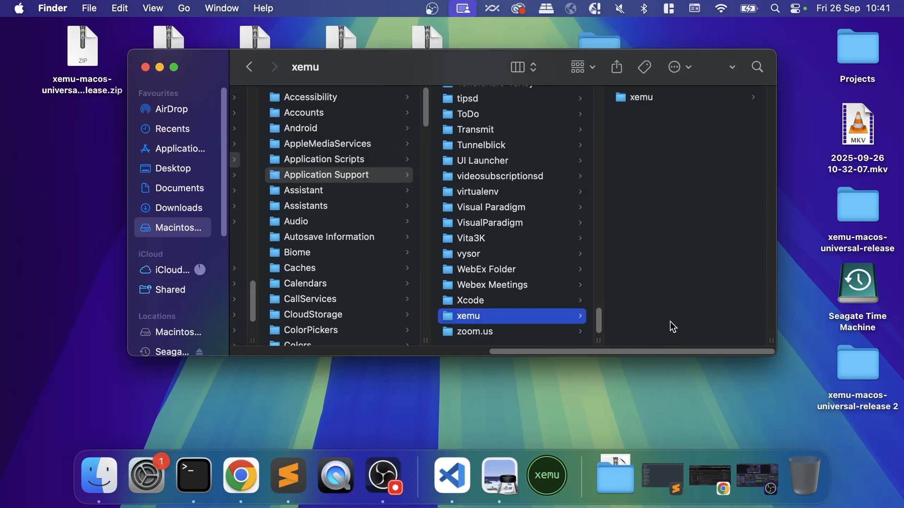
left_click(469, 316)
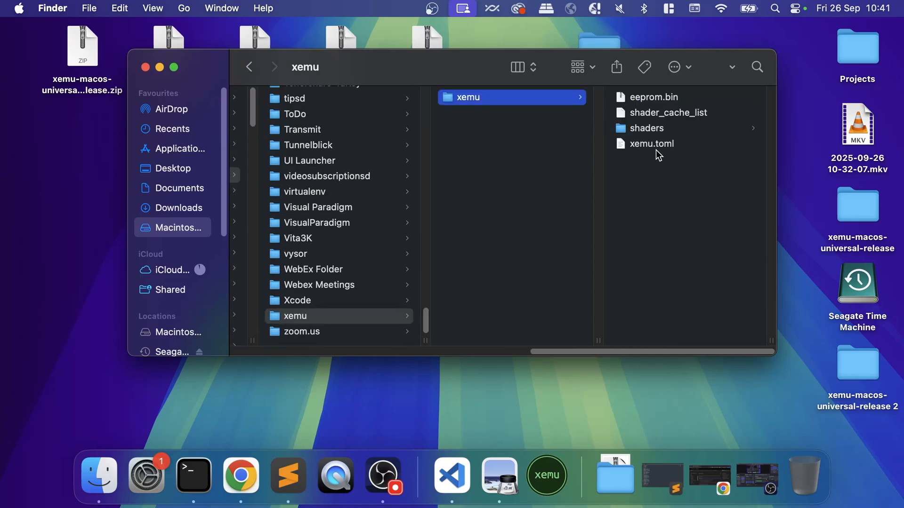
Step: Open xemu.toml in TextEdit through Open With > Other…
right_click(651, 143)
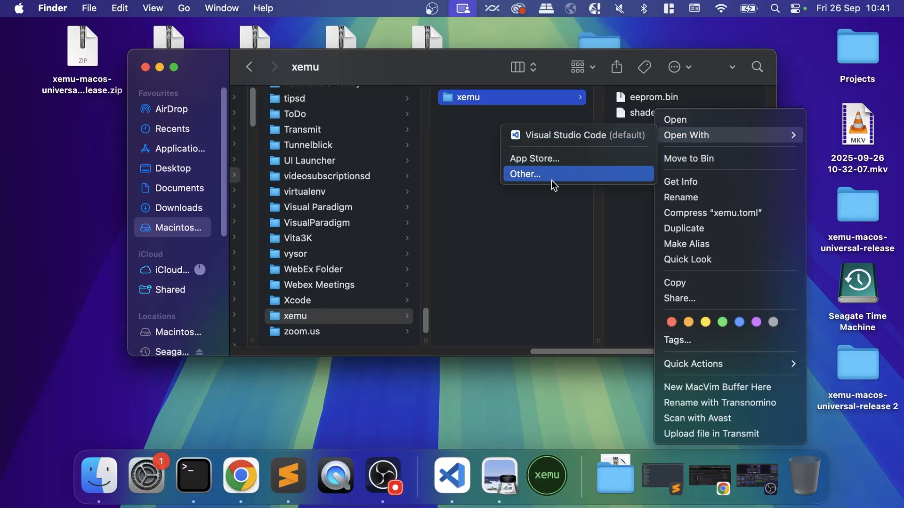
left_click(524, 174)
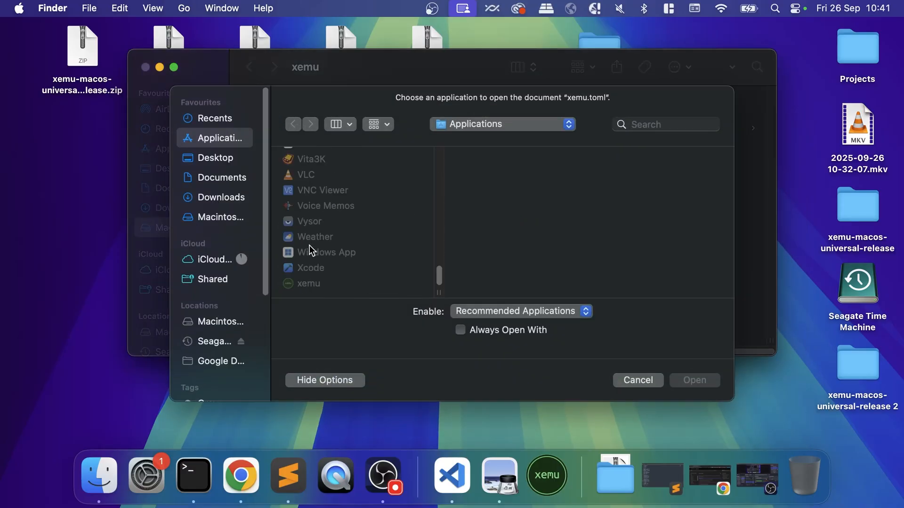
scroll("up", 3)
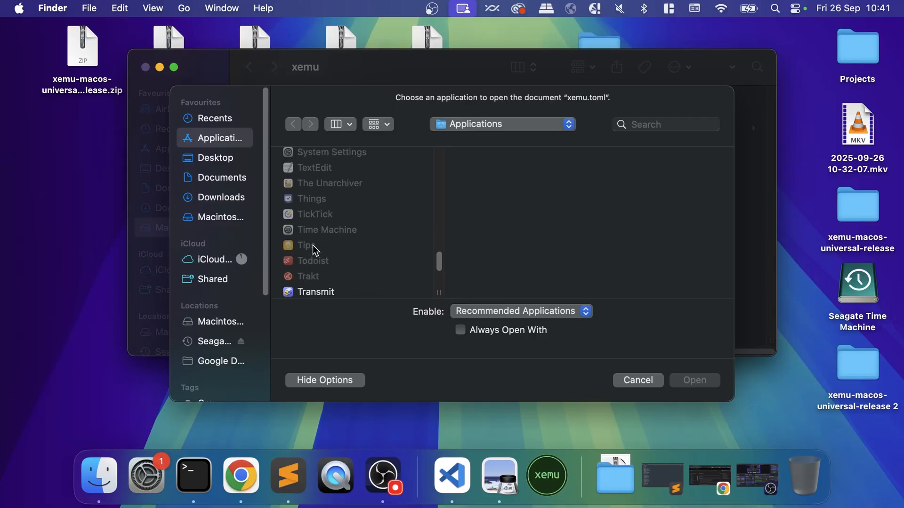
scroll("up", 3)
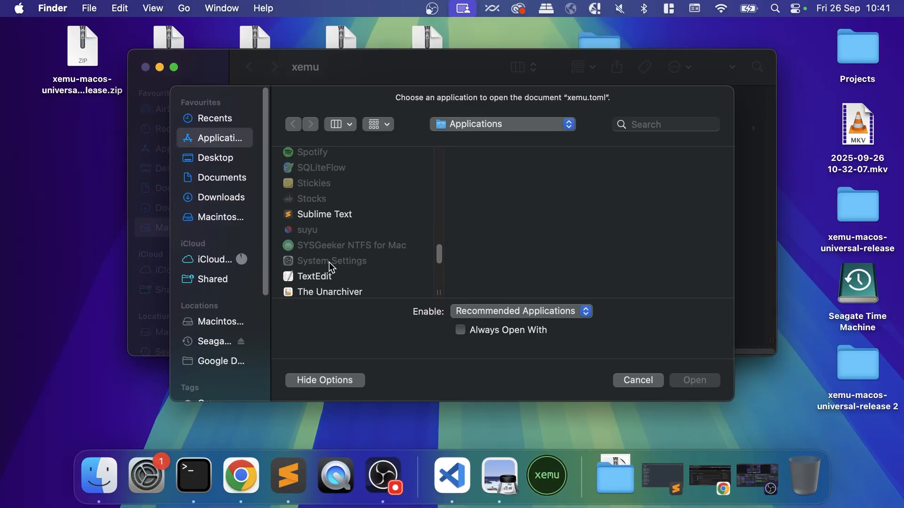
mouse_move(325, 282)
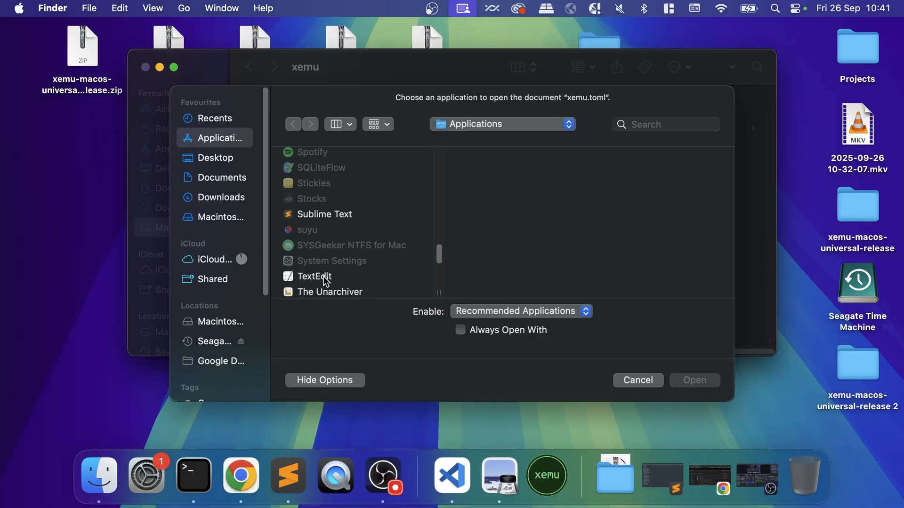
left_click(637, 380)
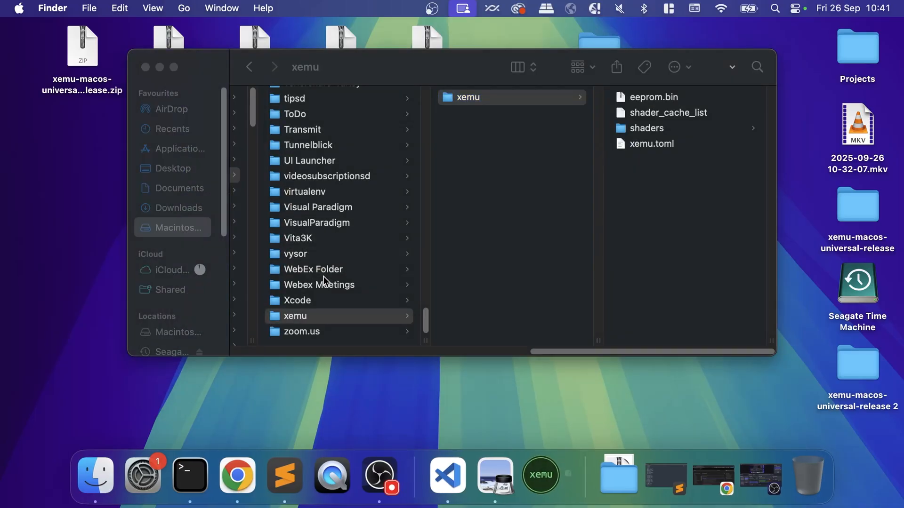
double_click(651, 144)
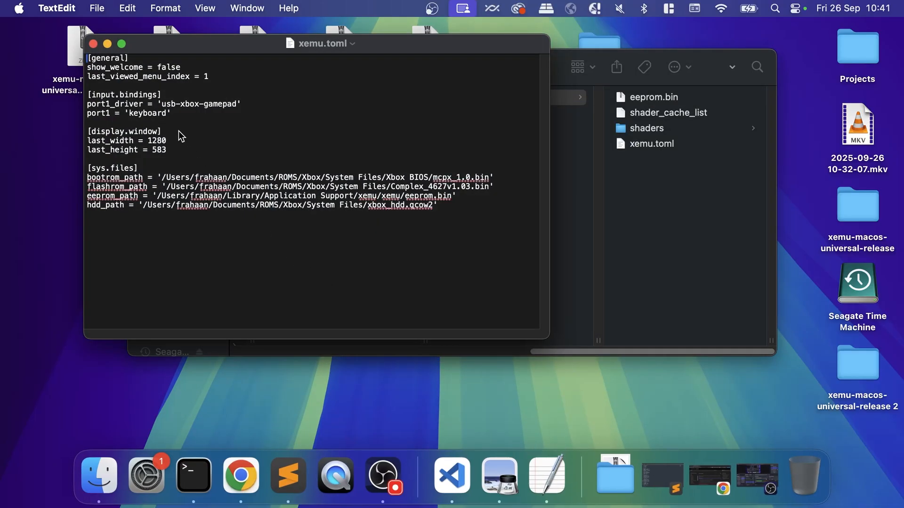
mouse_move(242, 256)
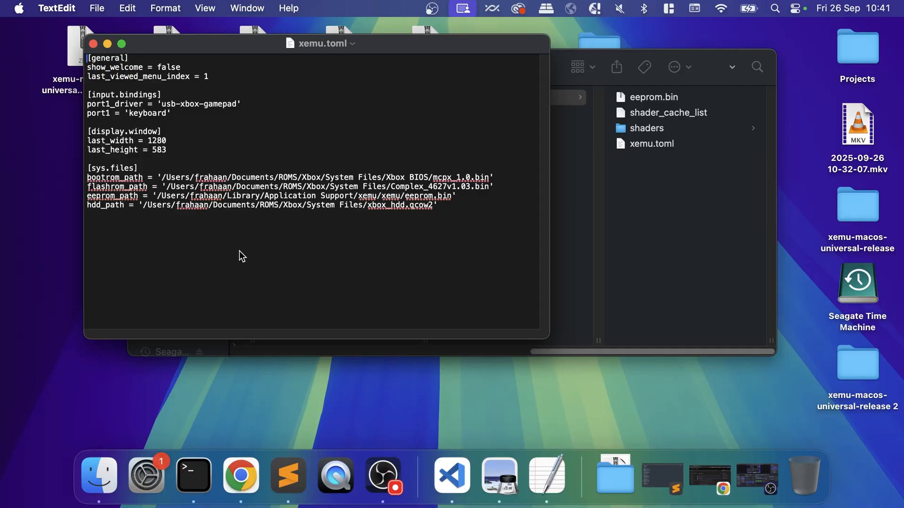
mouse_move(351, 248)
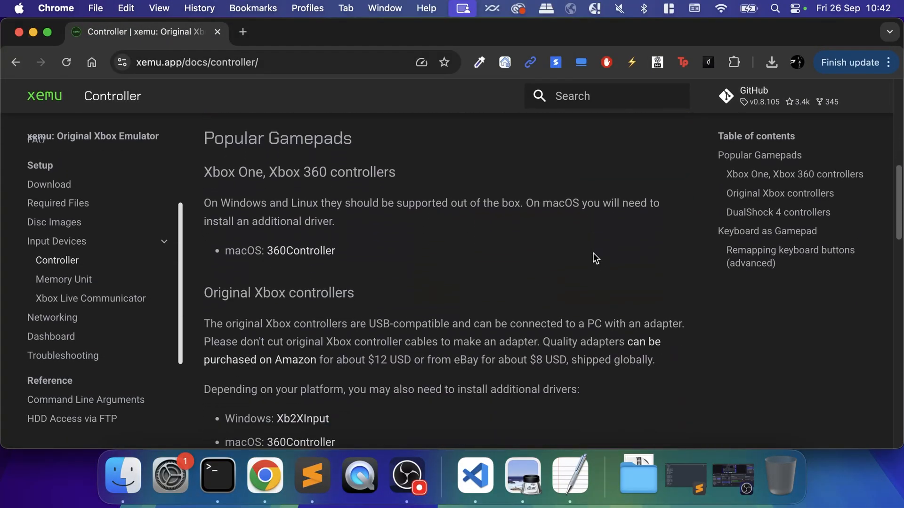
Step: Scroll the xemu Controller docs to the 'Remapping keyboard buttons (advanced)' section
scroll("down", 3)
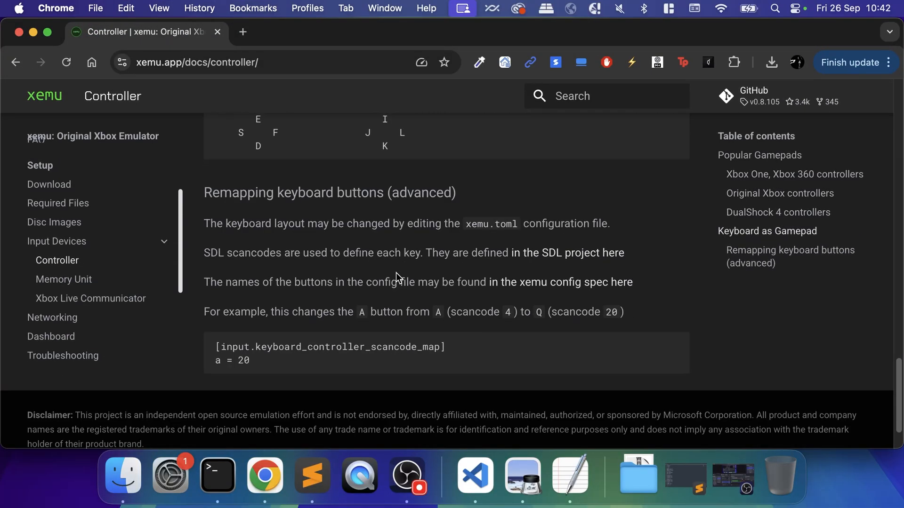
scroll("up", 3)
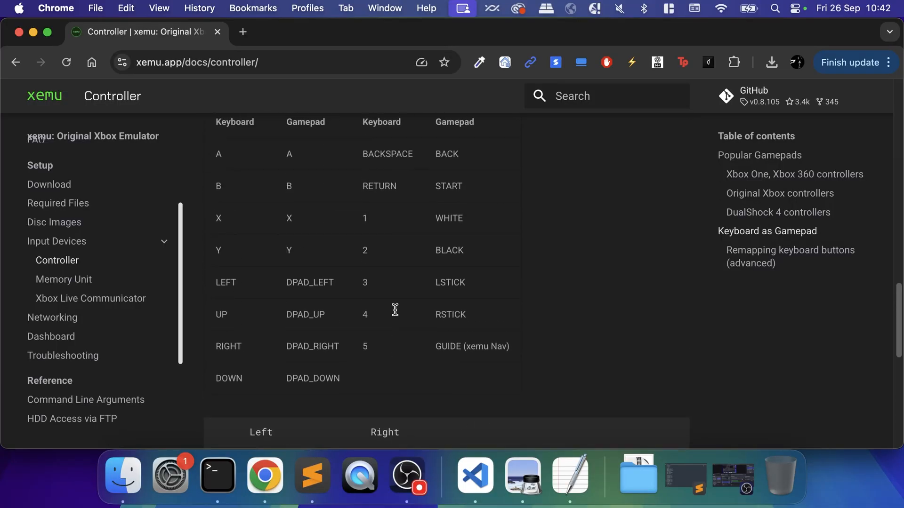
mouse_move(337, 273)
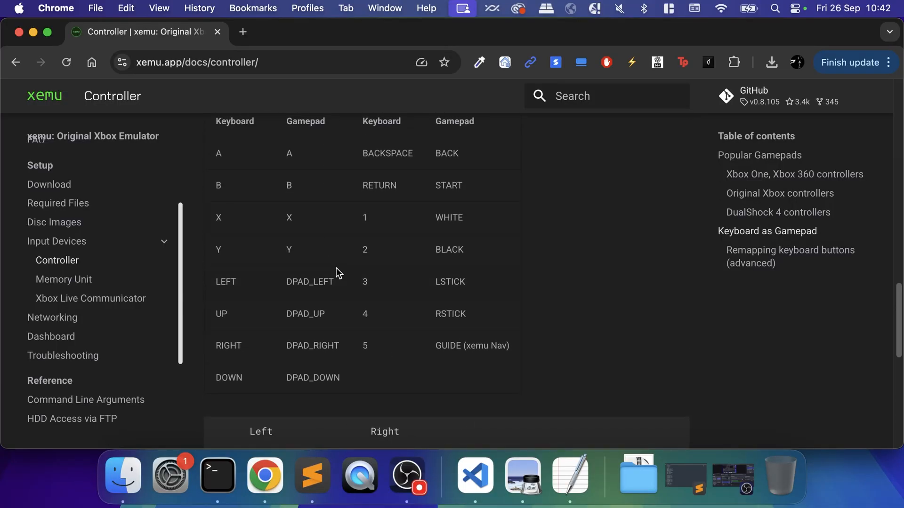
scroll("down", 3)
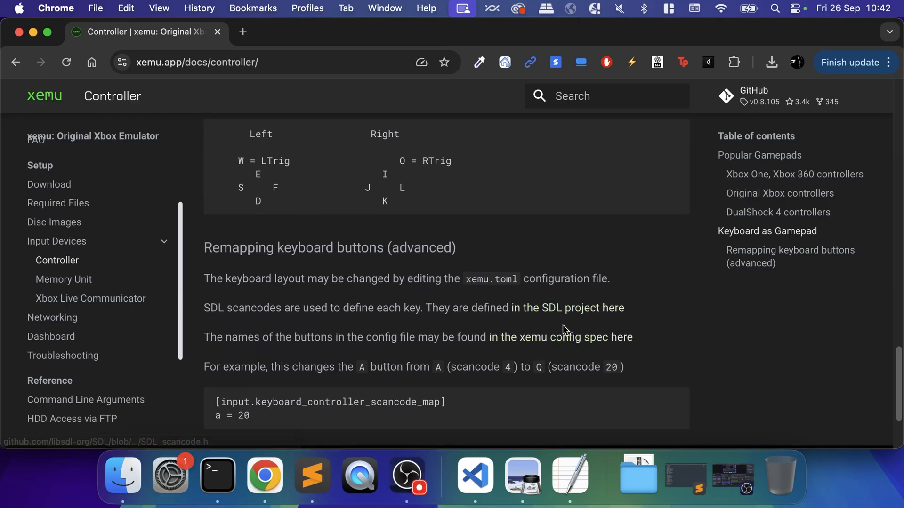
mouse_move(265, 306)
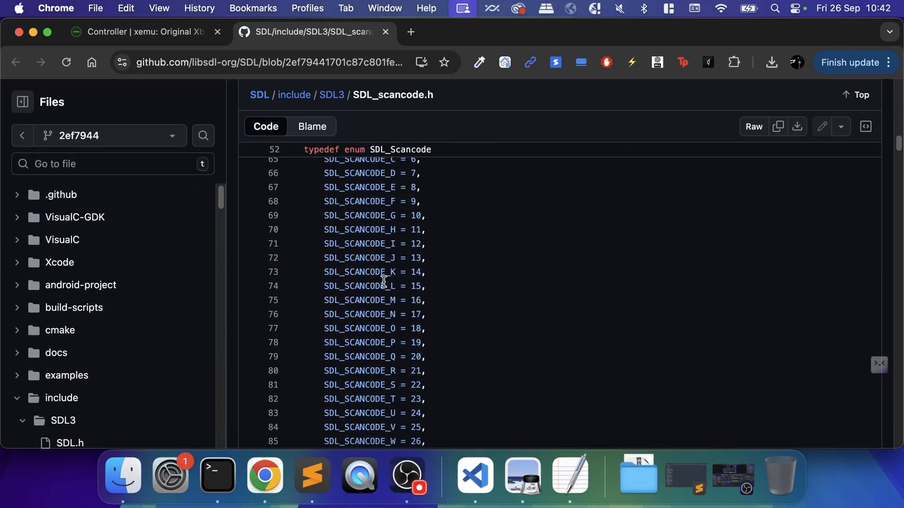
mouse_move(409, 298)
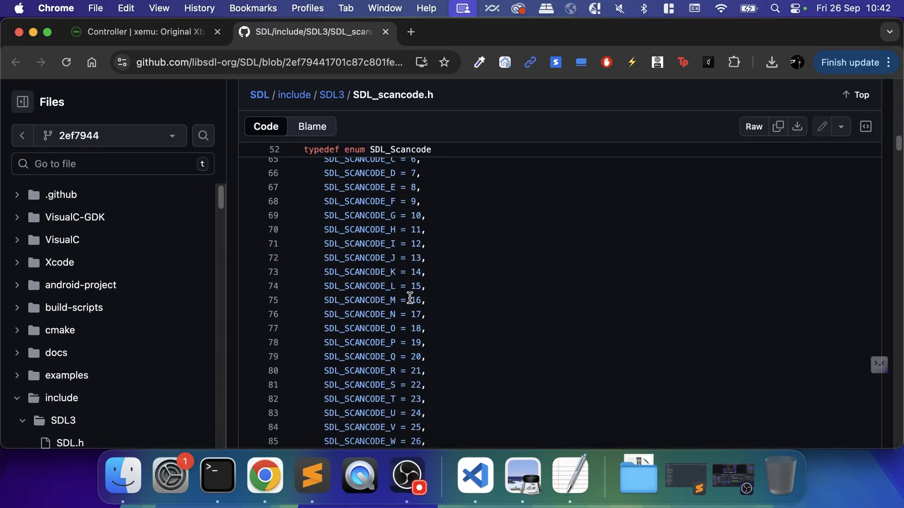
mouse_move(416, 244)
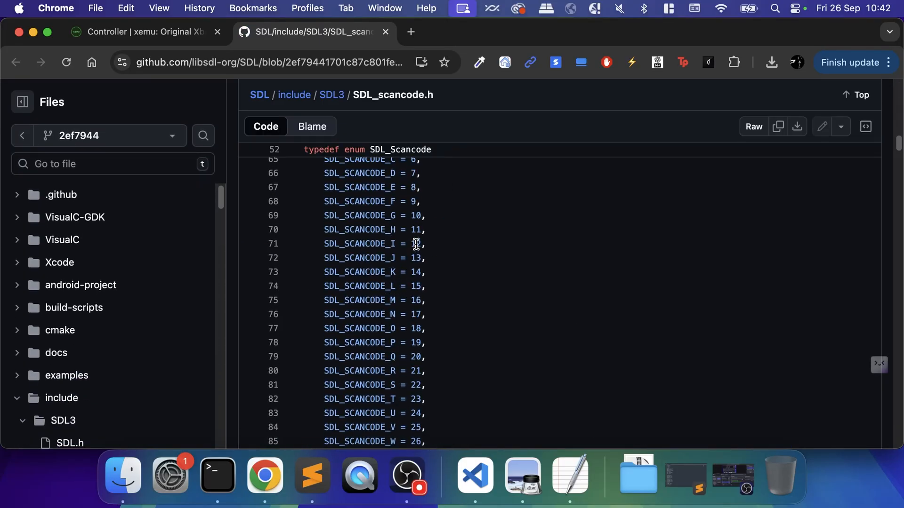
Step: Scroll SDL_scancode.h through the SDL_SCANCODE letter key values
scroll("up", 3)
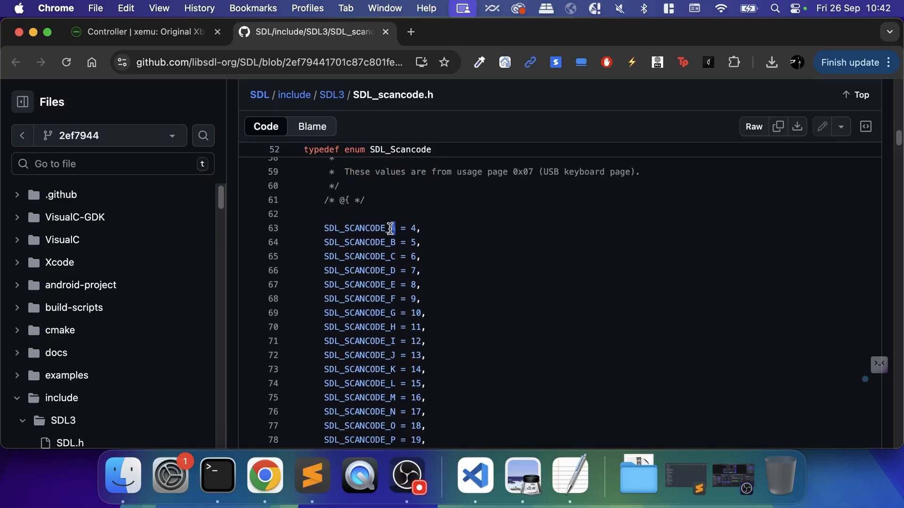
scroll("down", 3)
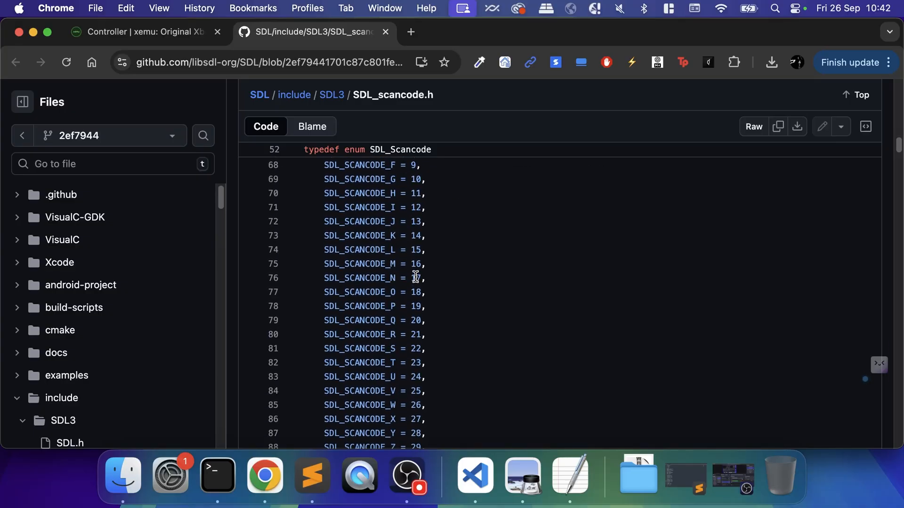
scroll("down", 3)
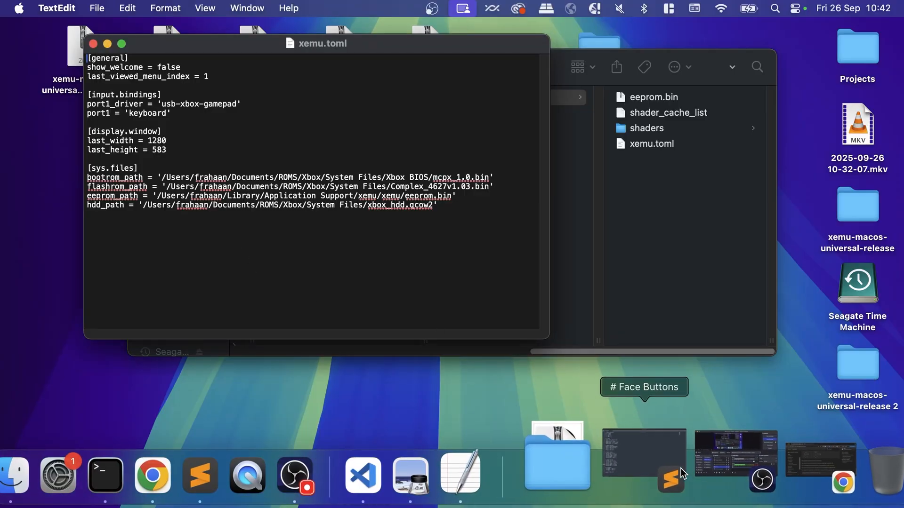
Step: Bring up the Sublime Text mapping notes, then select the scancode map section name in the xemu docs
left_click(642, 453)
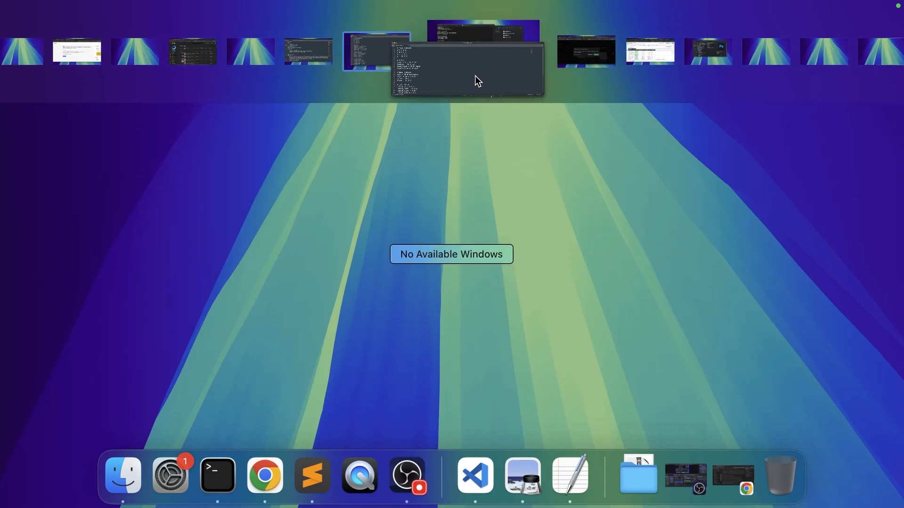
left_click(467, 66)
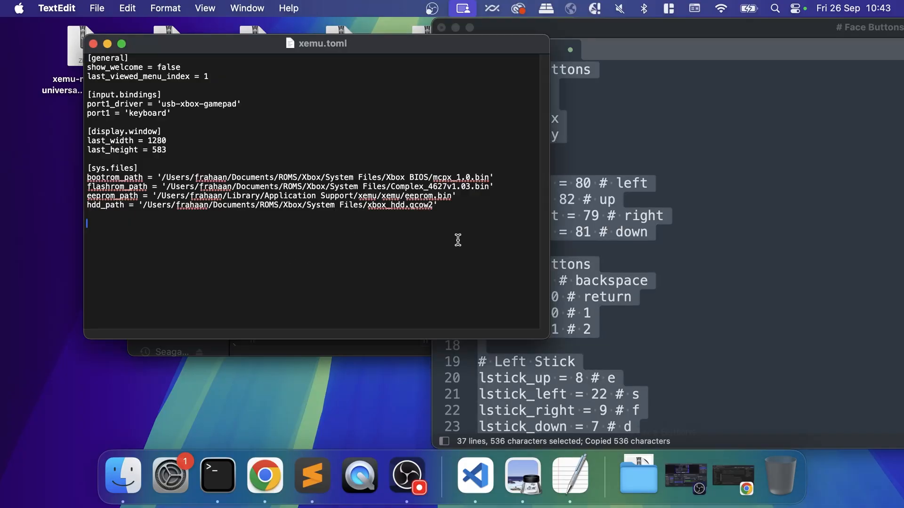
mouse_move(233, 185)
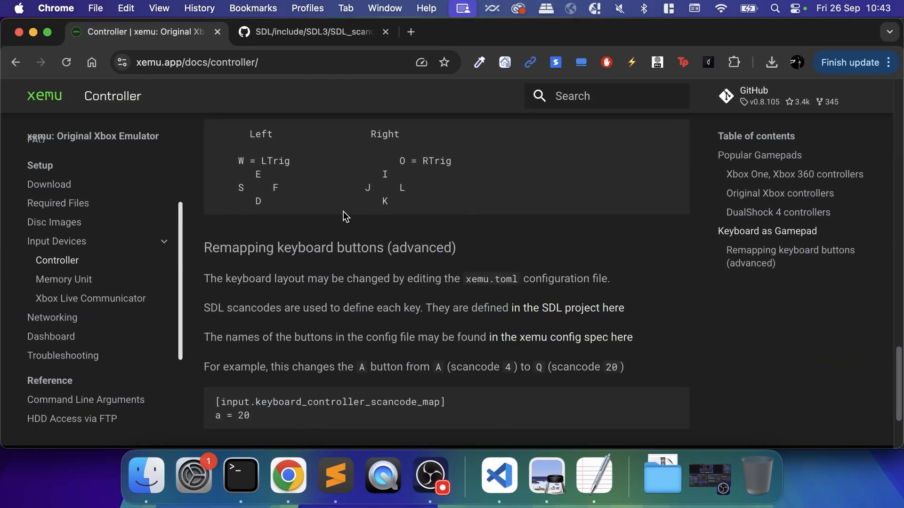
scroll("down", 3)
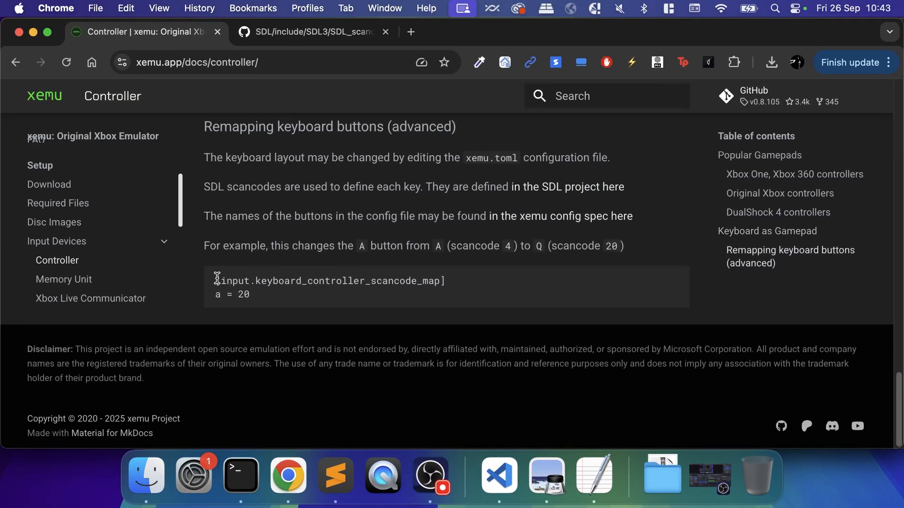
double_click(328, 281)
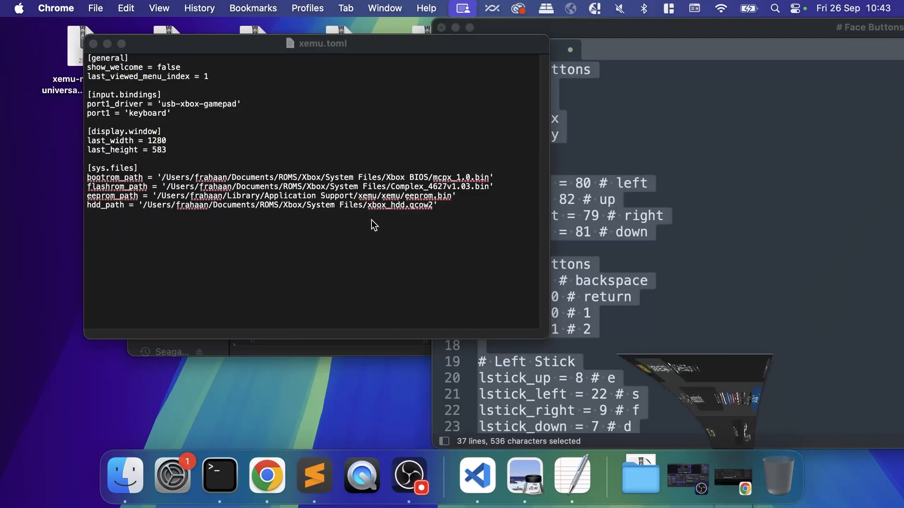
Step: Append an [input.keyboard_controller_scancode_map] header to xemu.toml and paste the full mapping below it
type("[input.keyboard_controller_scancode_map]")
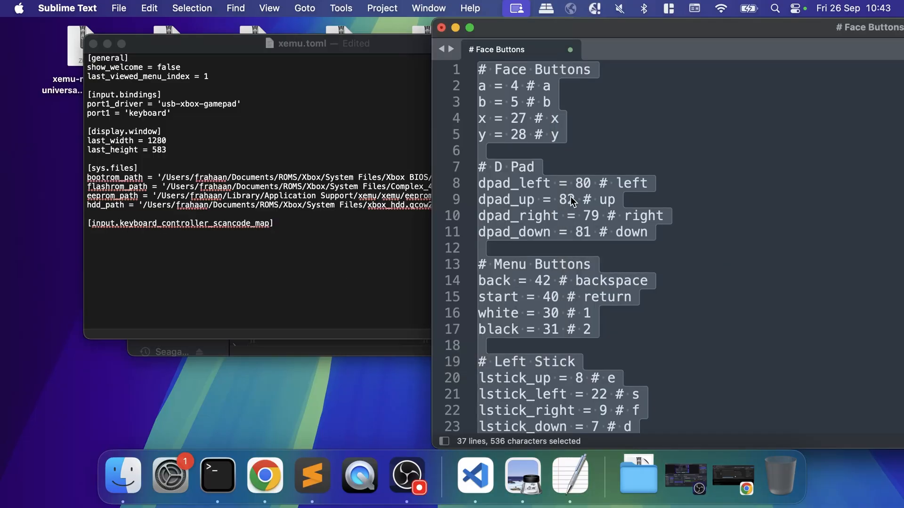
left_click(280, 241)
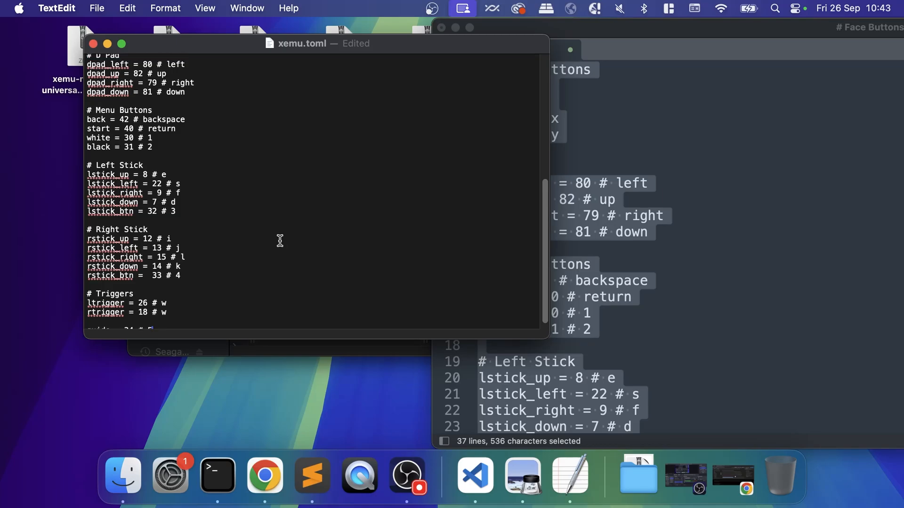
scroll("up", 3)
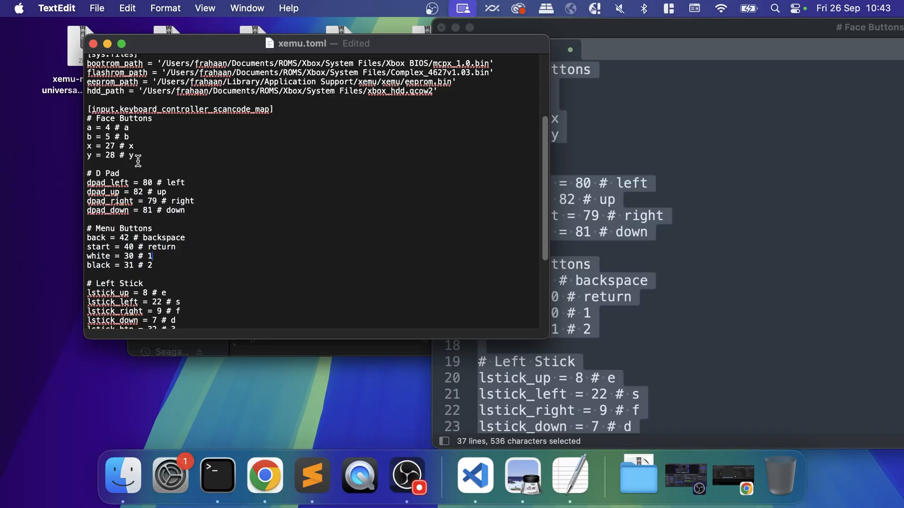
mouse_move(177, 237)
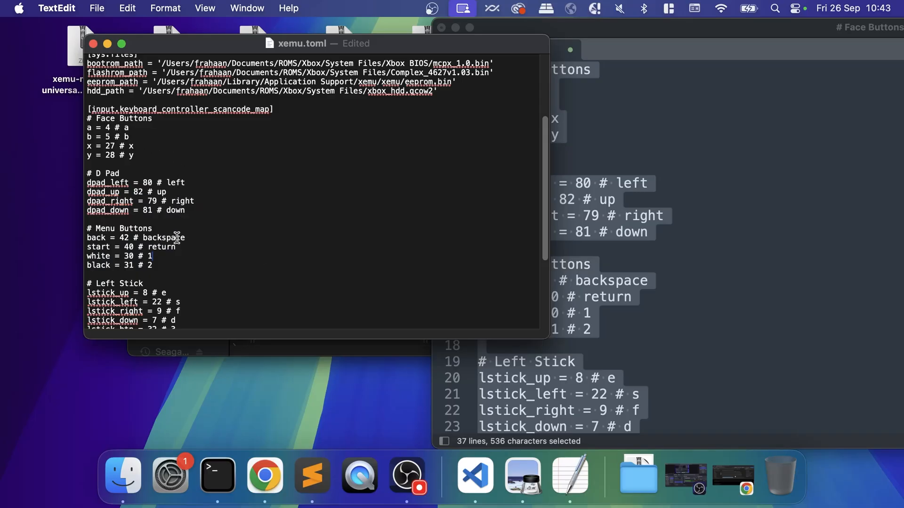
scroll("down", 3)
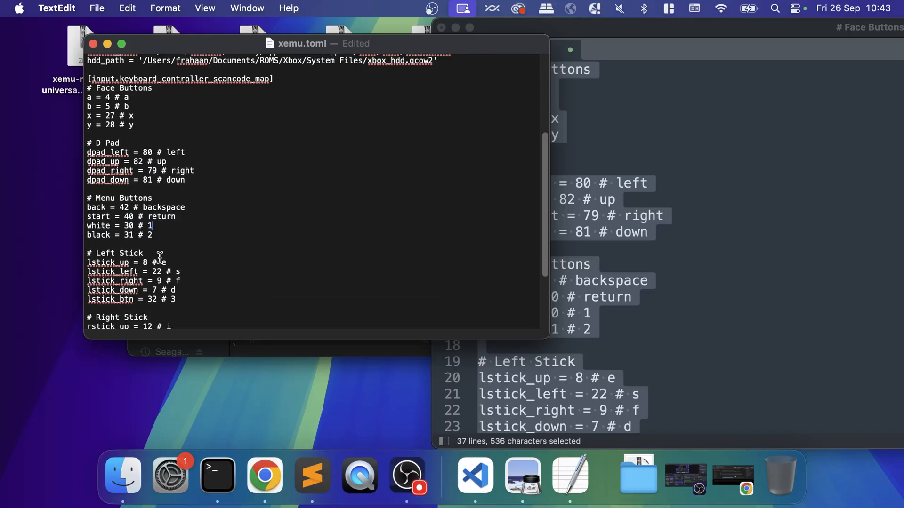
scroll("down", 3)
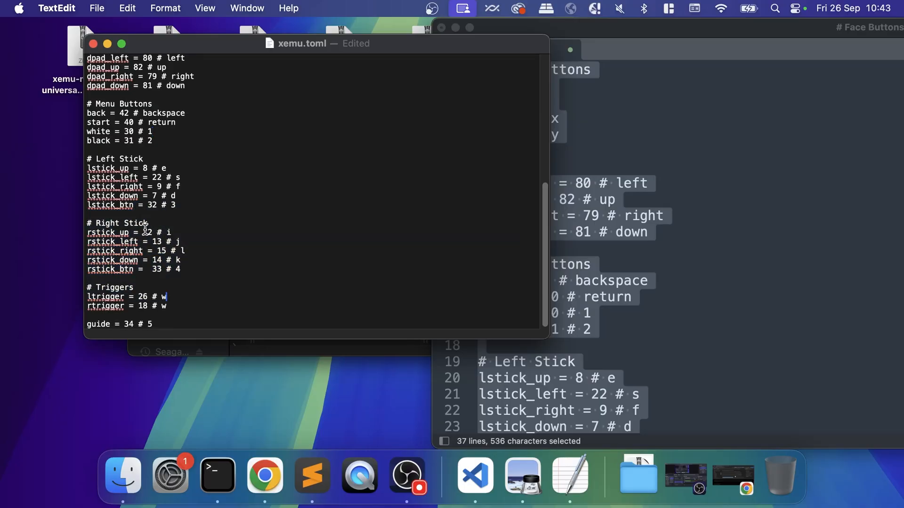
Step: Replace the rstick_up value with '12 # i', then scroll back up to the section header
key("backspace")
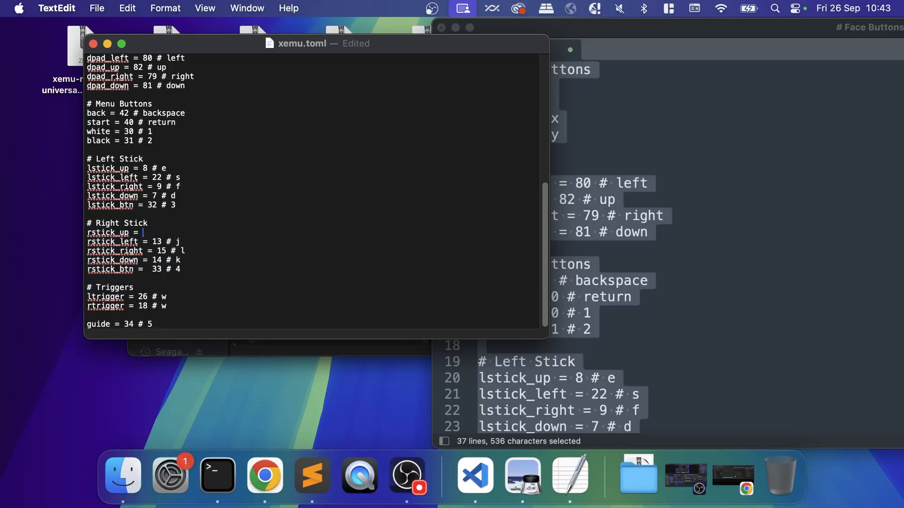
type("12 # i")
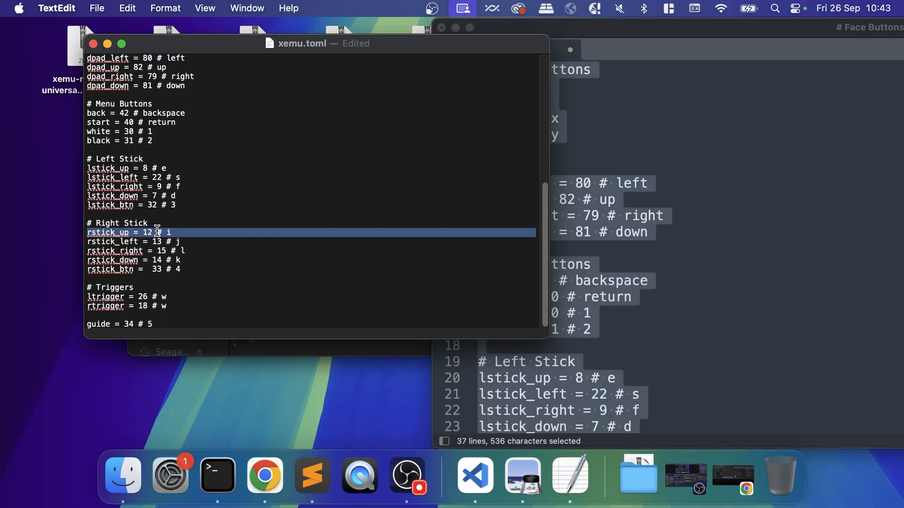
mouse_move(123, 297)
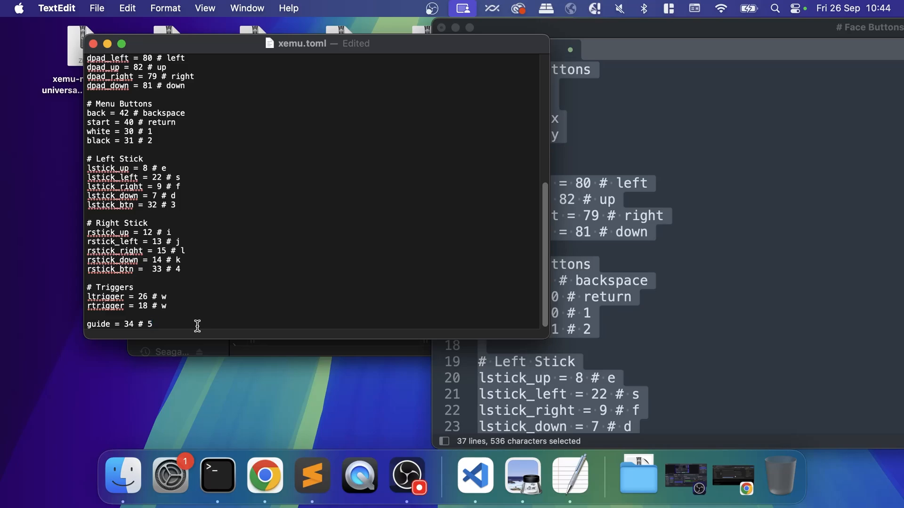
mouse_move(119, 187)
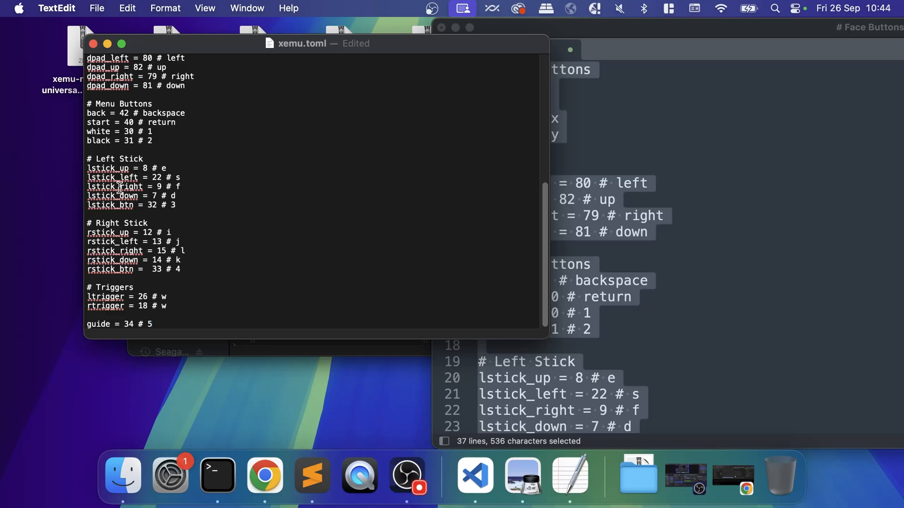
mouse_move(125, 206)
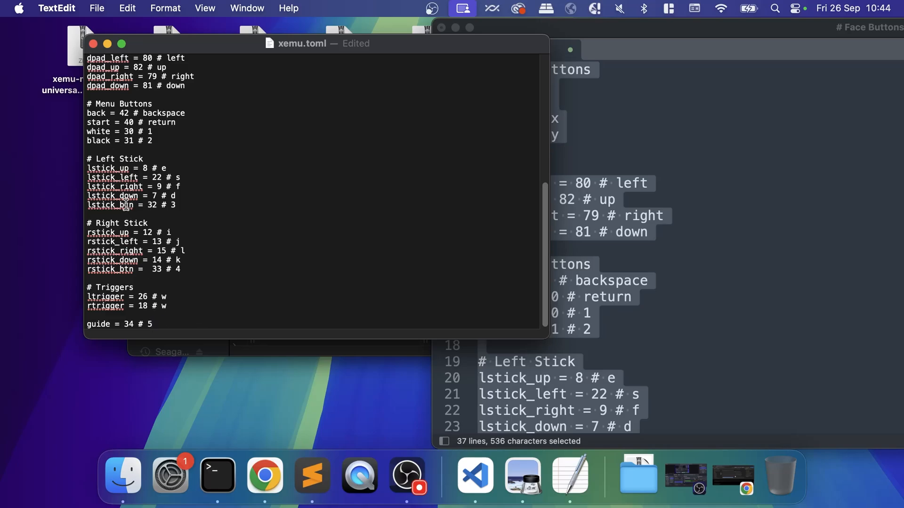
scroll("up", 3)
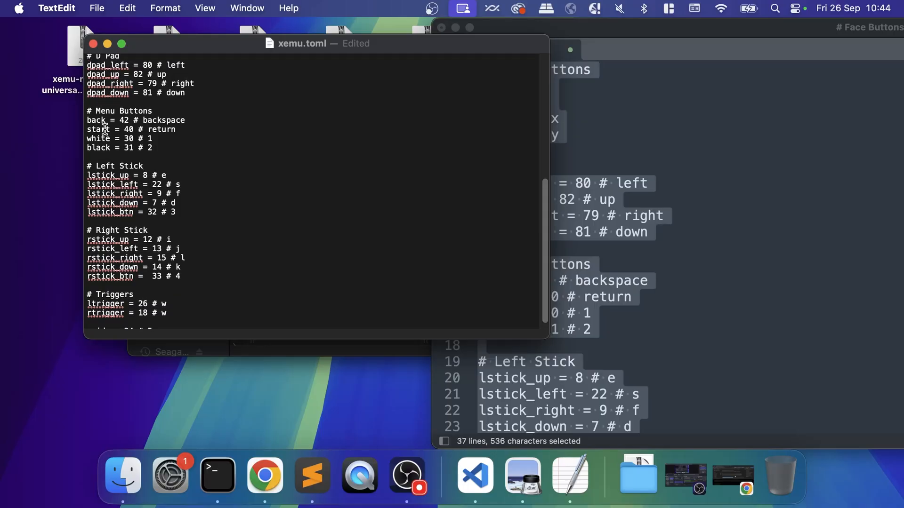
scroll("up", 3)
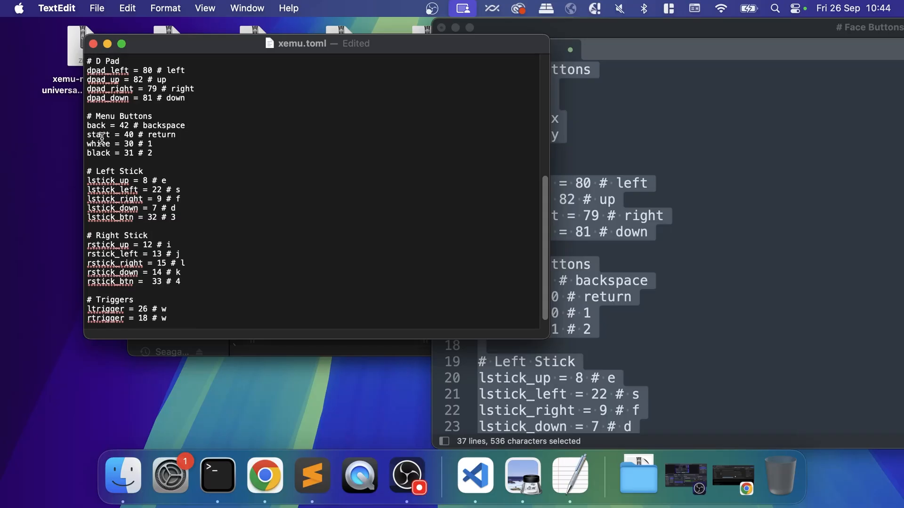
scroll("up", 3)
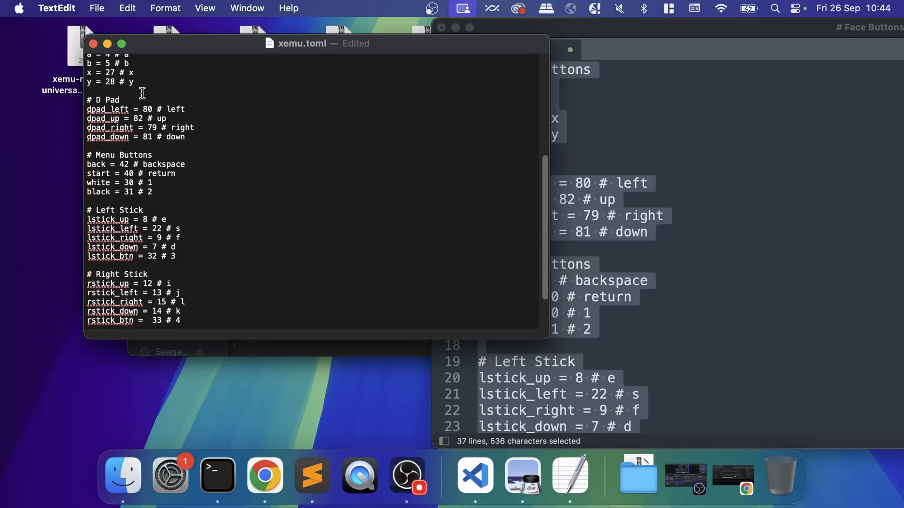
scroll("up", 3)
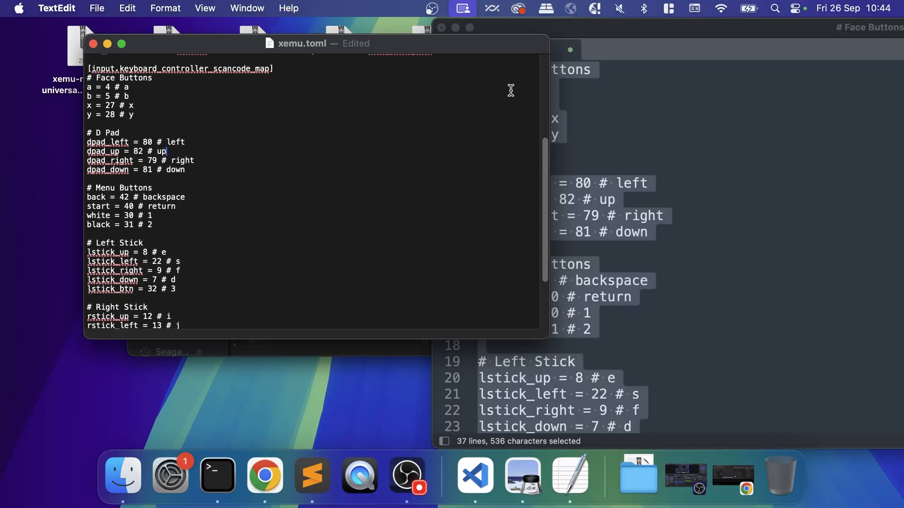
mouse_move(728, 476)
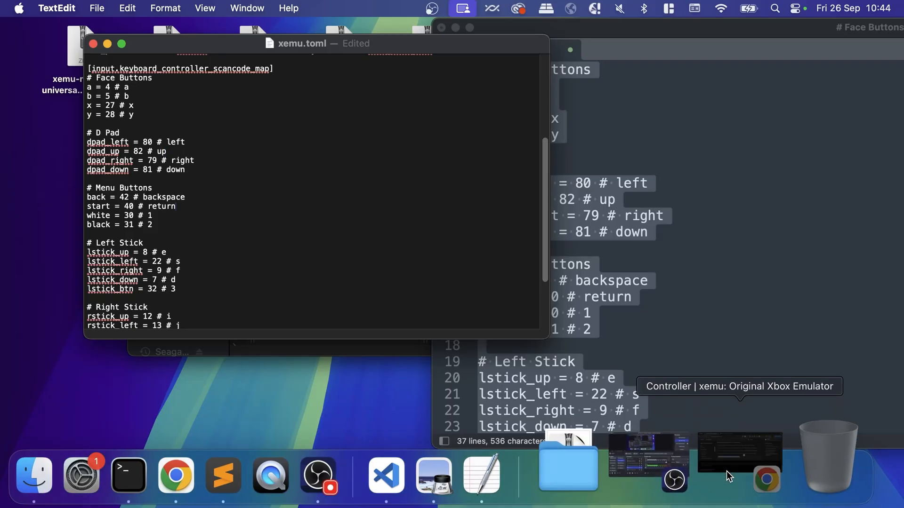
Step: Check the scancode in Chrome, then change face button a from 4 to 38
left_click(767, 475)
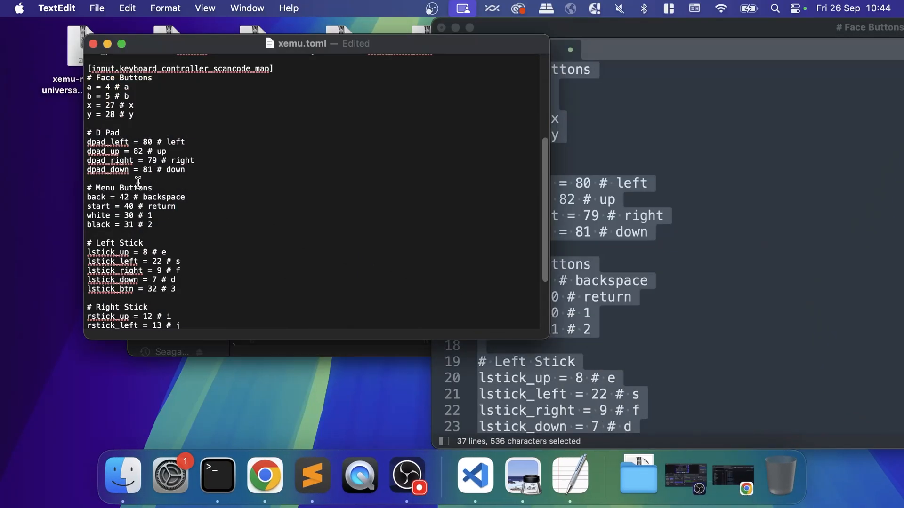
scroll("up", 3)
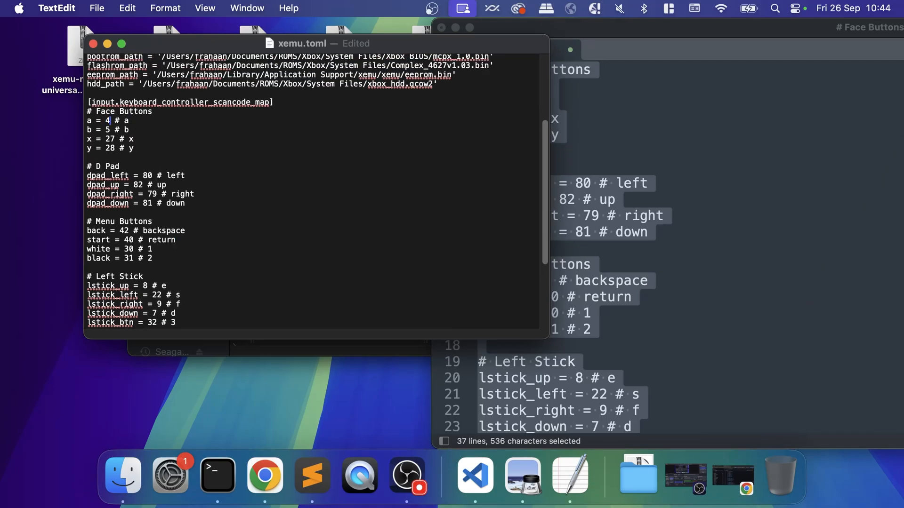
type("38")
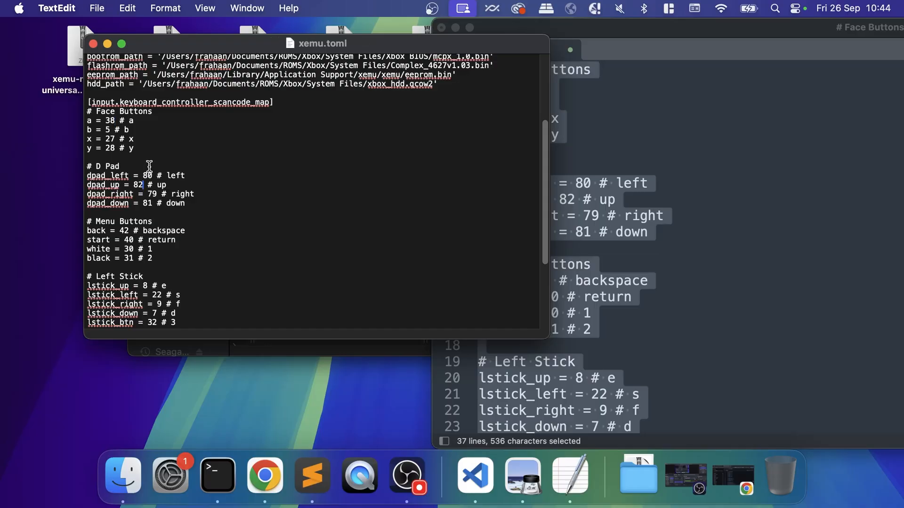
mouse_move(317, 51)
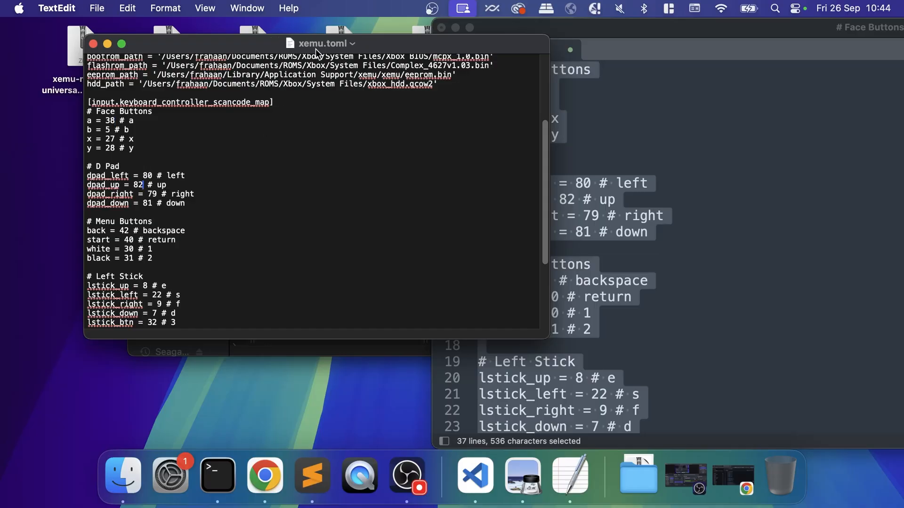
mouse_move(346, 68)
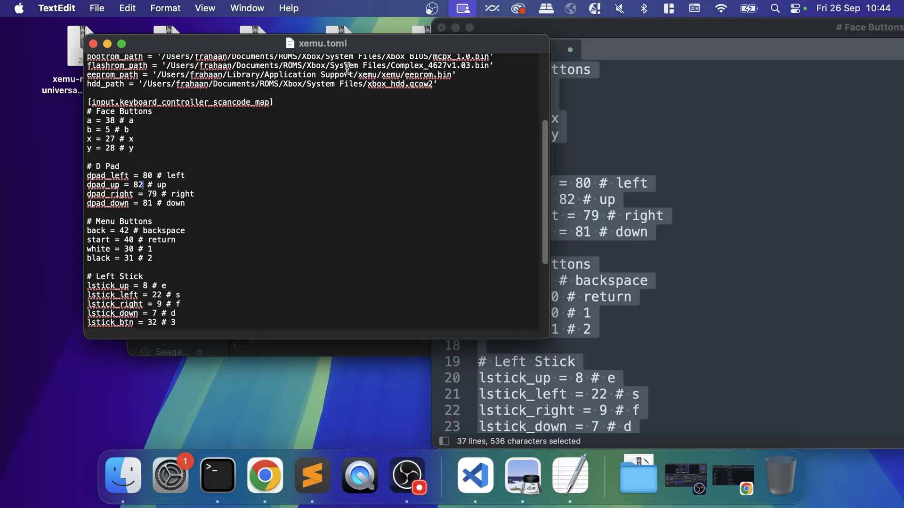
mouse_move(97, 120)
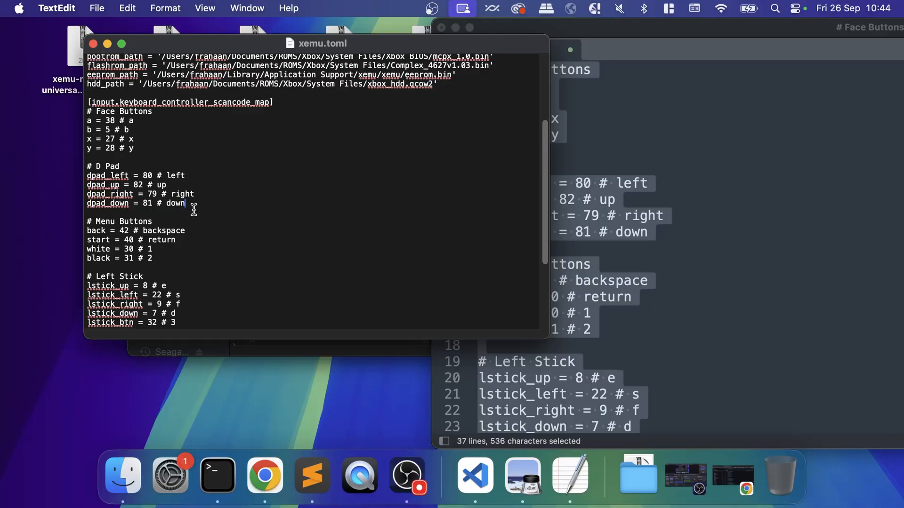
mouse_move(198, 151)
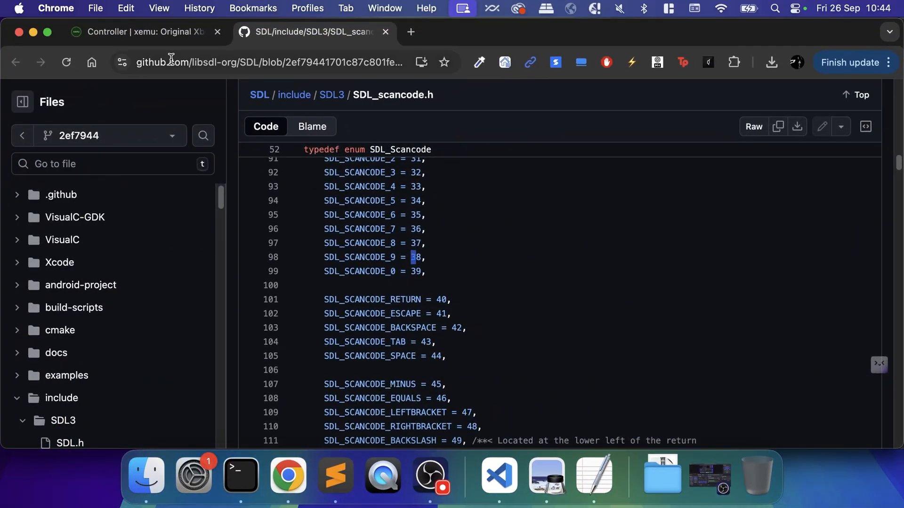
Step: Return to the xemu Controller docs, scroll to the Keyboard as Gamepad table and select START
left_click(144, 31)
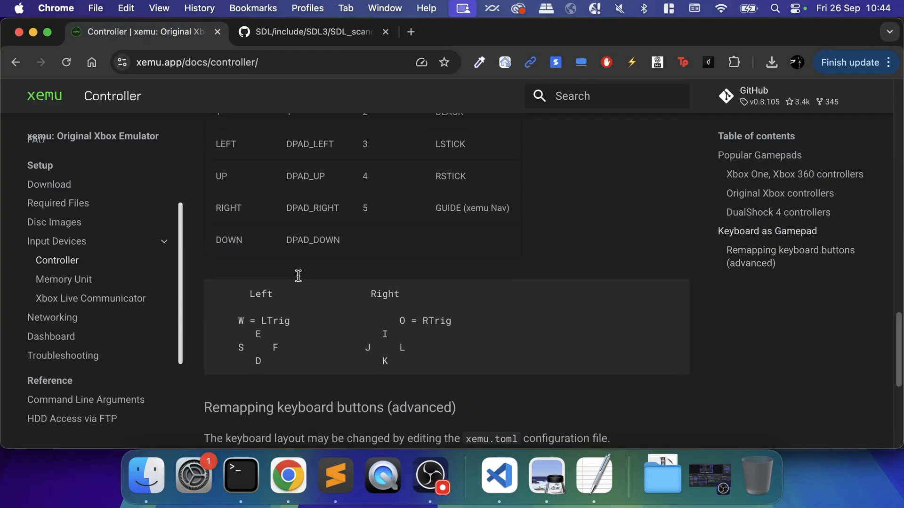
scroll("up", 3)
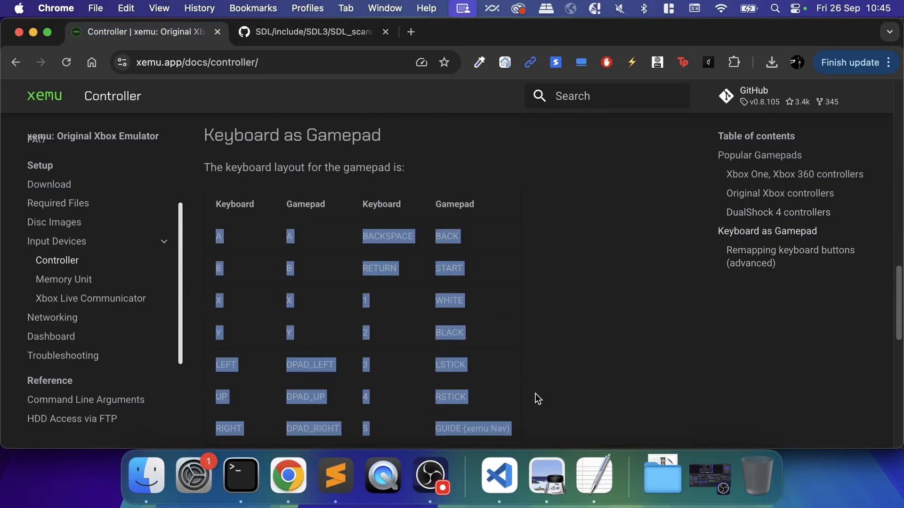
scroll("down", 3)
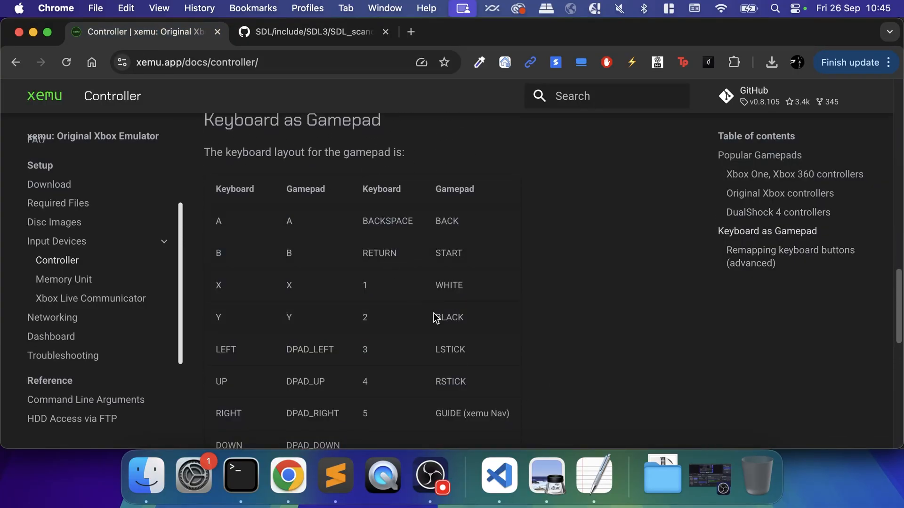
scroll("down", 3)
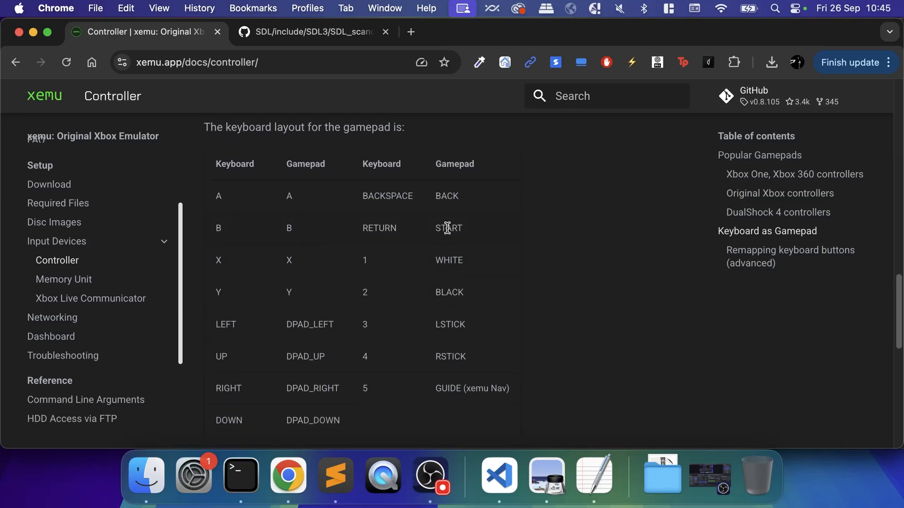
double_click(448, 227)
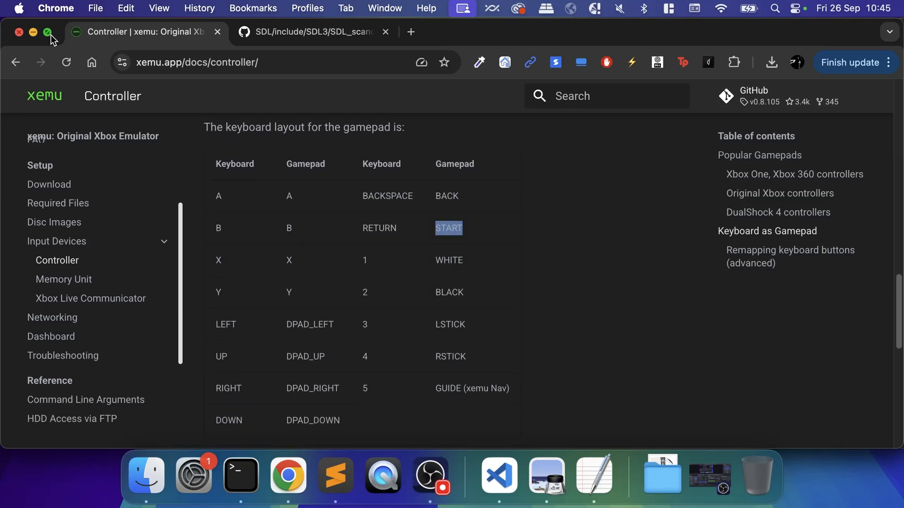
mouse_move(47, 33)
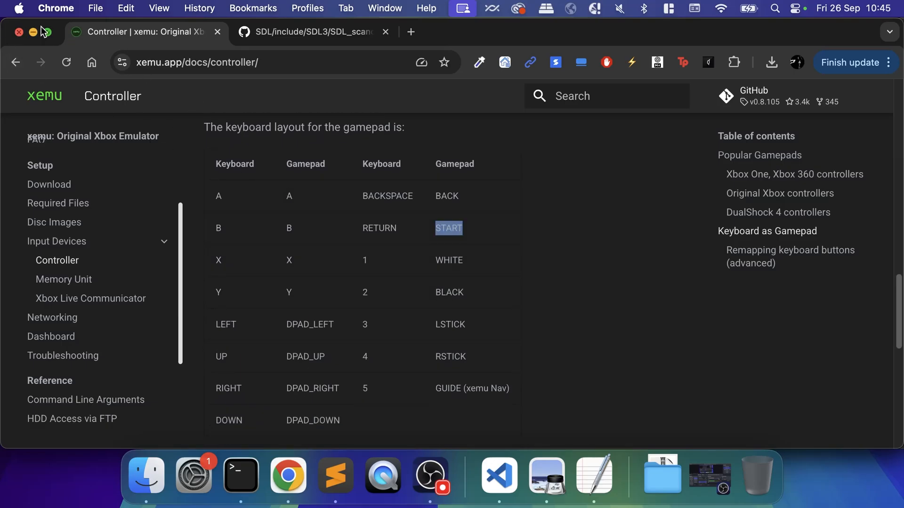
mouse_move(48, 36)
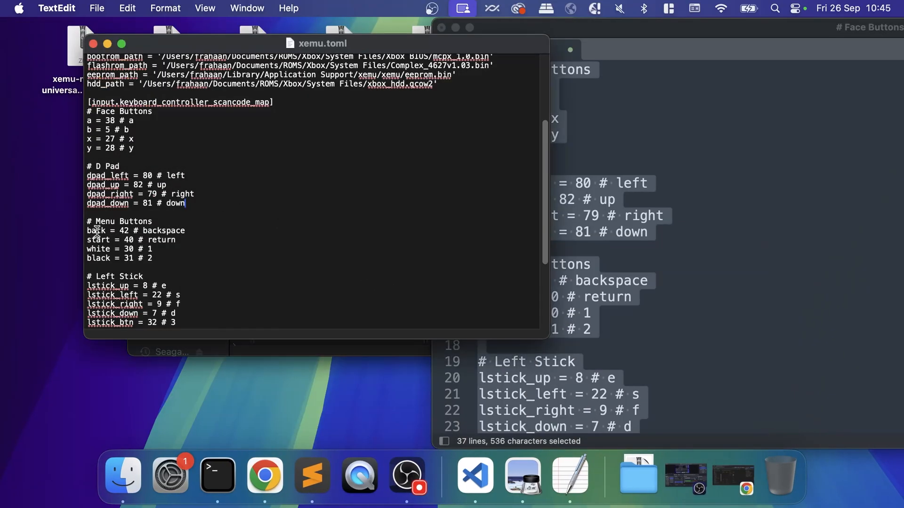
Step: Scroll xemu.toml's scancode map through face buttons, d-pad, menu buttons and left stick
scroll("down", 3)
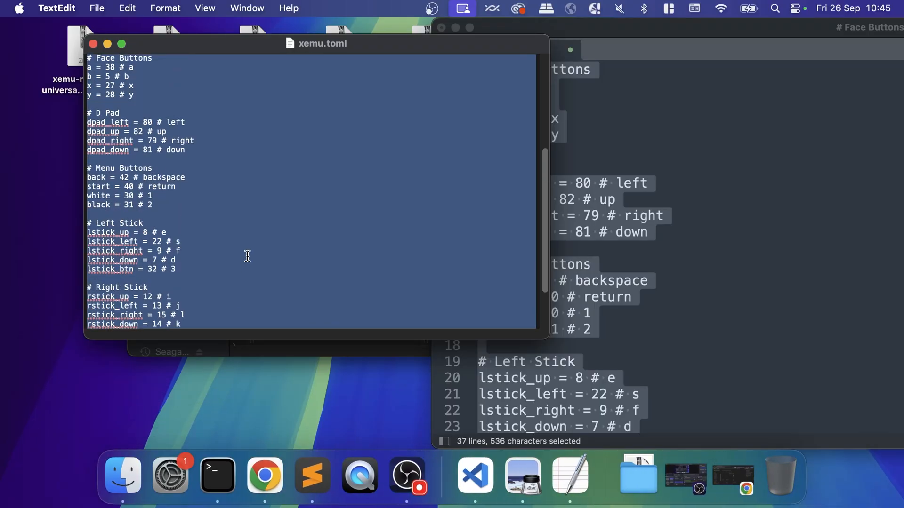
scroll("up", 3)
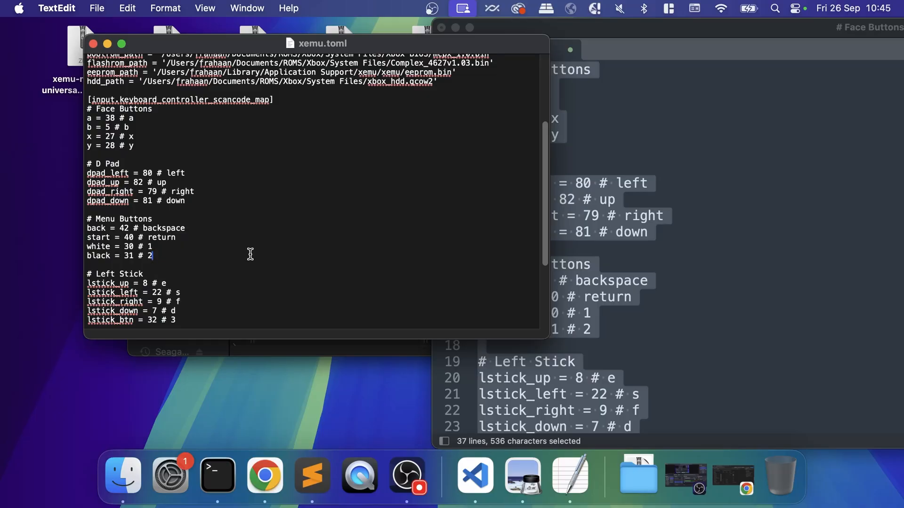
mouse_move(104, 53)
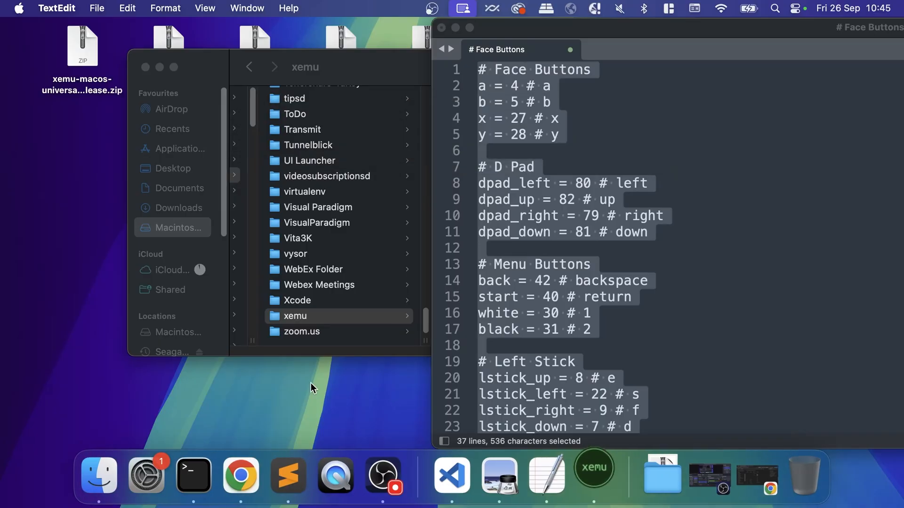
Step: Open the Input settings, review port 1's keyboard-driven Xbox Controller, and close Settings
left_click(593, 467)
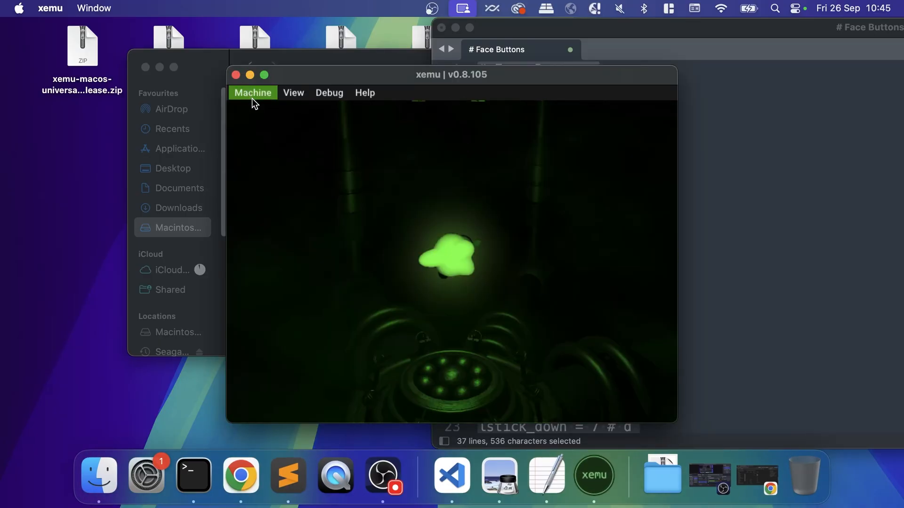
left_click(253, 93)
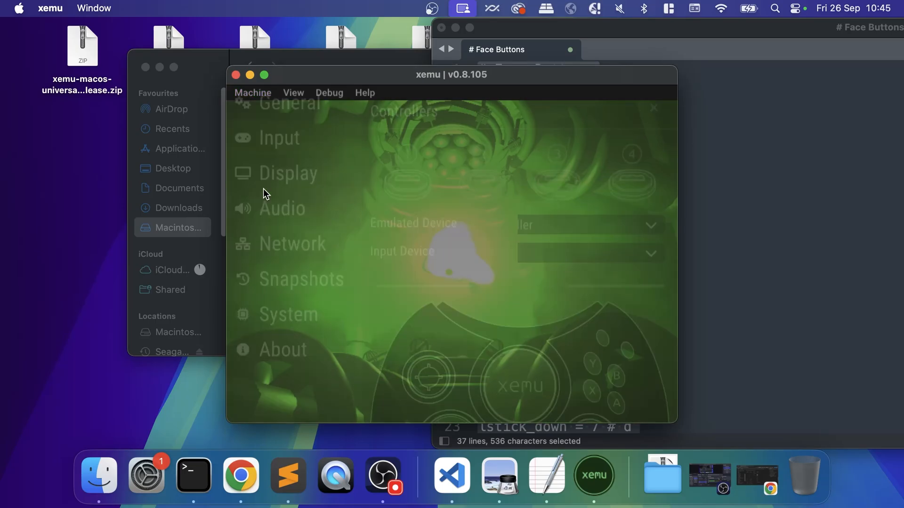
left_click(279, 137)
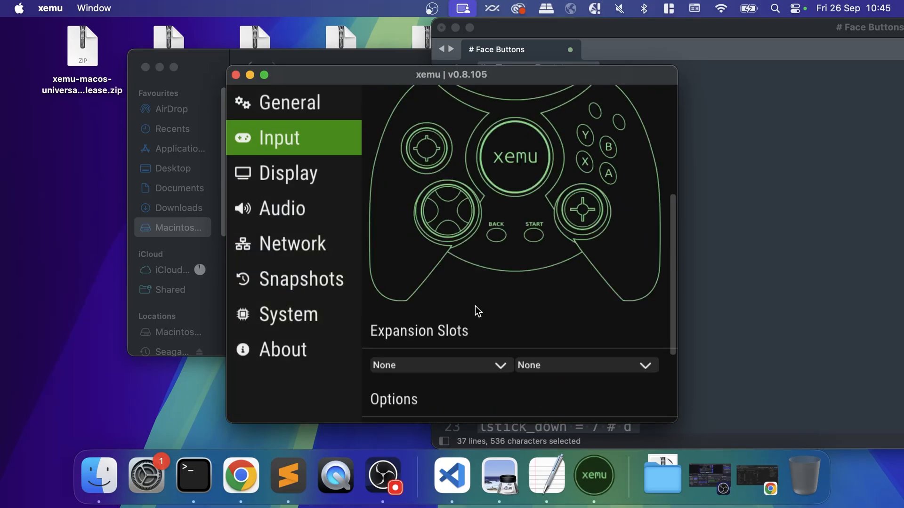
scroll("up", 3)
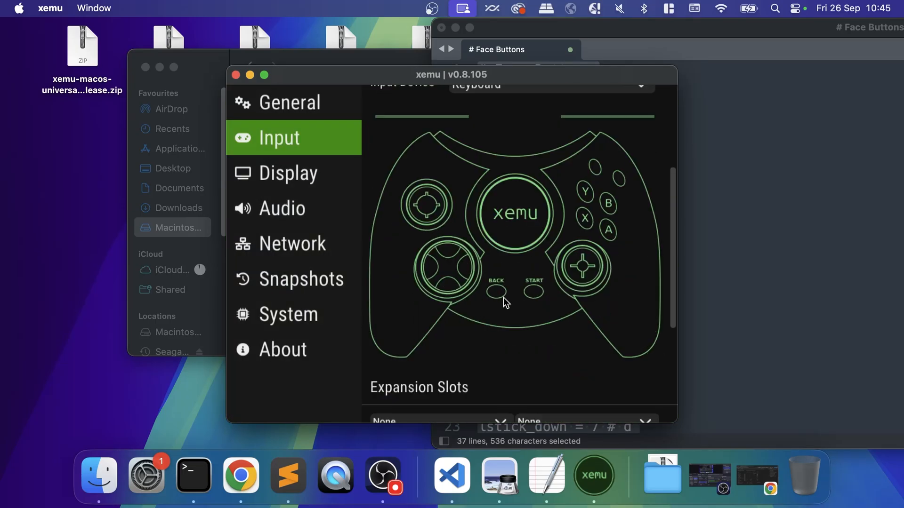
mouse_move(610, 230)
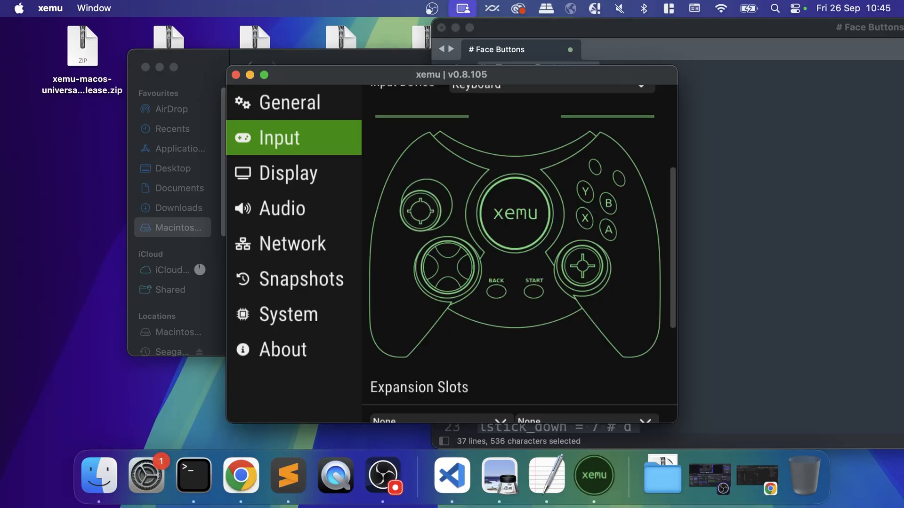
scroll("up", 3)
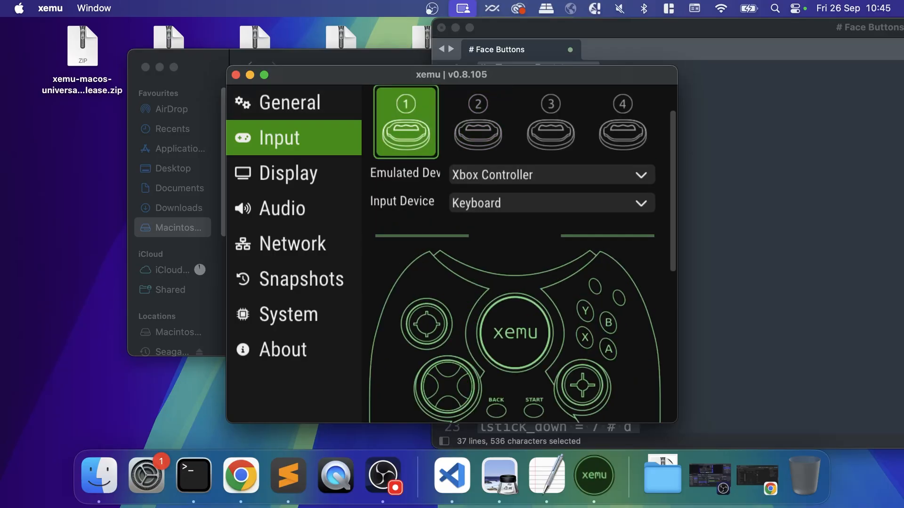
scroll("down", 3)
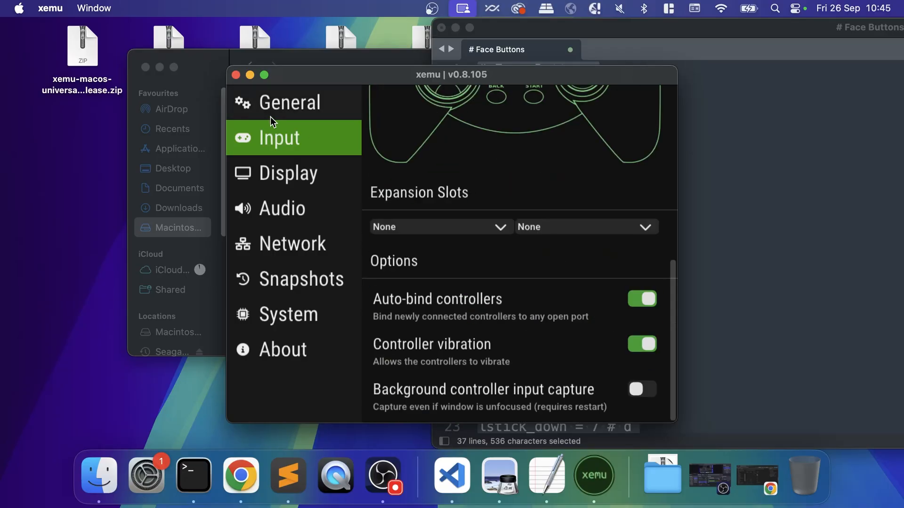
mouse_move(235, 75)
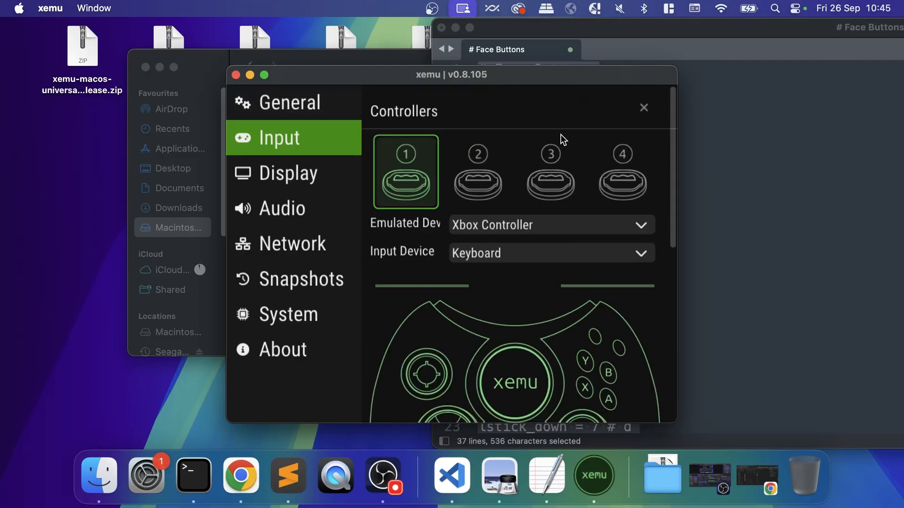
left_click(644, 108)
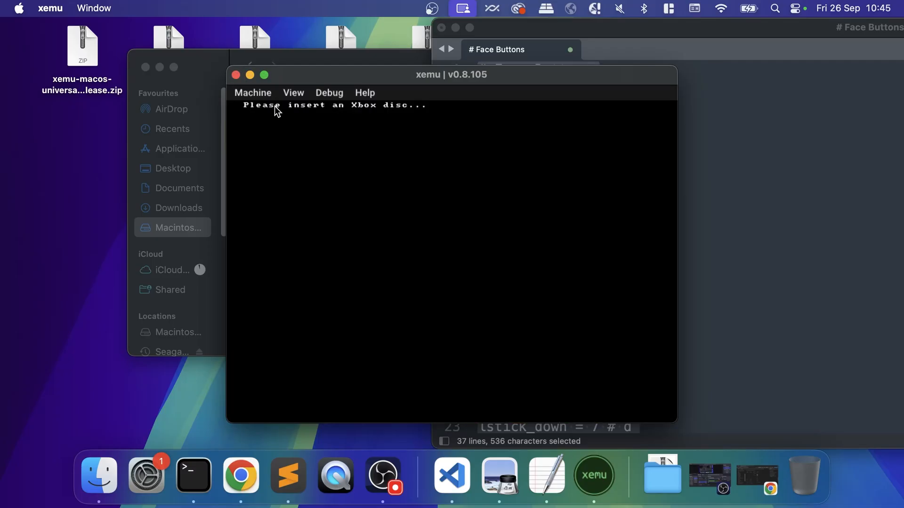
Step: Load a game disc image from the Machine menu, then reset the emulated machine
left_click(252, 93)
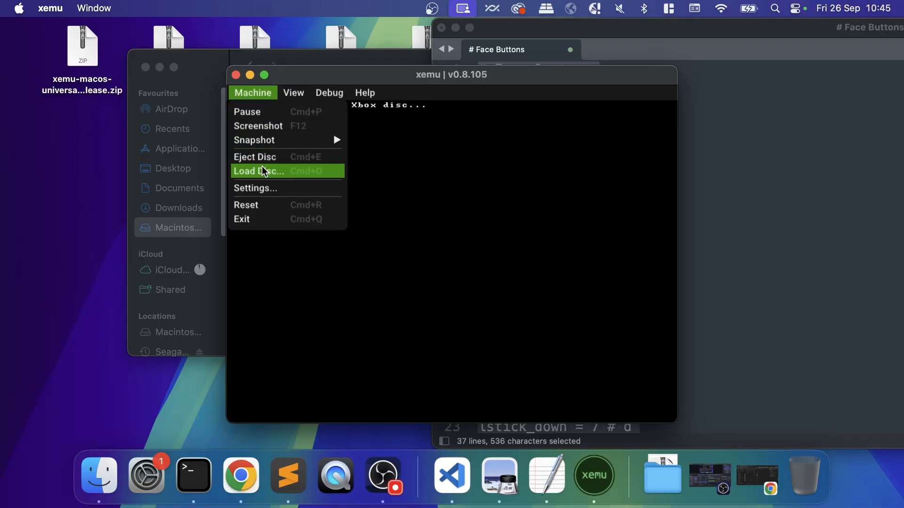
left_click(258, 171)
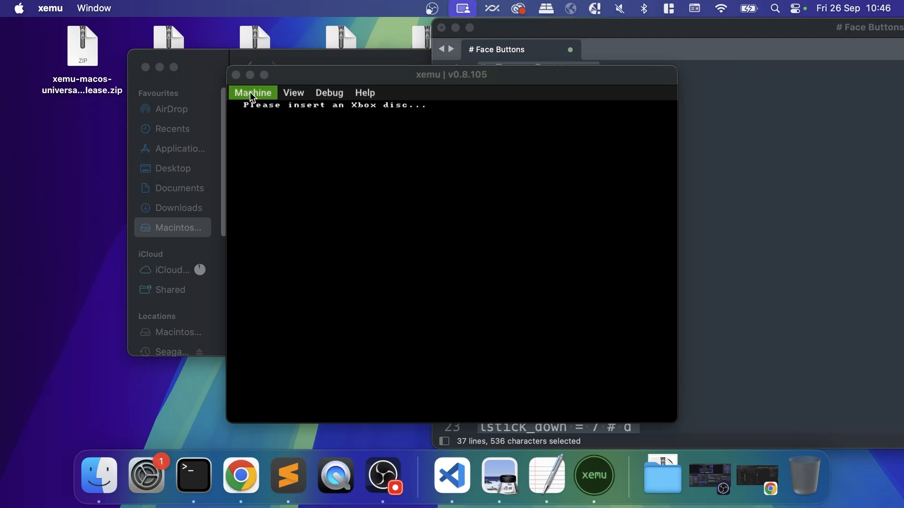
mouse_move(293, 79)
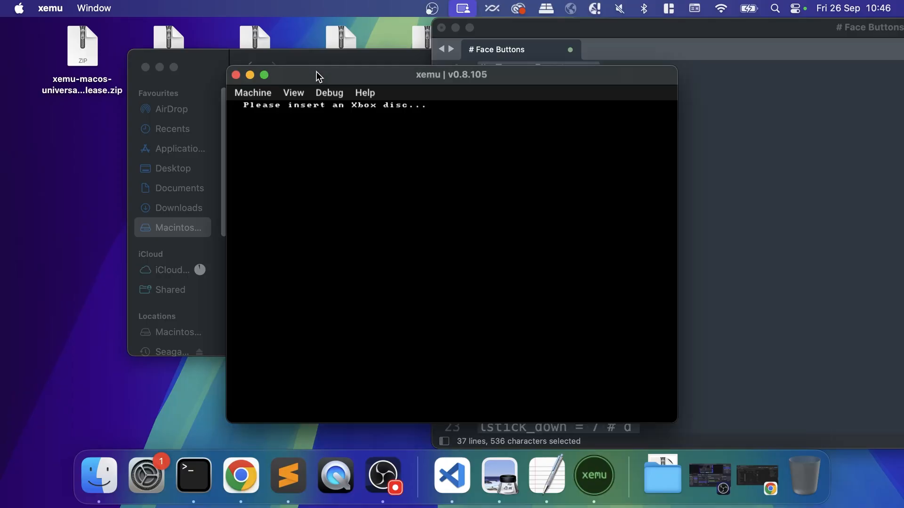
mouse_move(281, 88)
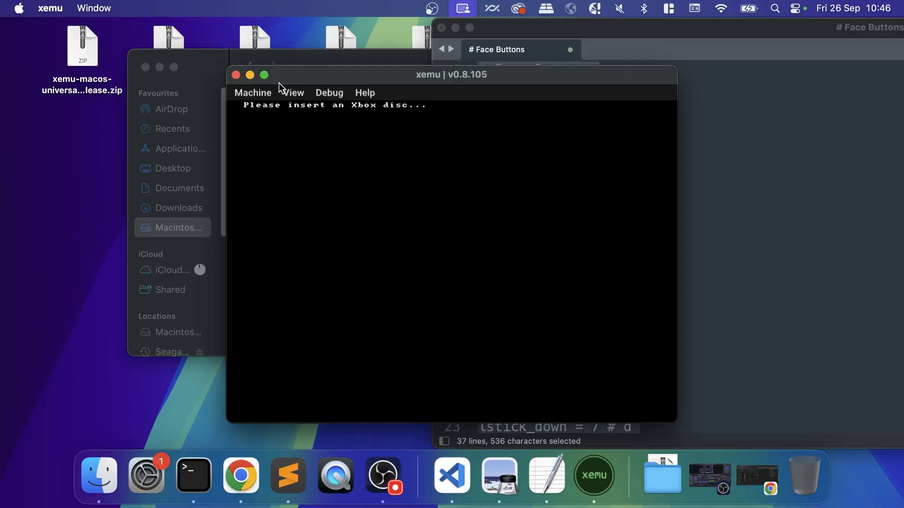
left_click(253, 93)
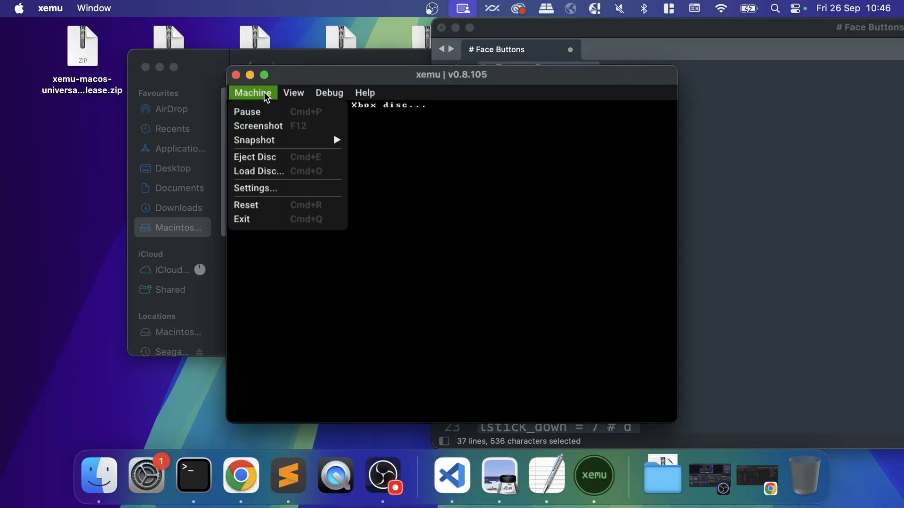
left_click(246, 205)
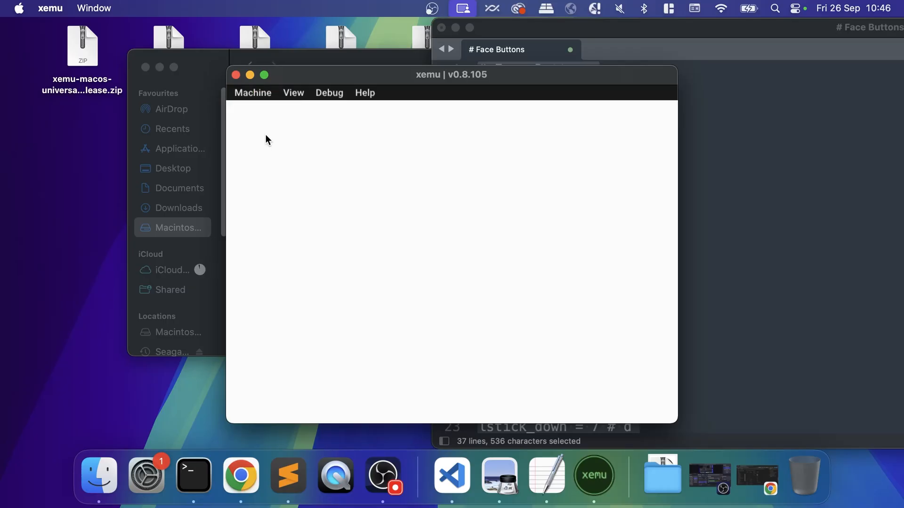
left_click(252, 92)
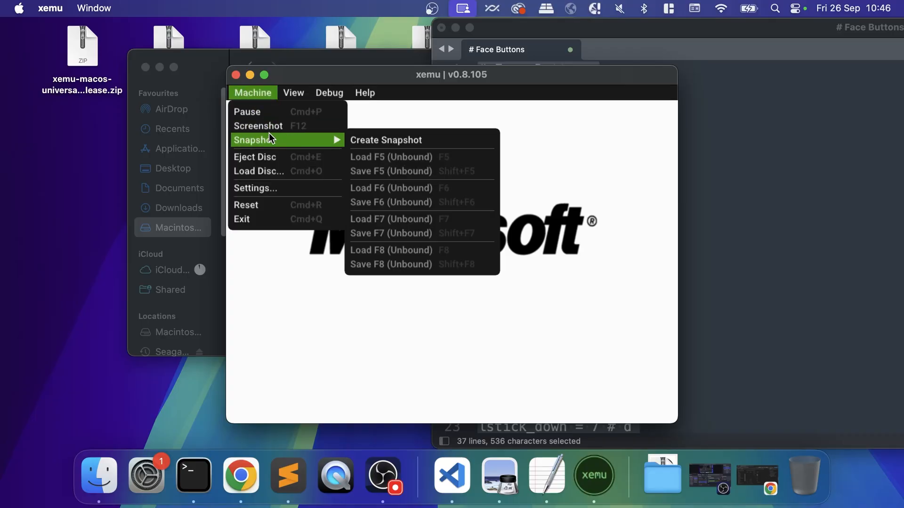
mouse_move(259, 172)
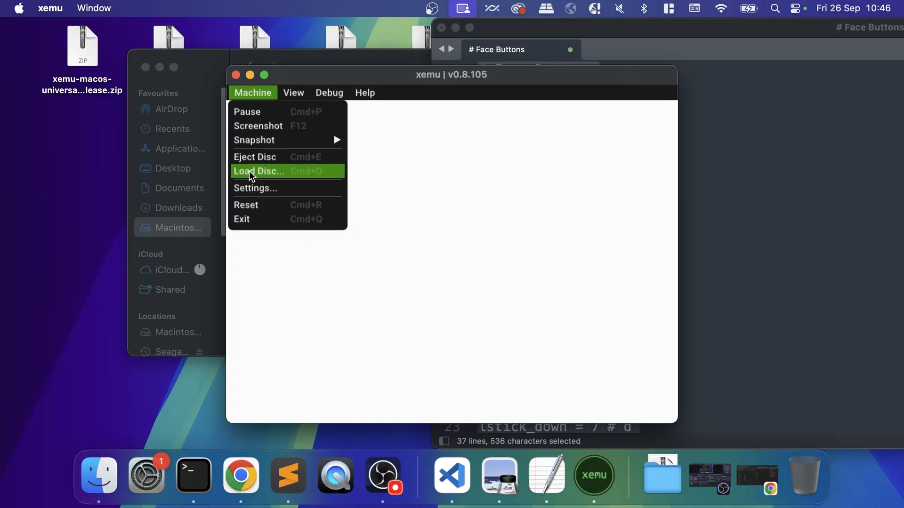